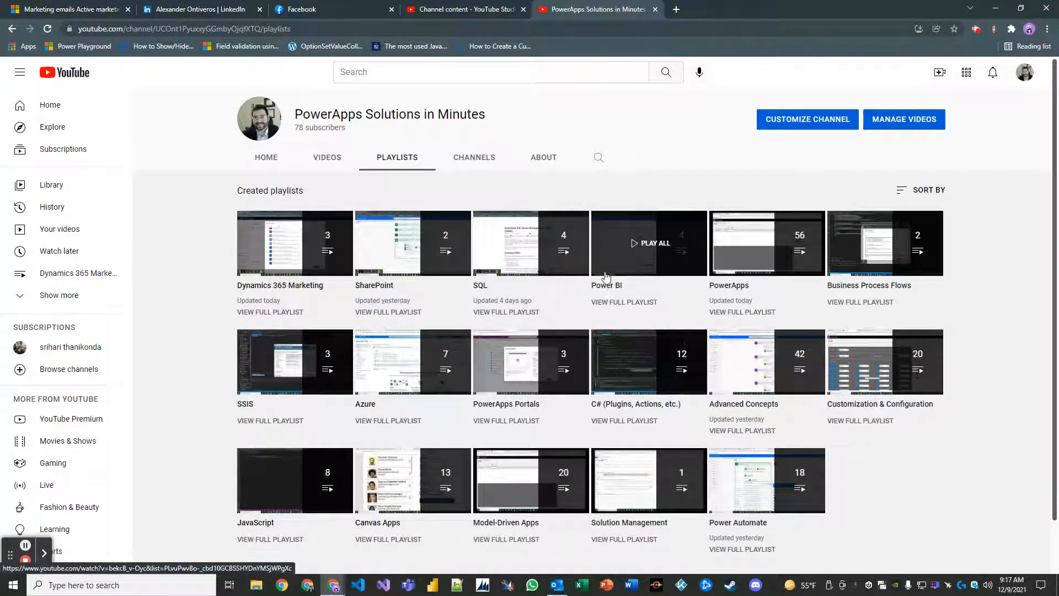
pyautogui.moveTo(412, 243)
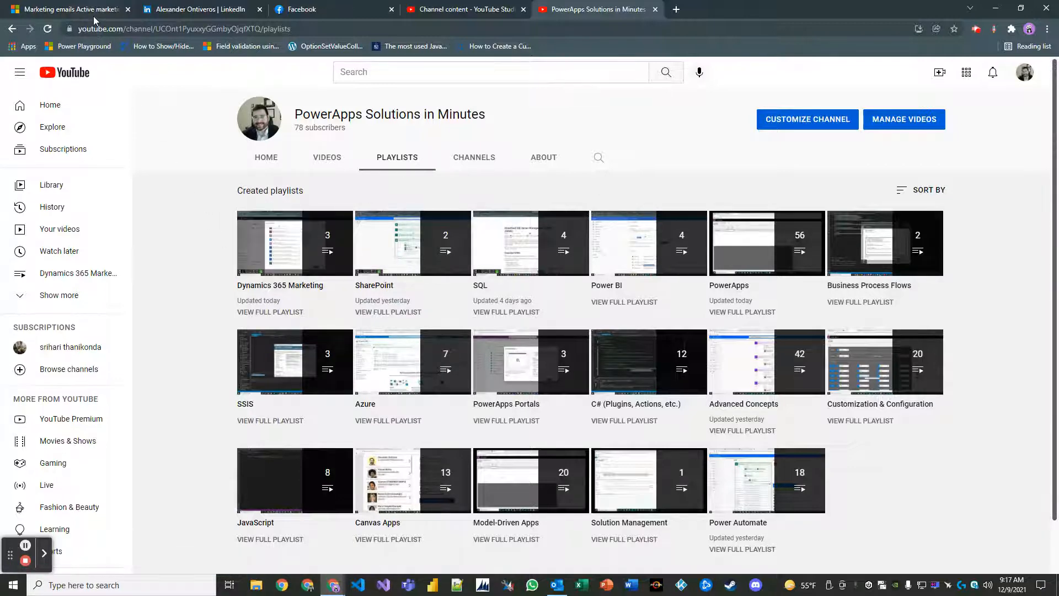
# Switch to the Dynamics 365 Marketing tab listing active marketing emails.
pyautogui.click(64, 8)
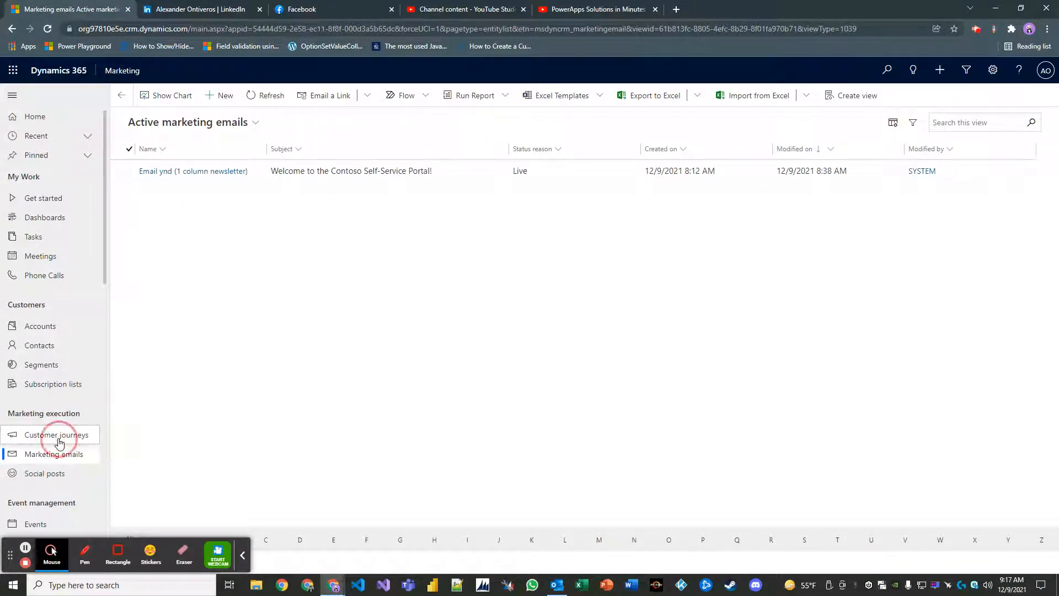
# Create a new customer journey from Customer journeys, skipping the template selection.
pyautogui.click(57, 434)
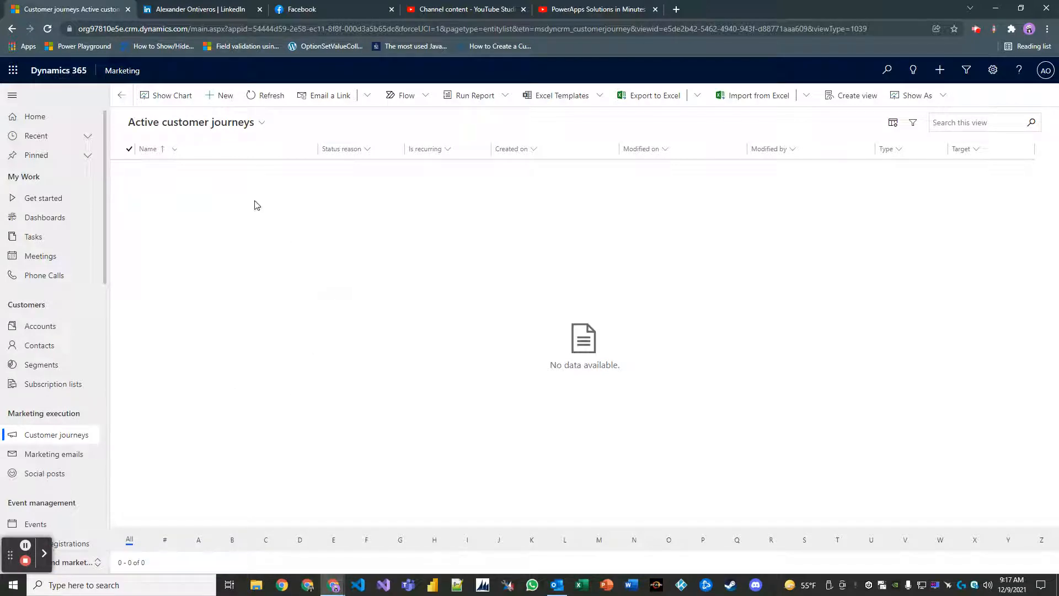
pyautogui.moveTo(225, 95)
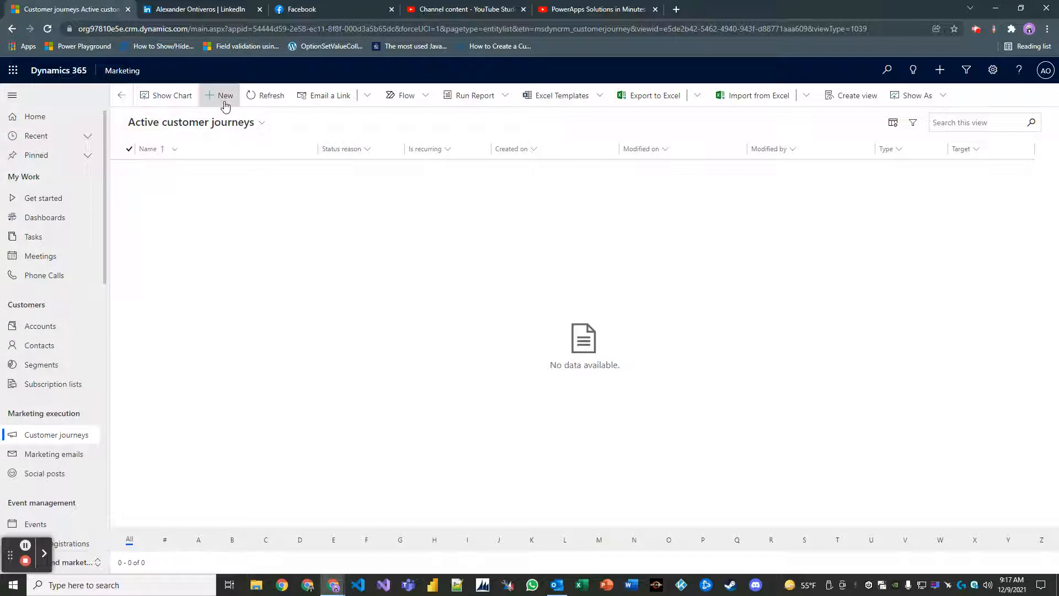
pyautogui.click(225, 94)
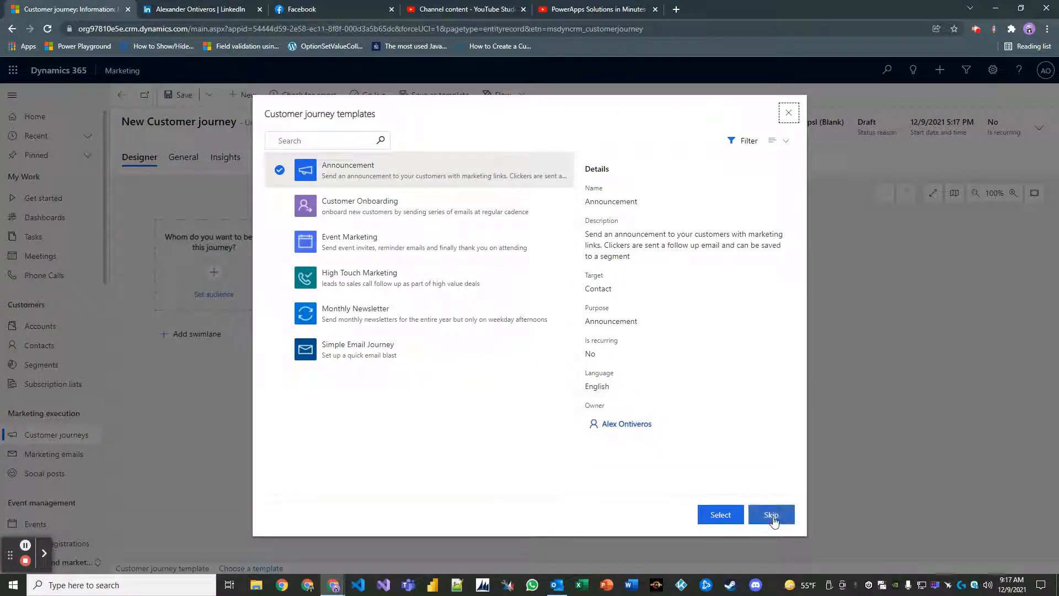
pyautogui.click(770, 514)
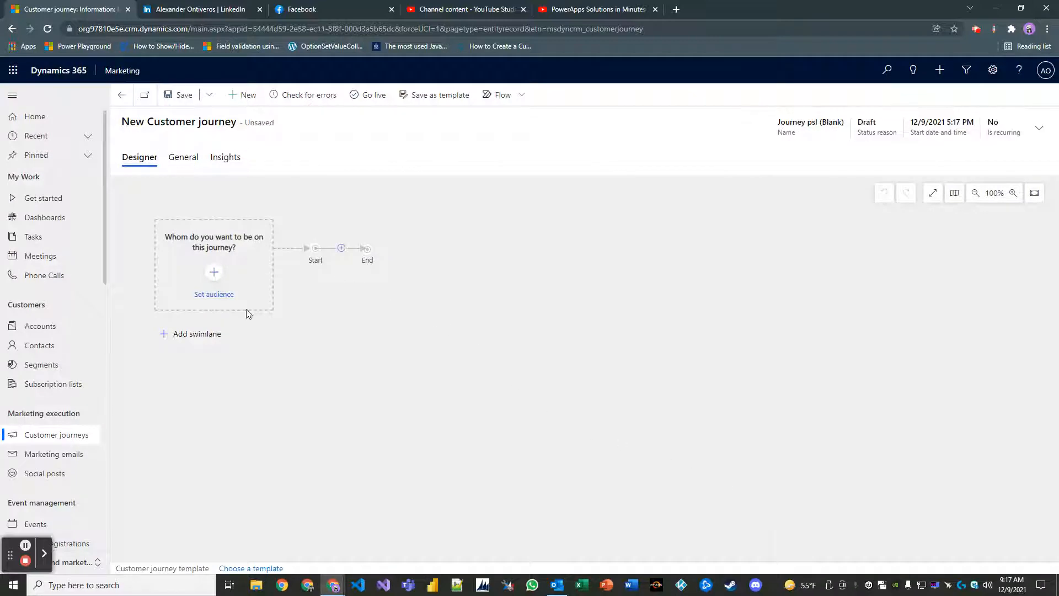
pyautogui.moveTo(182, 232)
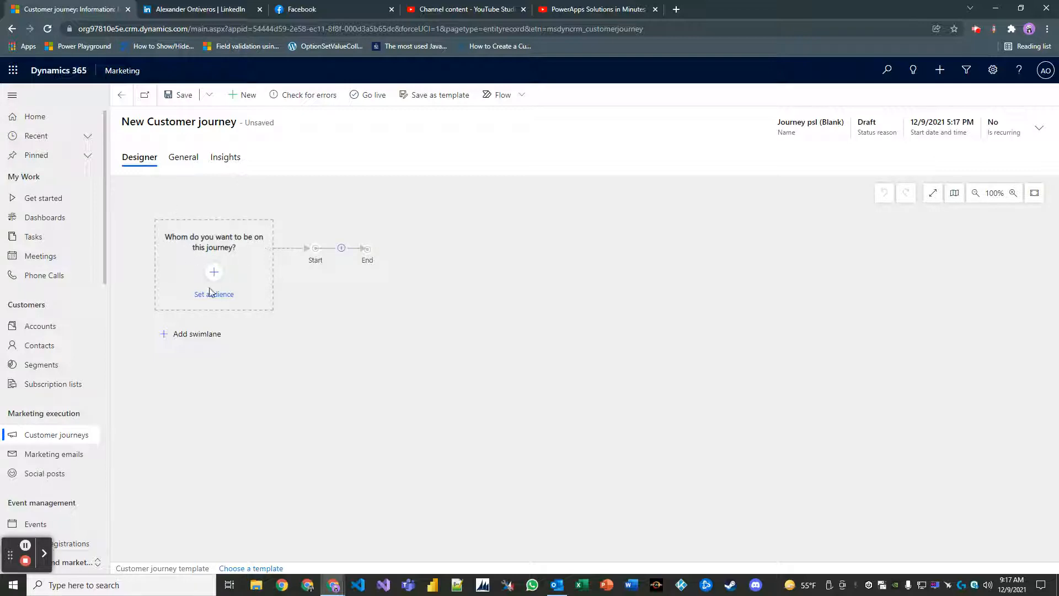
# Set the journey audience source to Segment 'Contacts that are located in Redmond'.
pyautogui.click(213, 272)
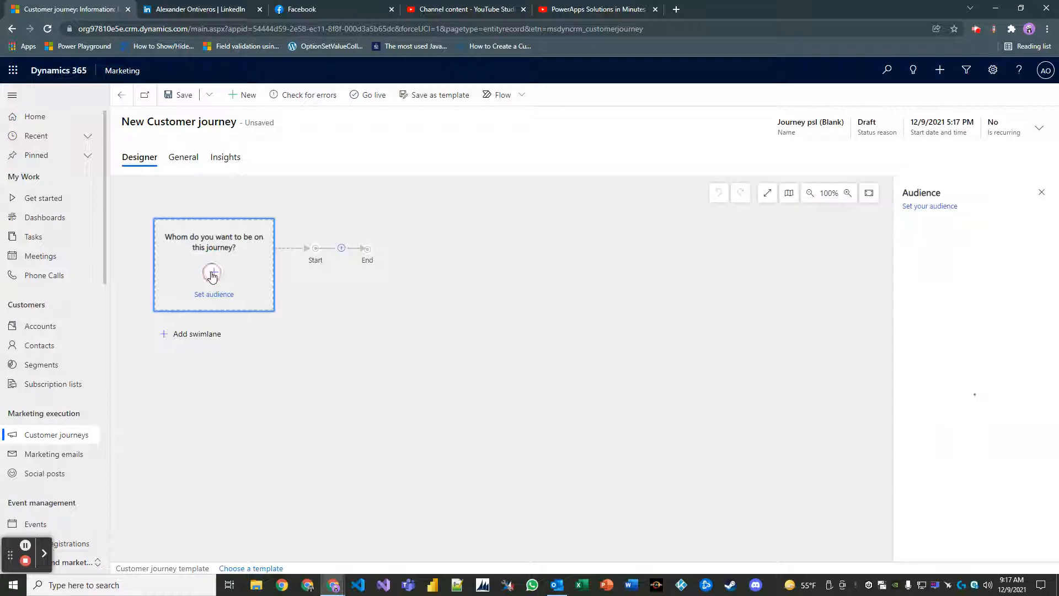
pyautogui.click(213, 273)
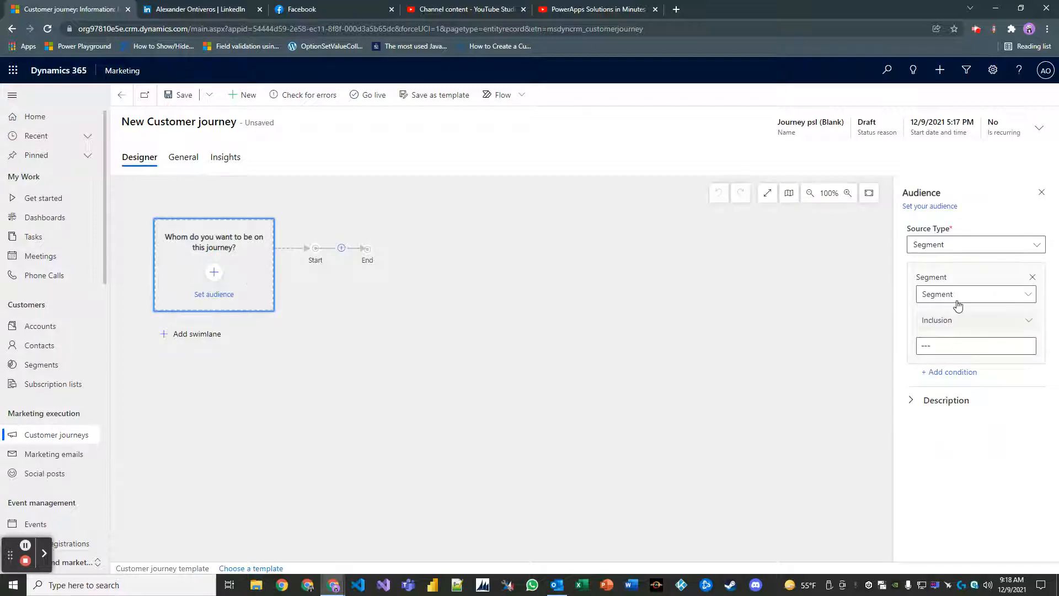
pyautogui.click(975, 245)
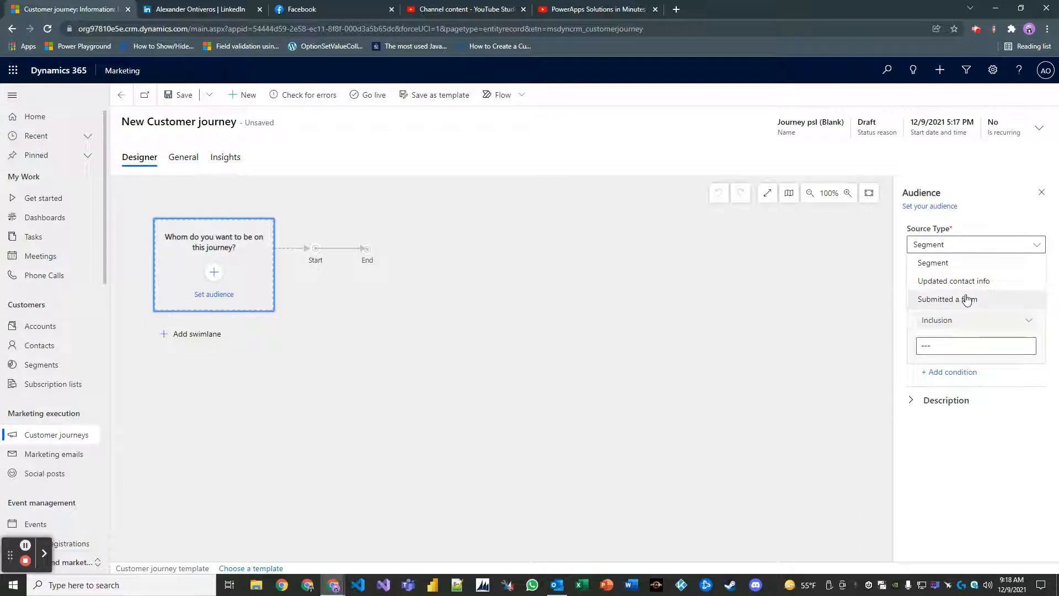
pyautogui.click(932, 262)
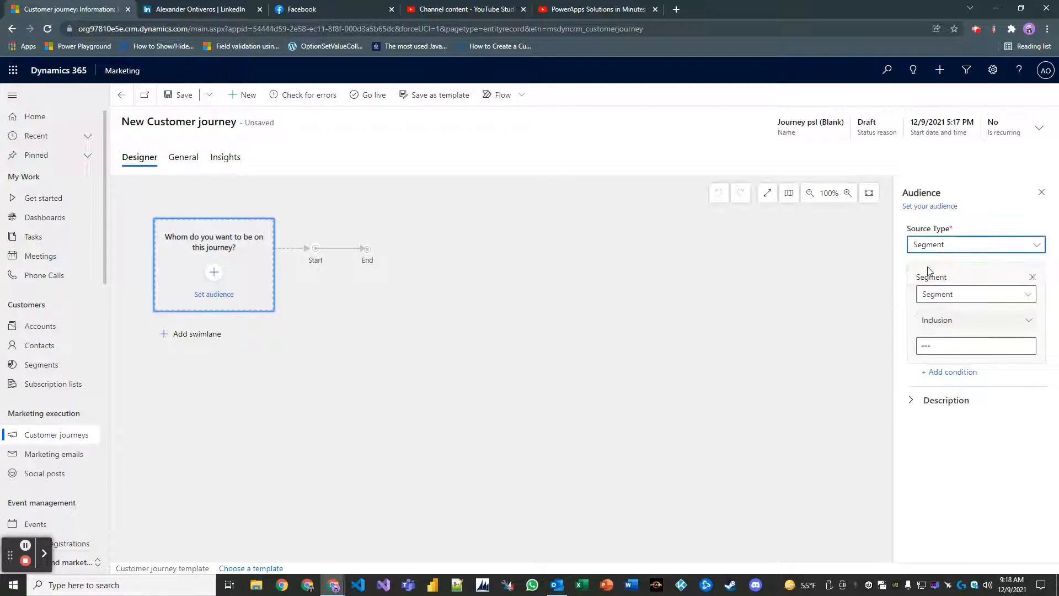
pyautogui.click(972, 345)
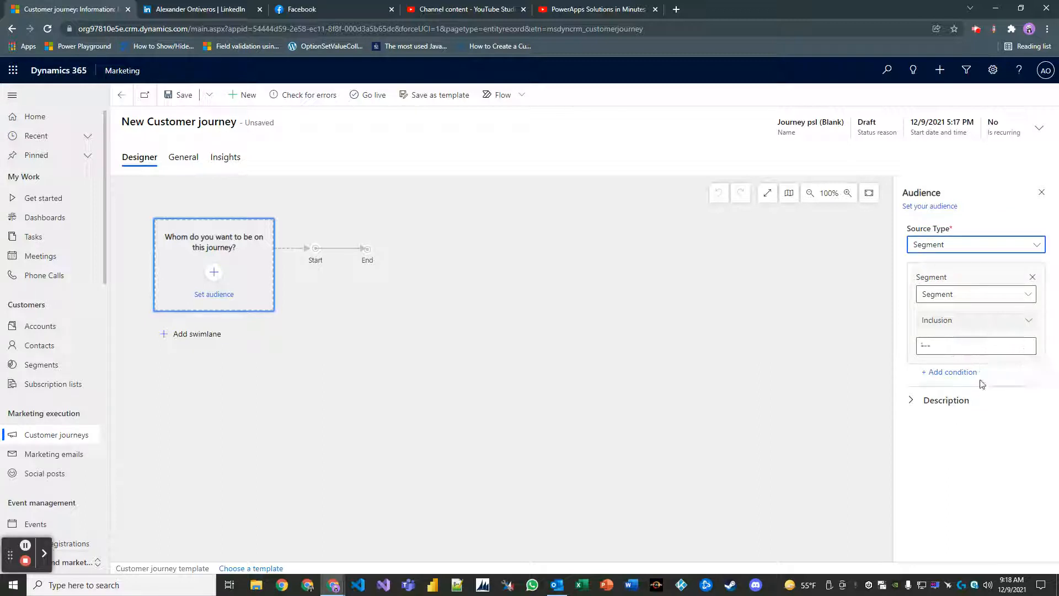
pyautogui.click(973, 345)
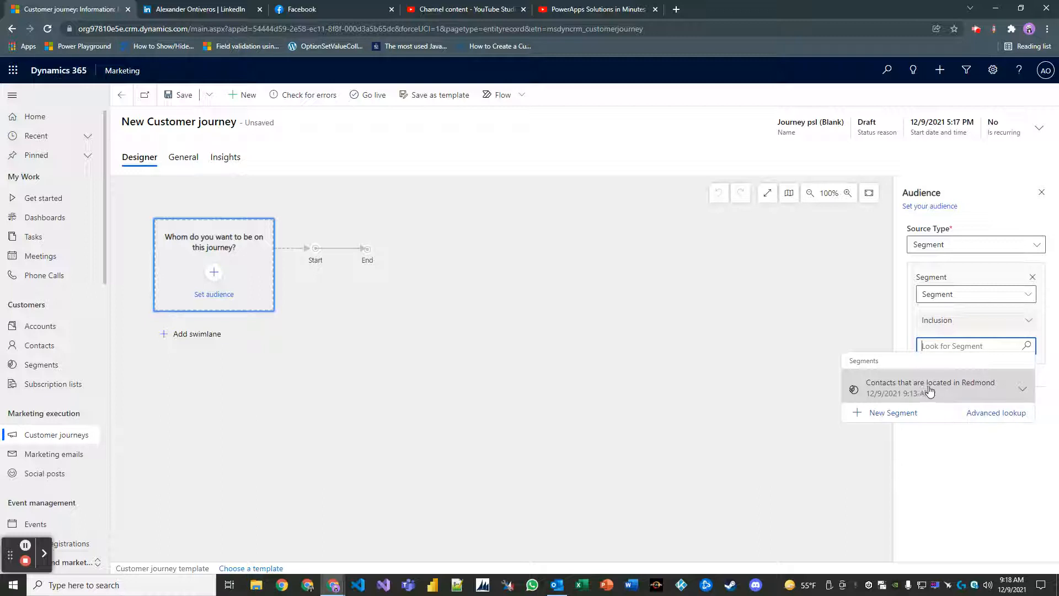
pyautogui.click(930, 382)
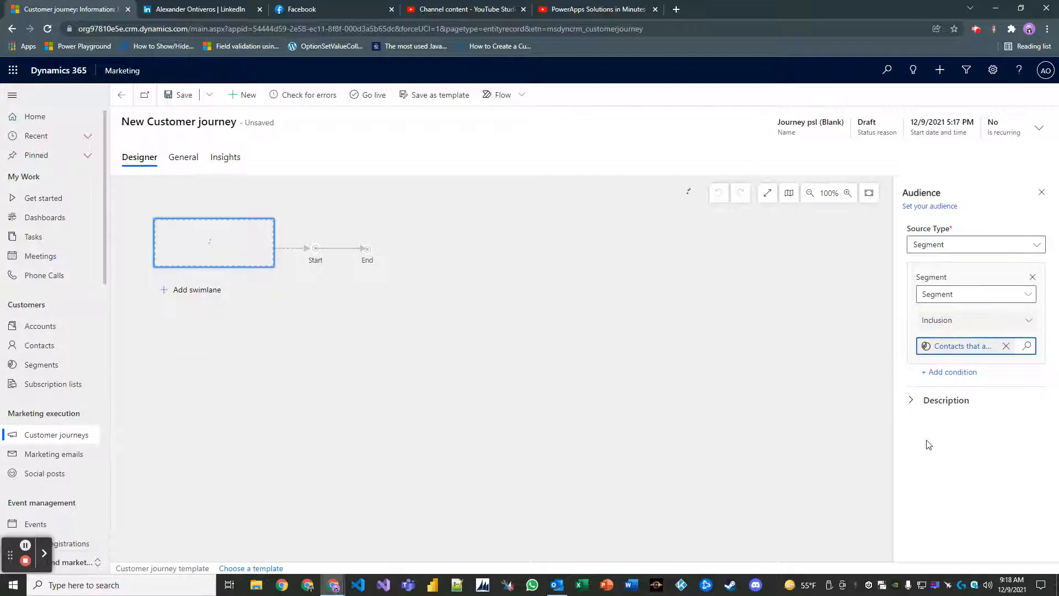
pyautogui.click(1041, 192)
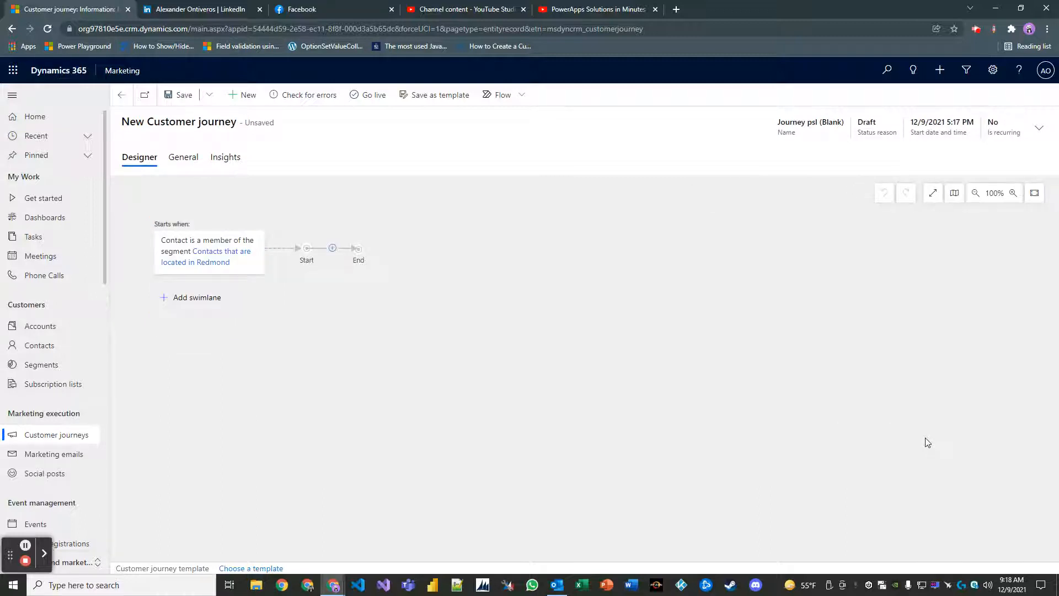
pyautogui.moveTo(674, 323)
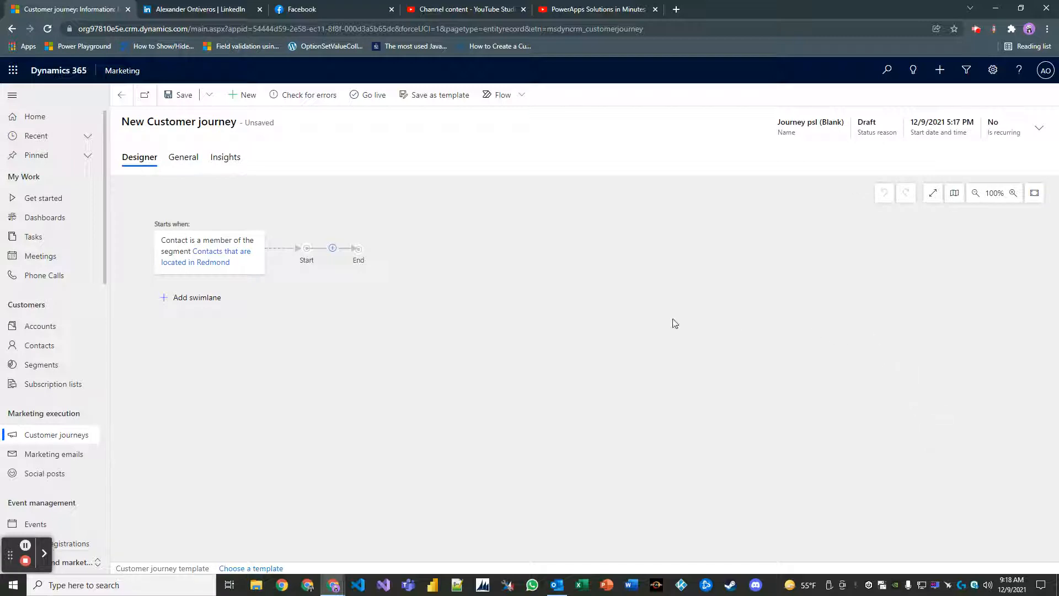
pyautogui.moveTo(331, 291)
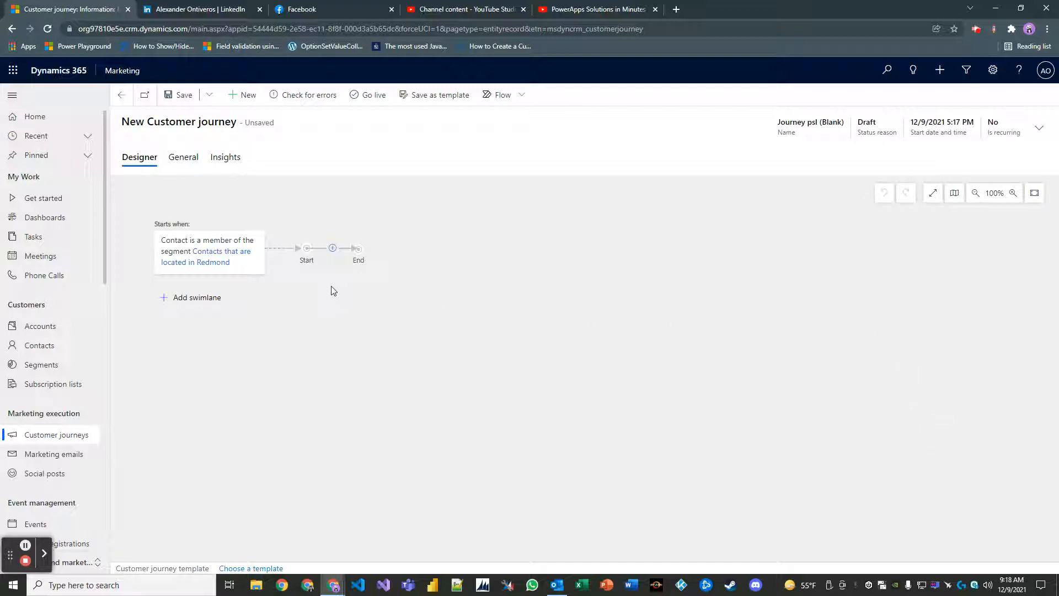
pyautogui.moveTo(331, 259)
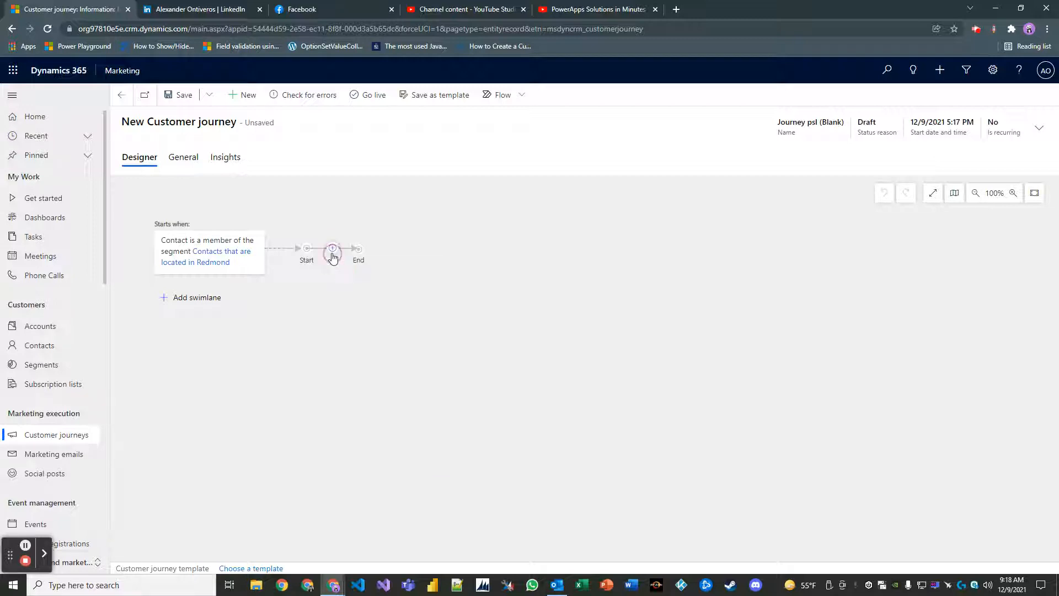
# Insert a Send an email step using 'Email ynd (1 column newsletter)'.
pyautogui.click(332, 247)
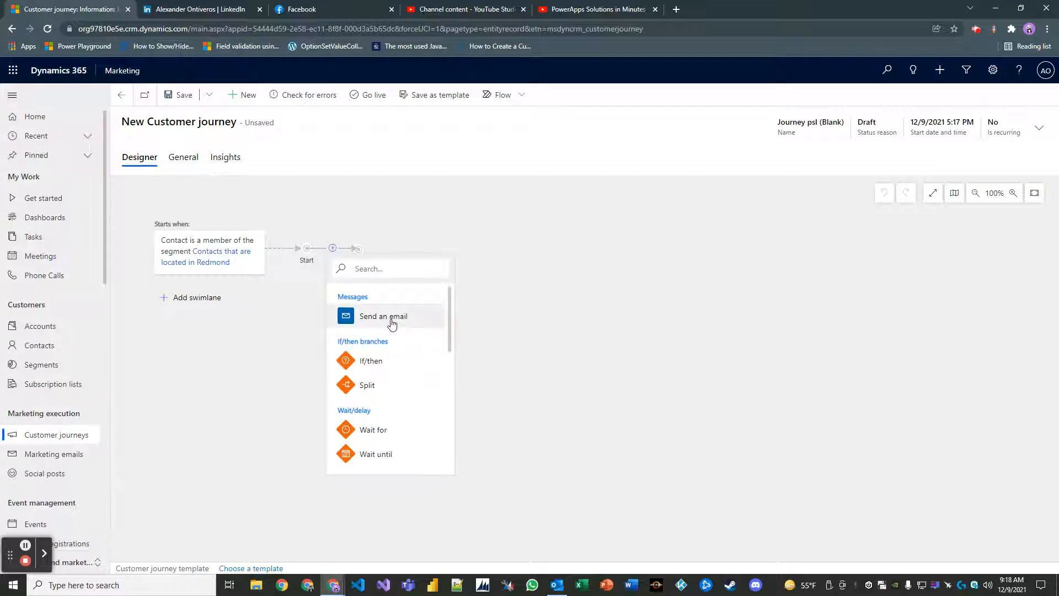
pyautogui.moveTo(382, 315)
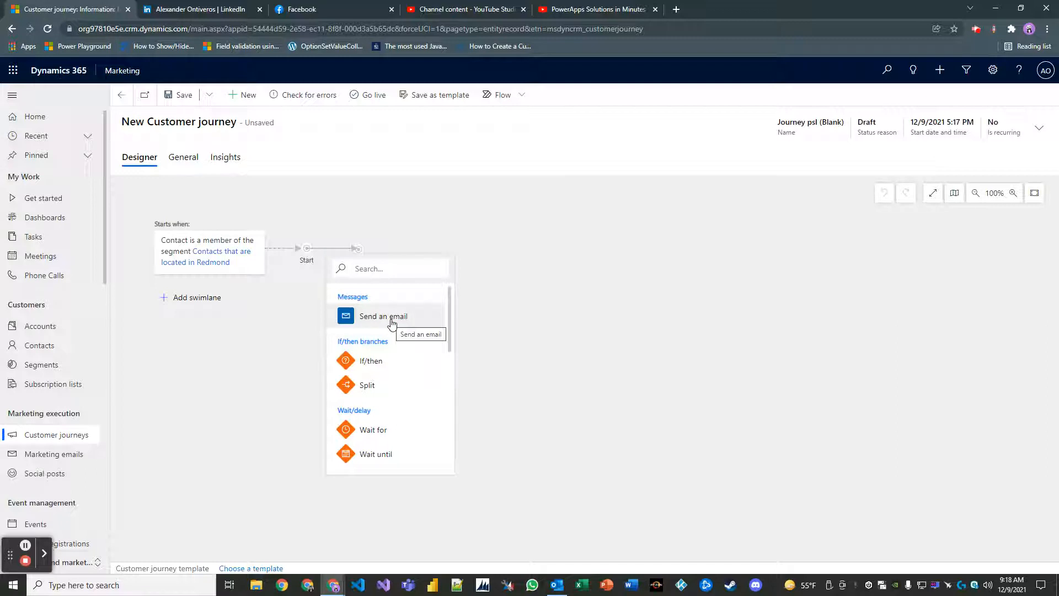
pyautogui.click(383, 316)
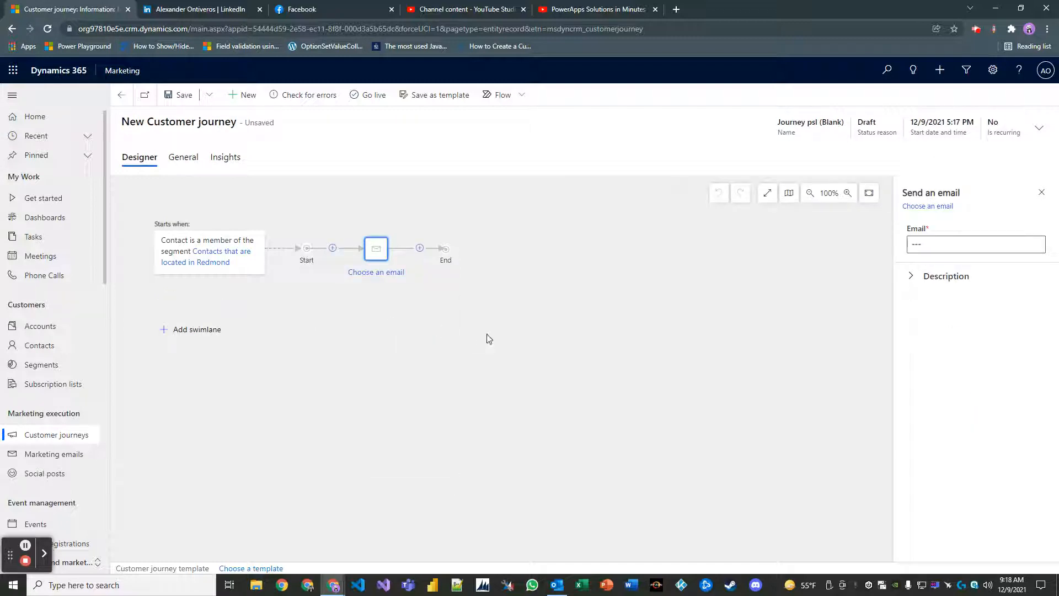
pyautogui.click(975, 244)
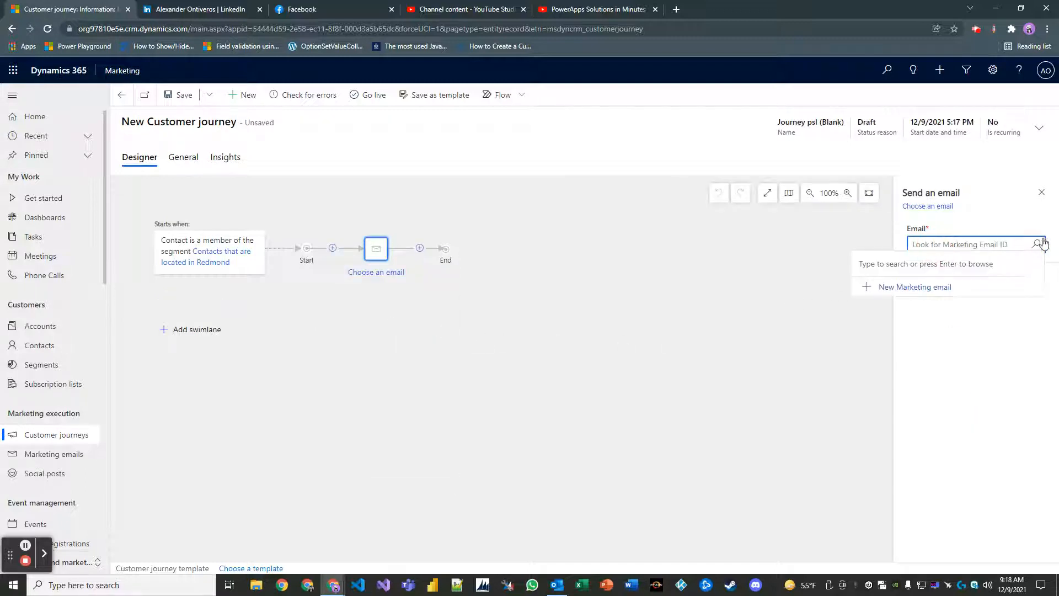
pyautogui.click(1038, 244)
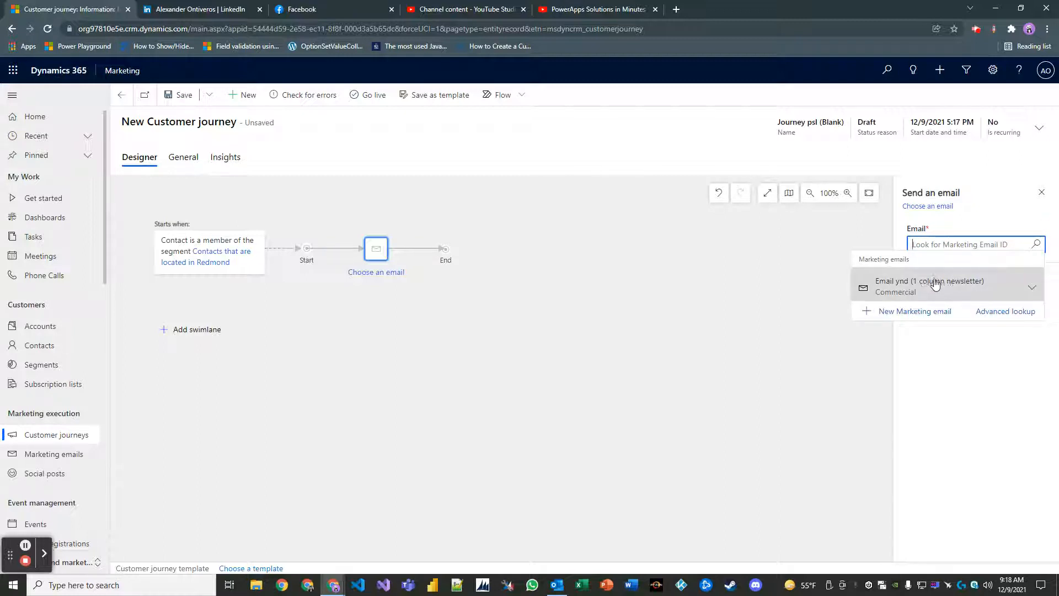
pyautogui.click(929, 285)
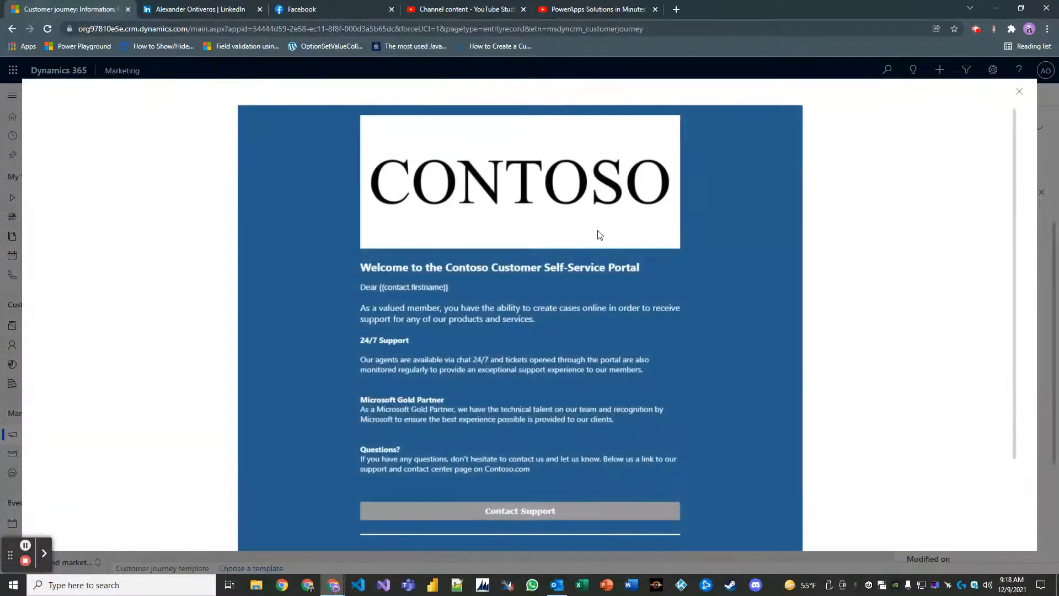
pyautogui.scroll(-3)
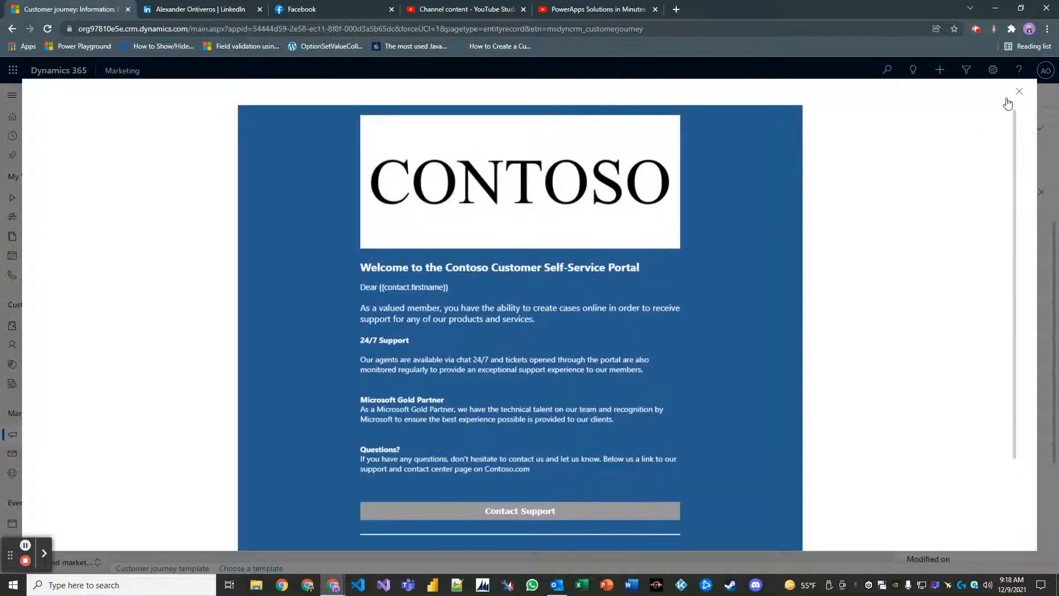
pyautogui.click(1018, 91)
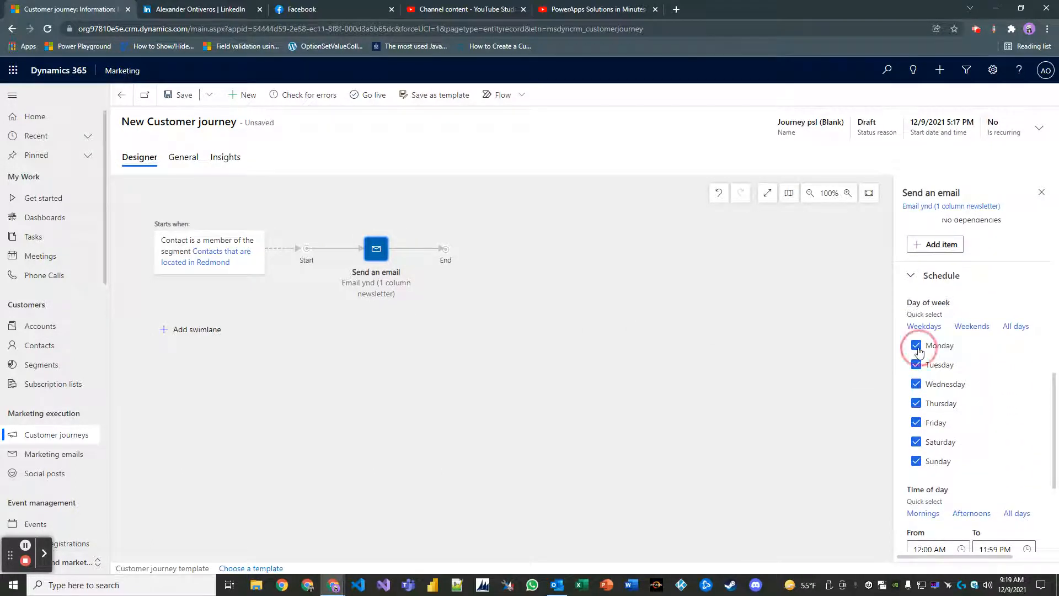
# Schedule the email step for Thursdays only, during Mornings (6:00 AM–12:00 PM).
pyautogui.click(916, 345)
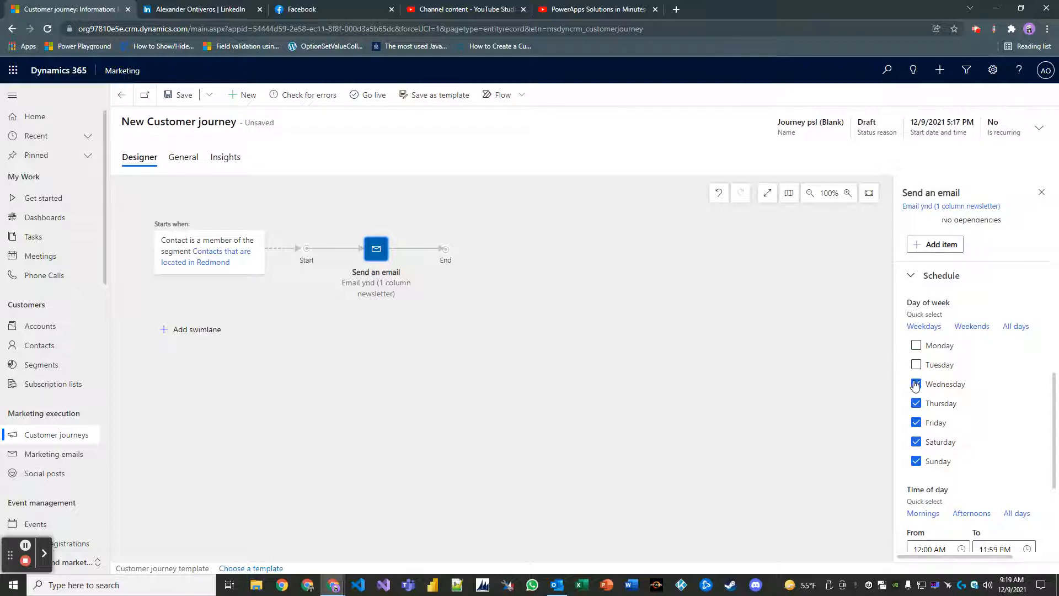
pyautogui.click(916, 384)
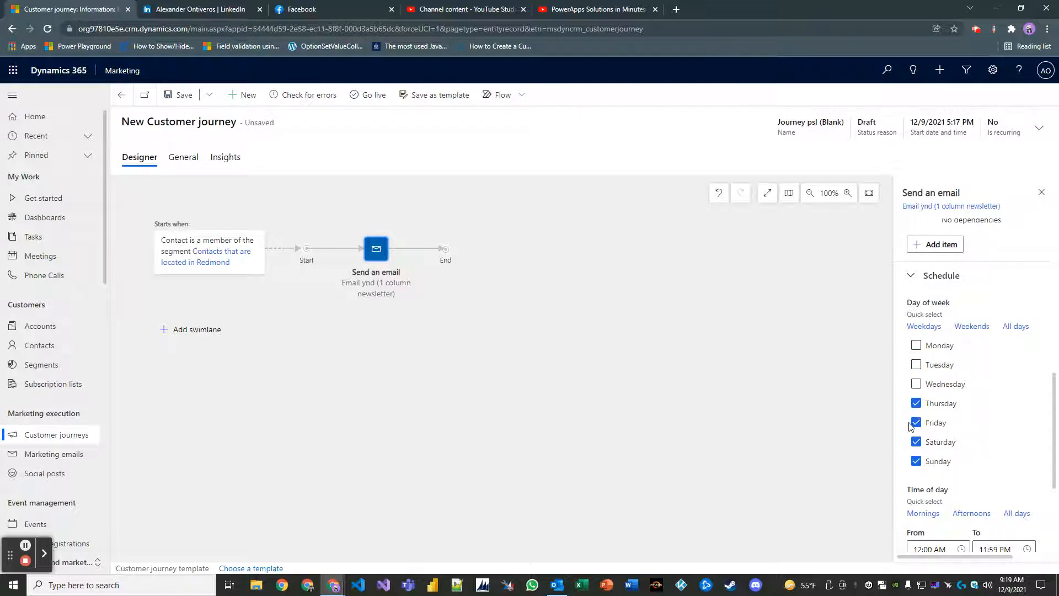
pyautogui.click(917, 422)
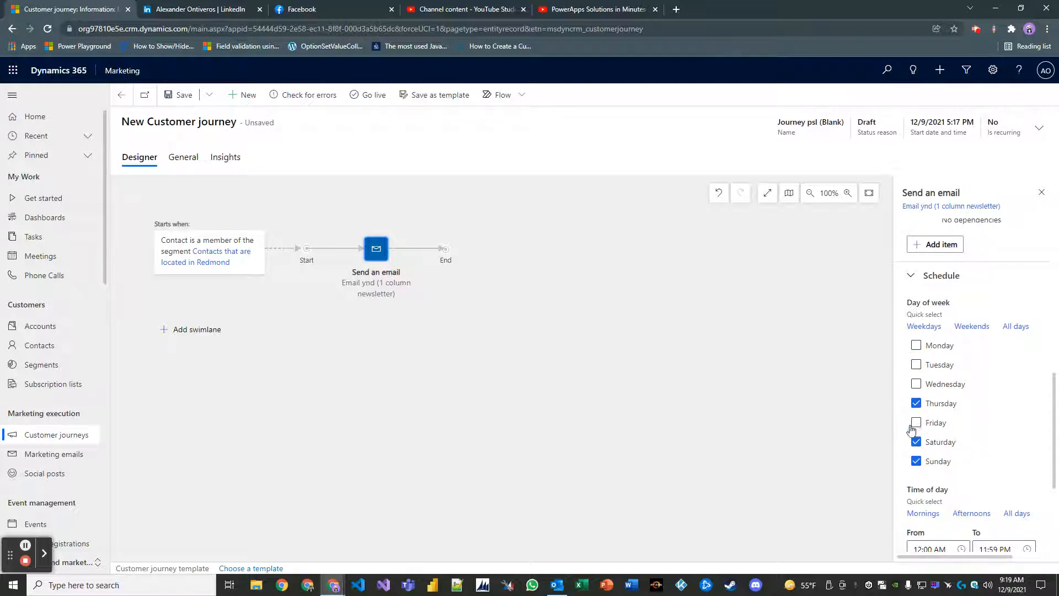
pyautogui.click(915, 441)
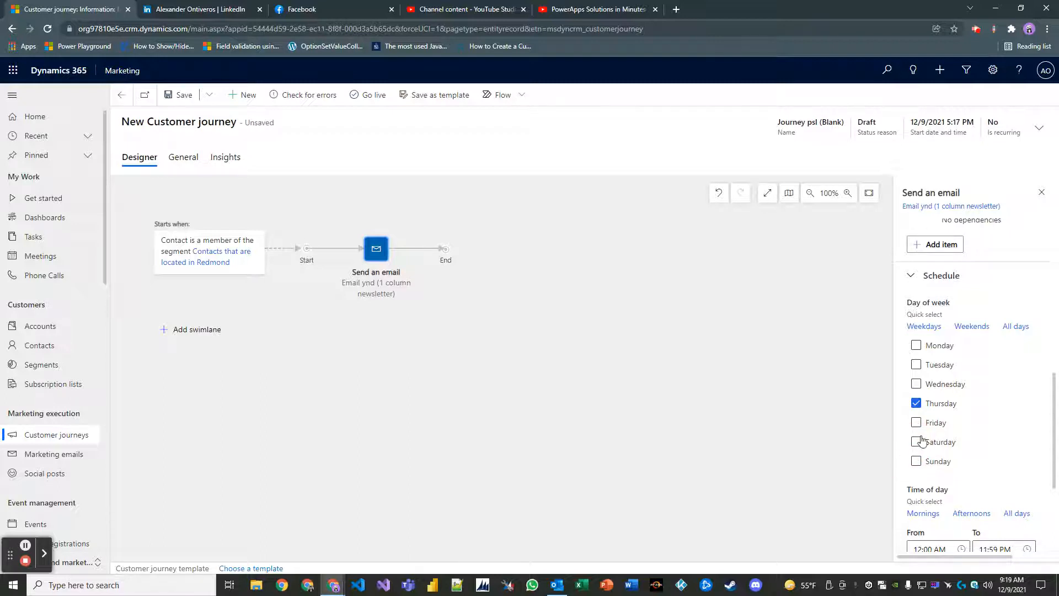
pyautogui.scroll(-3)
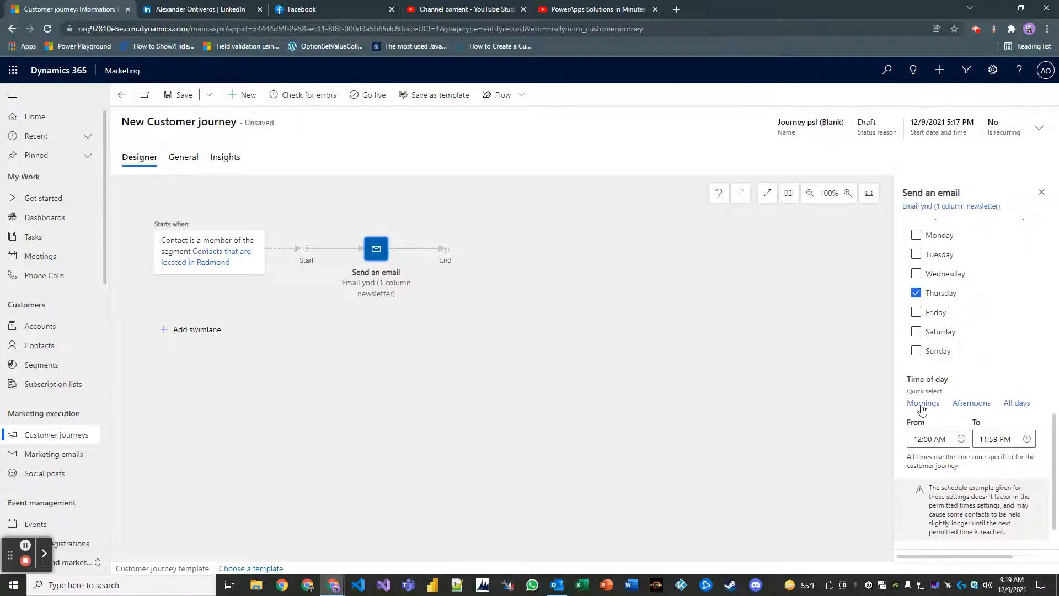
pyautogui.click(922, 403)
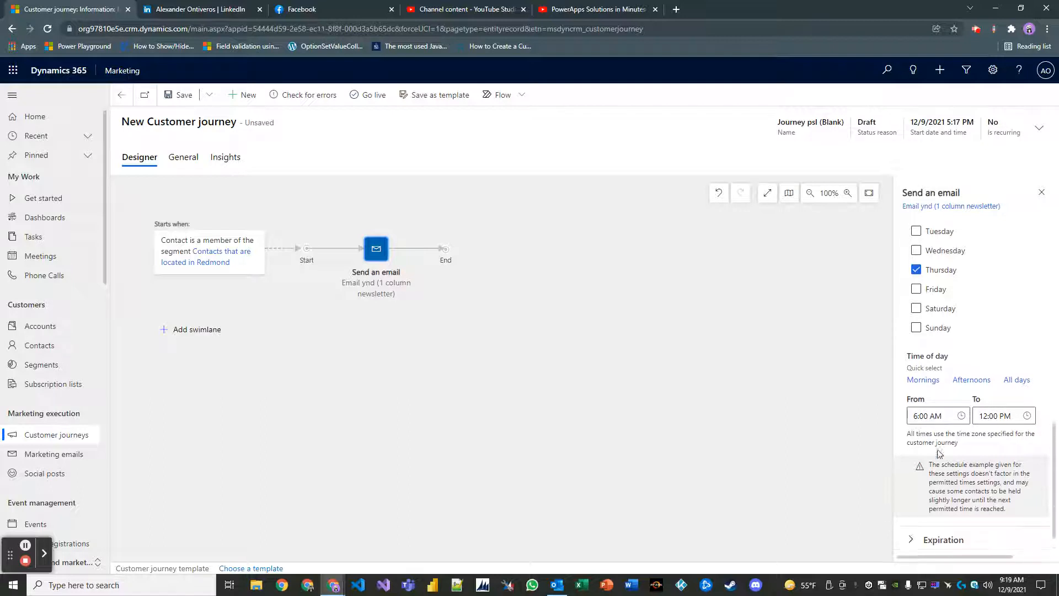
pyautogui.scroll(-3)
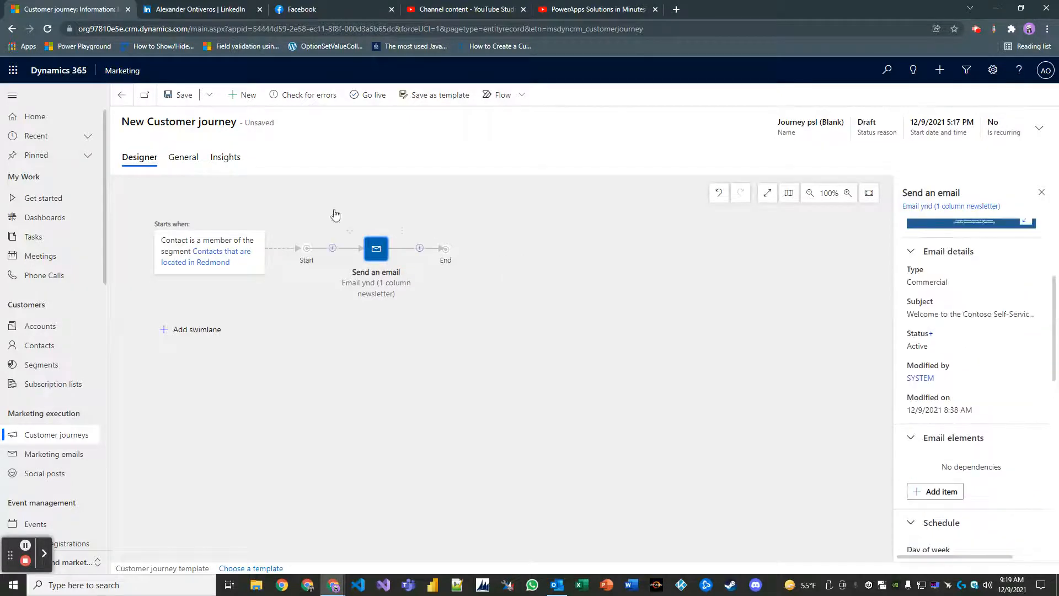
# Rename the journey to 'Email Blast Journey # 1' and enter a 9:23 AM start time.
pyautogui.click(177, 94)
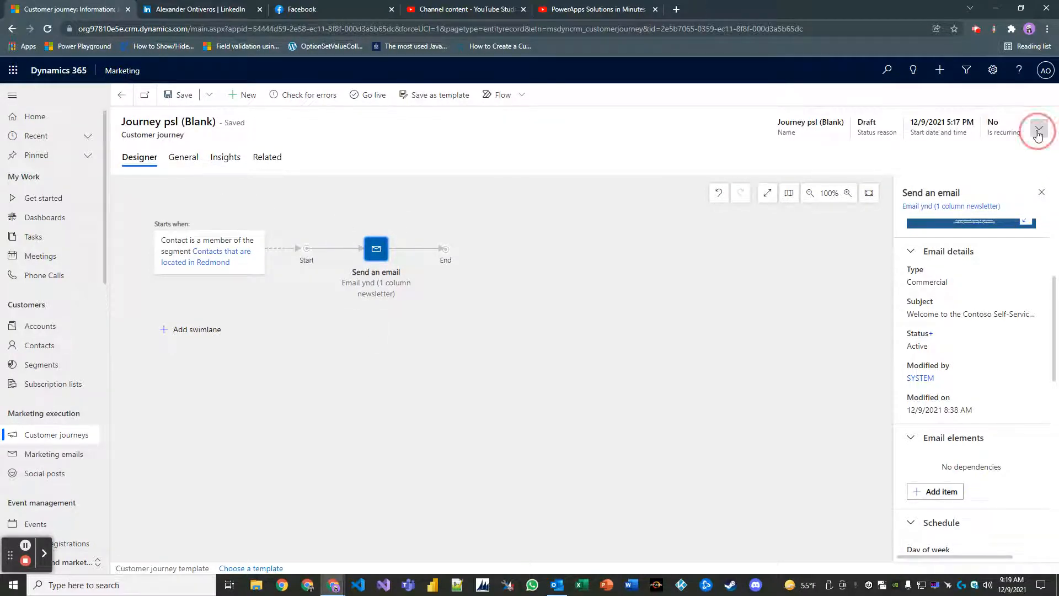
pyautogui.click(1038, 130)
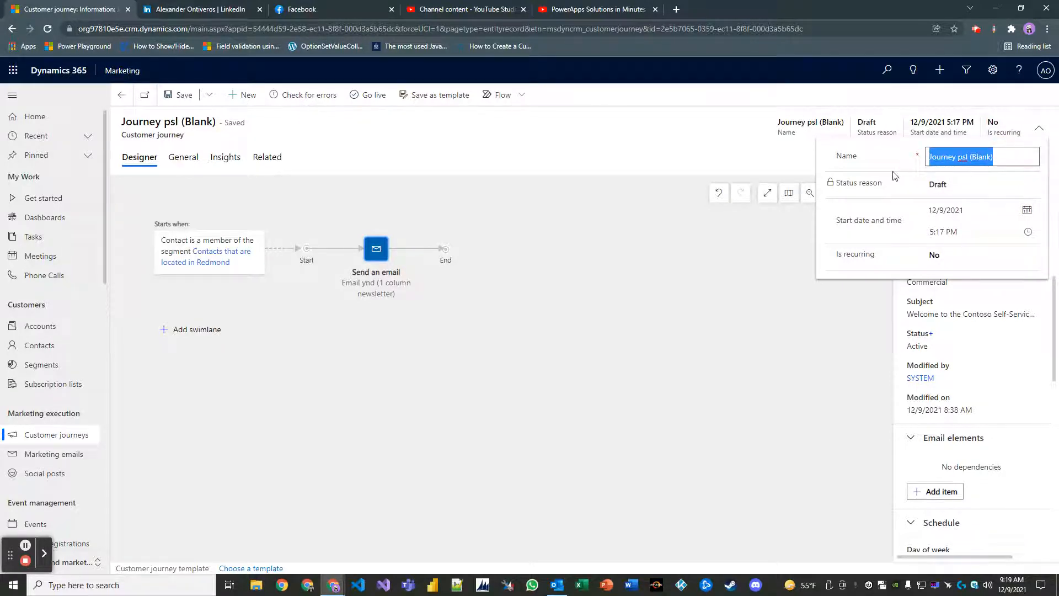
pyautogui.write('Email Blasy')
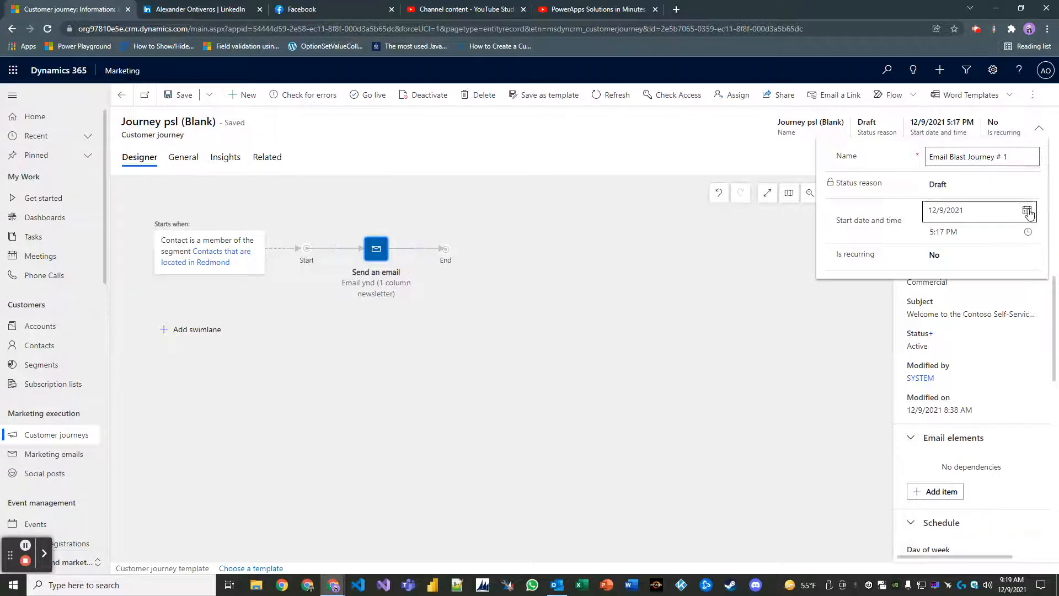
pyautogui.click(1026, 211)
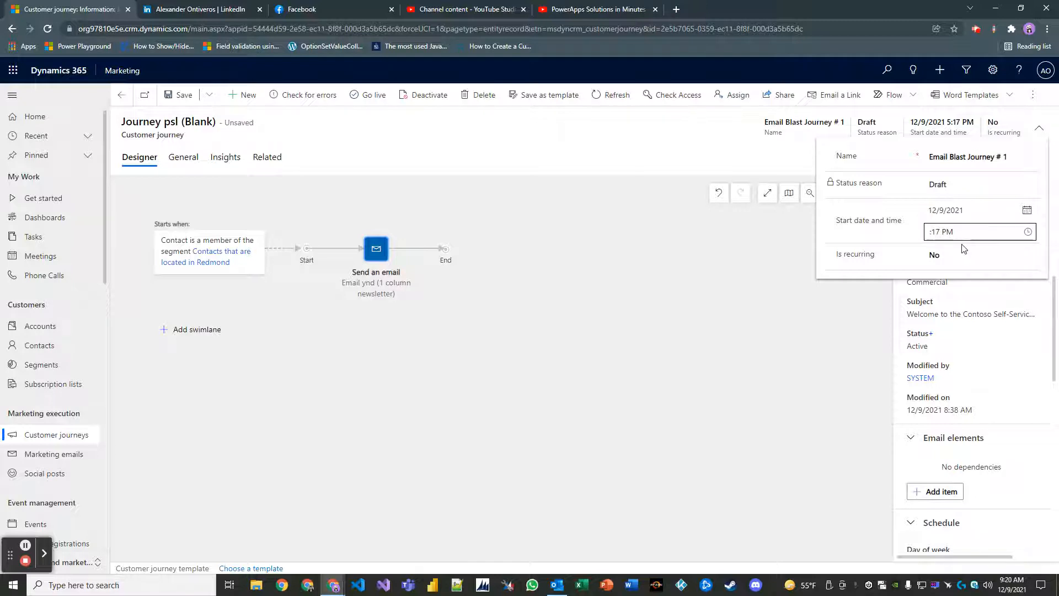
pyautogui.click(978, 231)
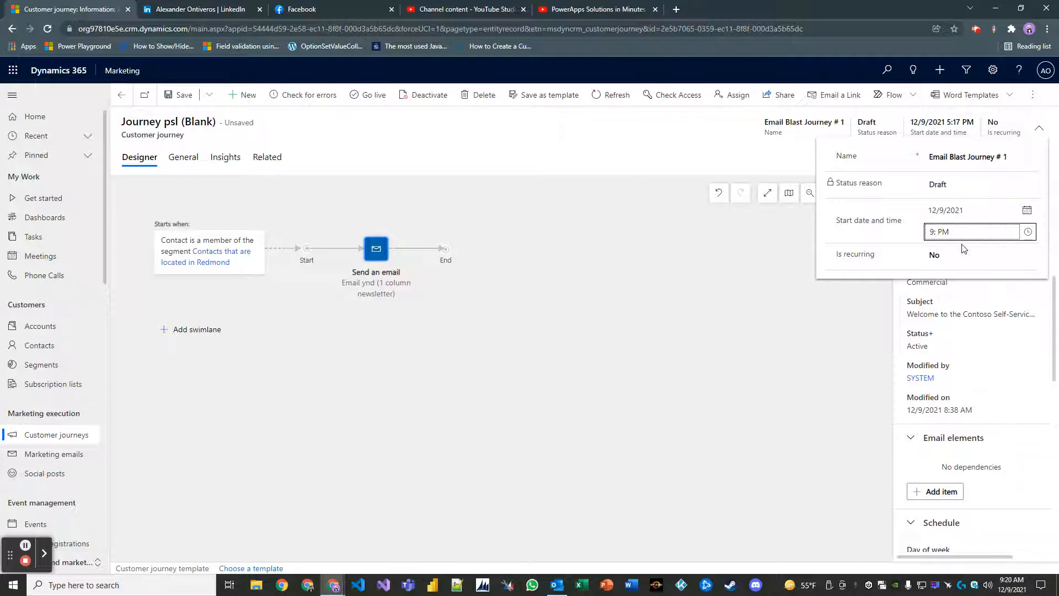
pyautogui.write('9:23 AM')
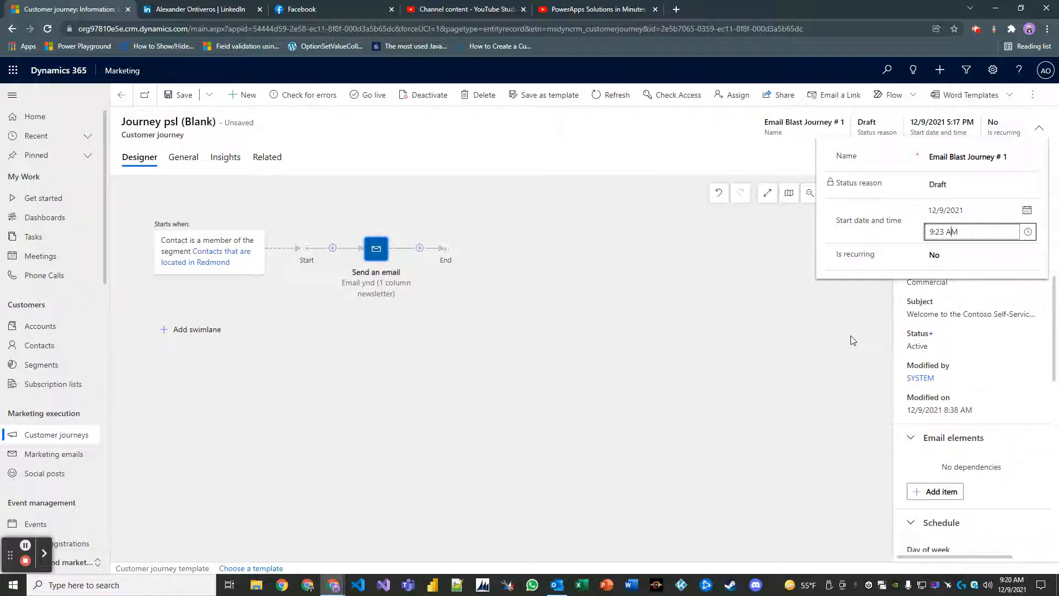
pyautogui.click(375, 249)
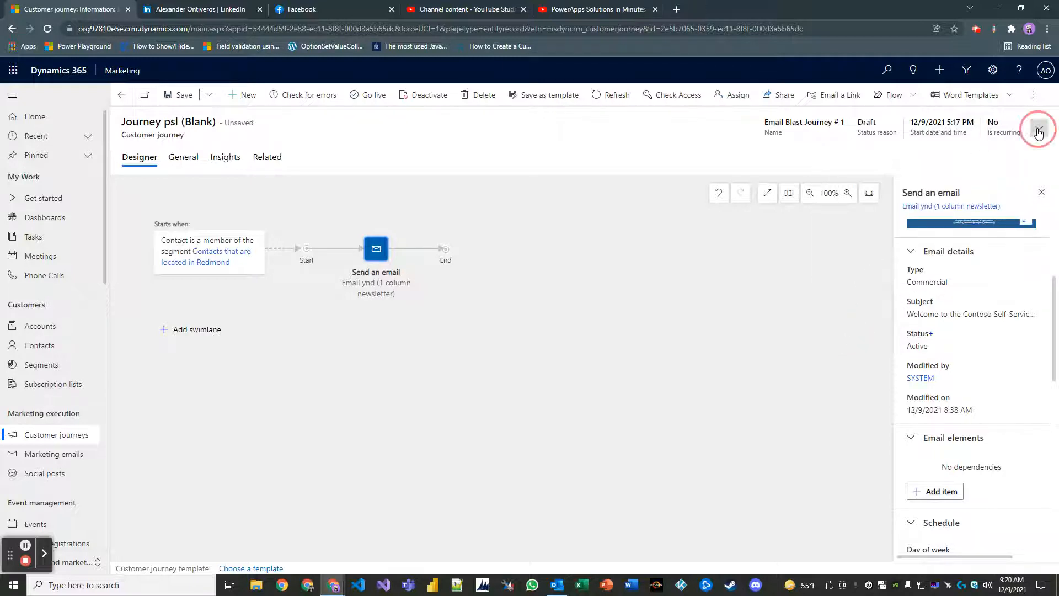
# Correct the start time on 12/9/2021 to 9:23 AM and save the journey.
pyautogui.click(1038, 129)
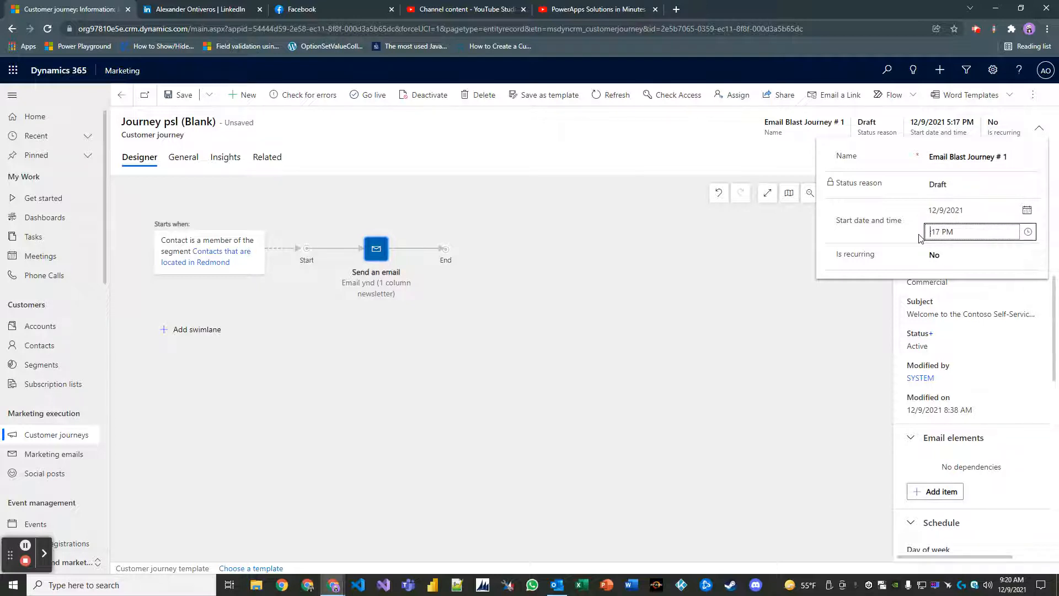
pyautogui.write('9:17 PM')
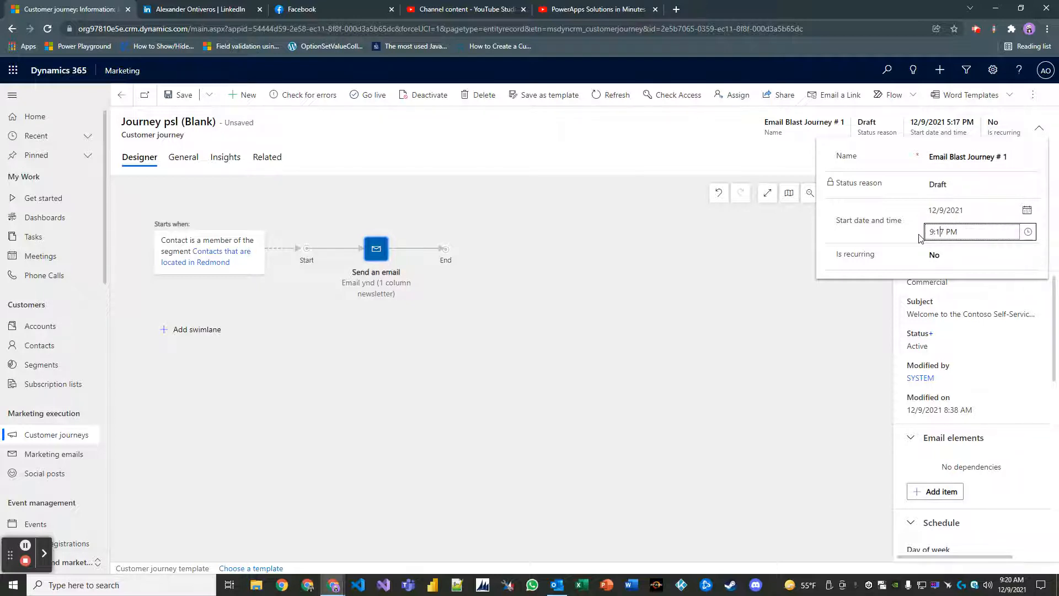
pyautogui.write('9:23 PM')
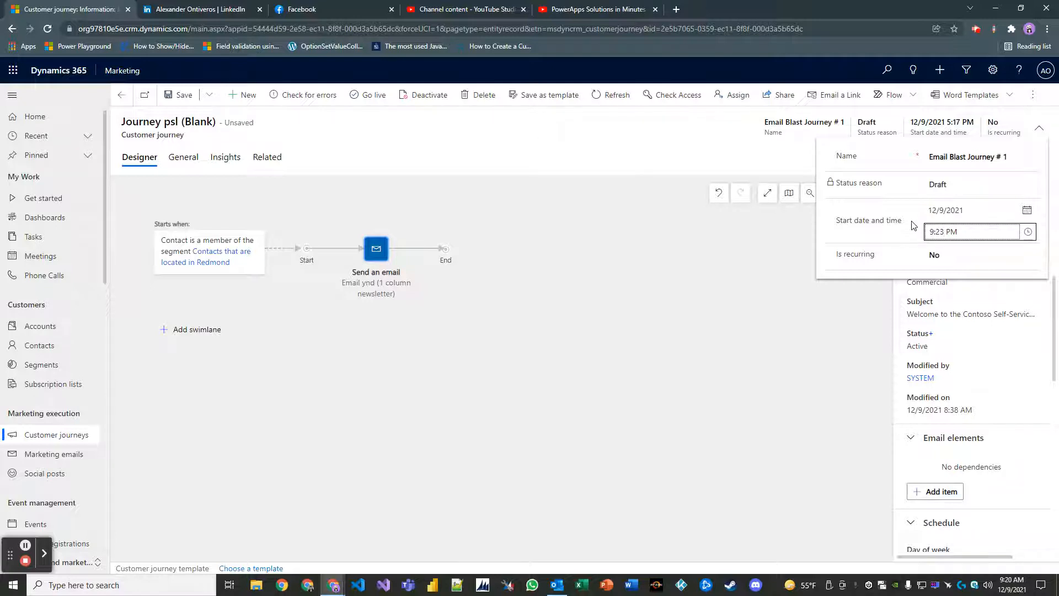
pyautogui.click(958, 231)
pyautogui.write('A')
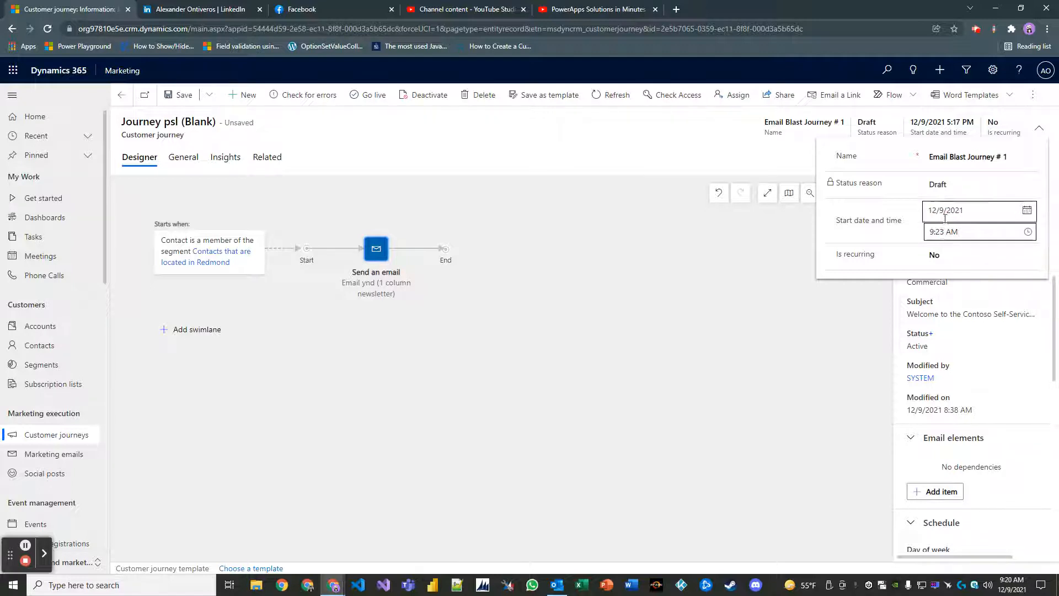
pyautogui.click(979, 255)
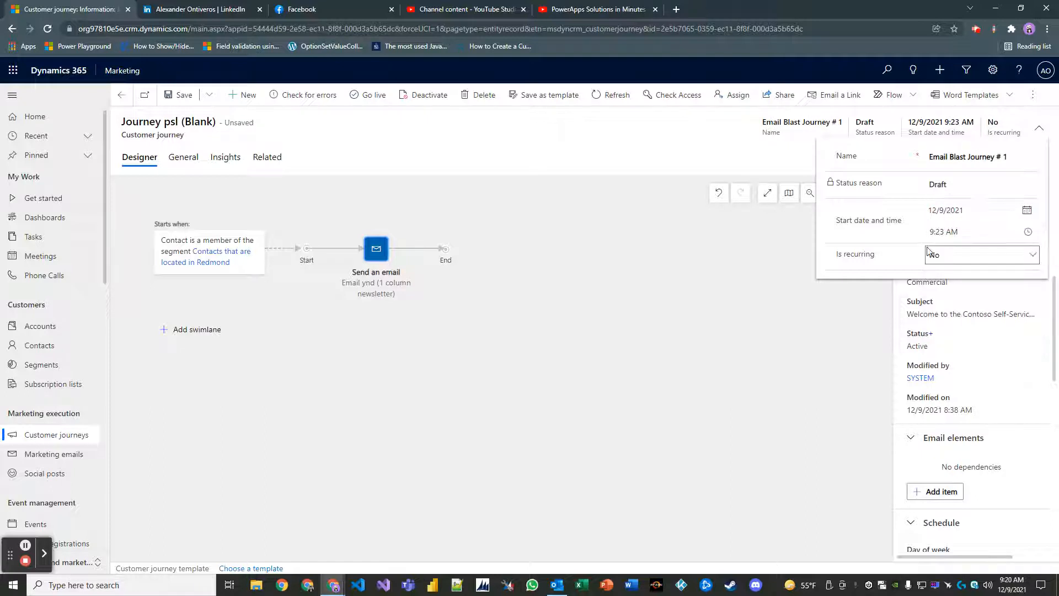
pyautogui.click(183, 94)
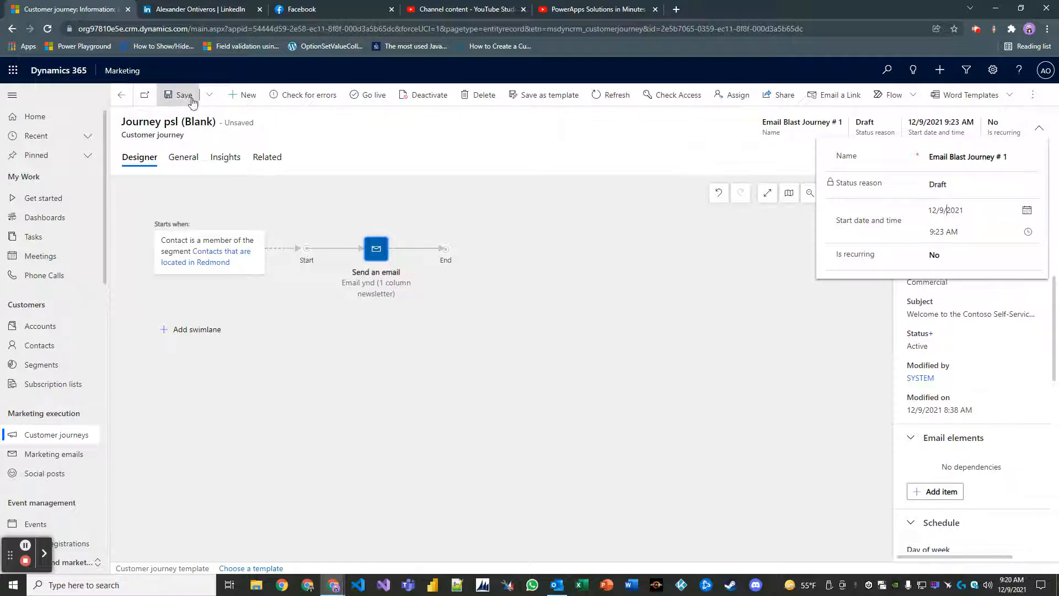
pyautogui.click(180, 94)
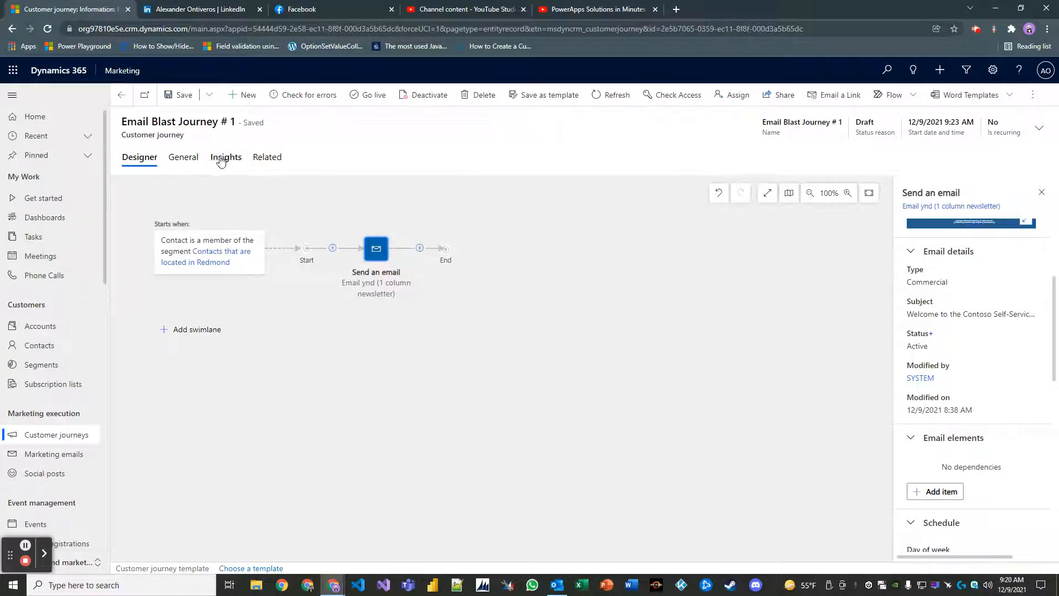
# On General, choose (GMT-06:00) Central Time (US & Canada) as the time zone.
pyautogui.click(183, 157)
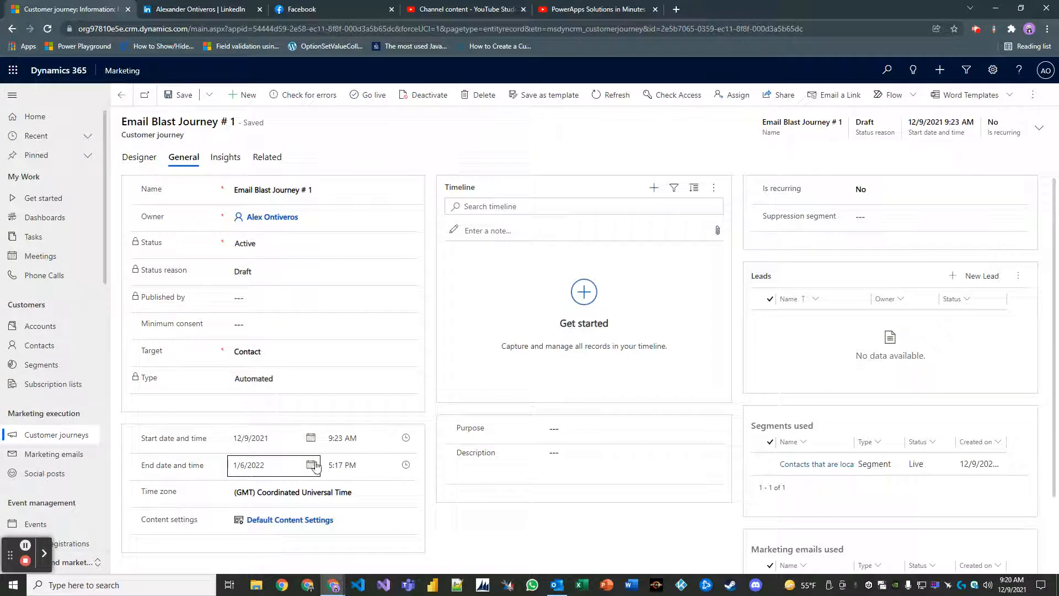
pyautogui.moveTo(316, 468)
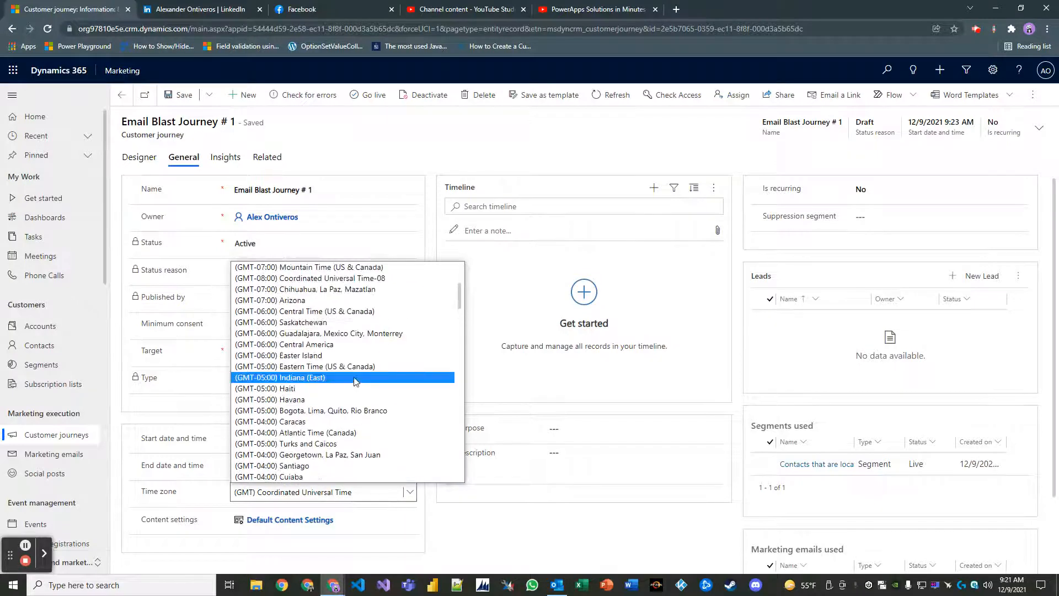
pyautogui.moveTo(343, 311)
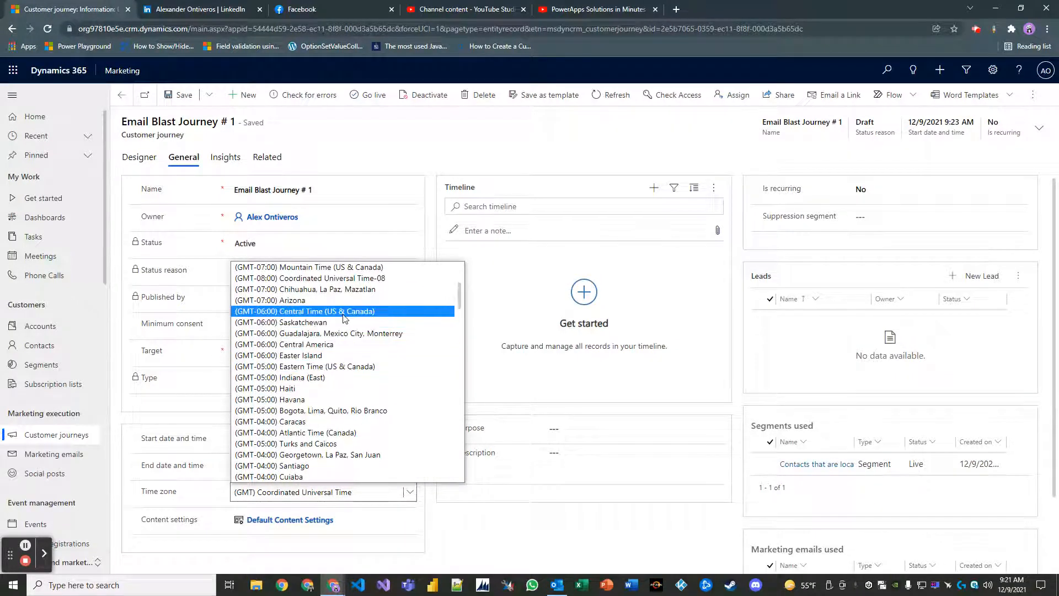
pyautogui.click(304, 311)
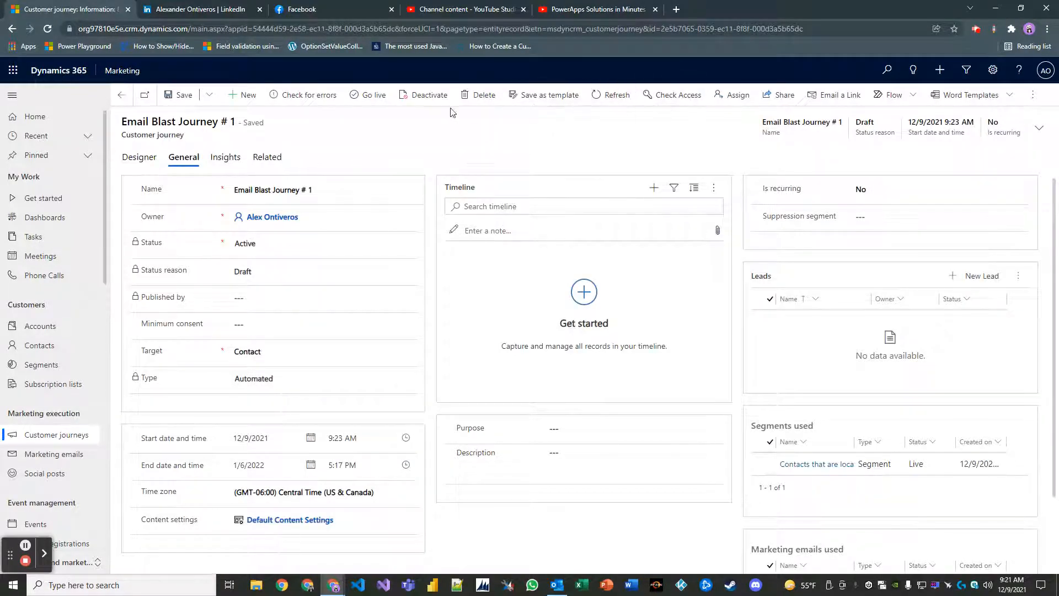
# Publish Email Blast Journey # 1 and view its Designer with milestones.
pyautogui.click(367, 95)
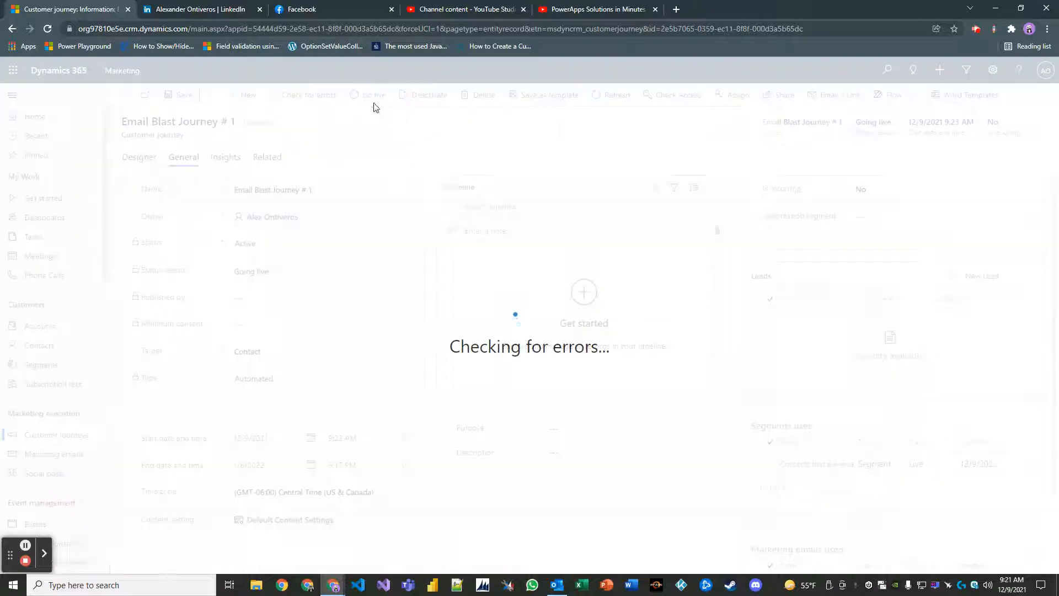
pyautogui.click(138, 157)
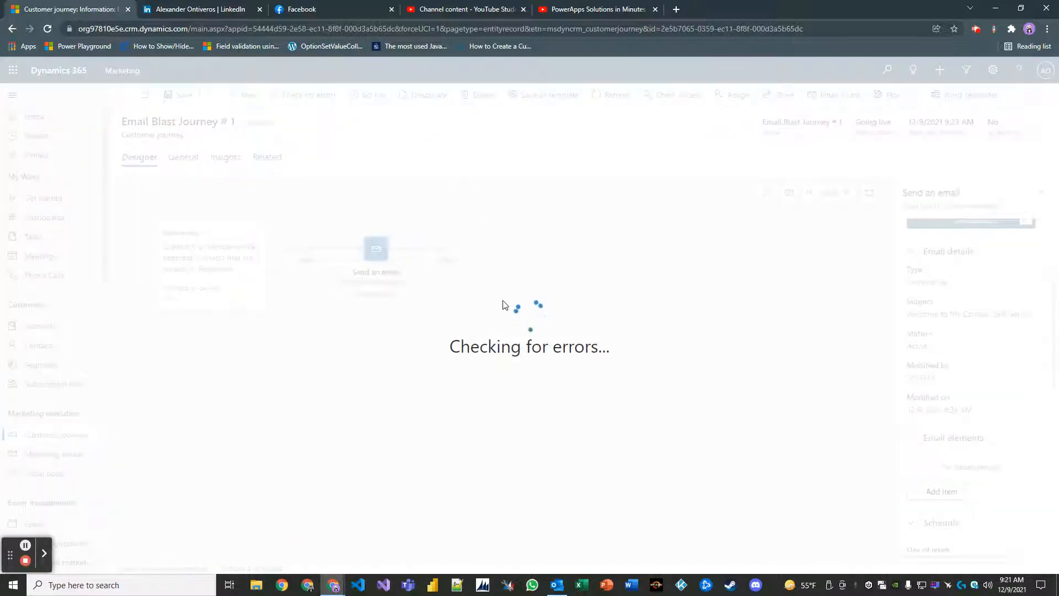
pyautogui.moveTo(454, 380)
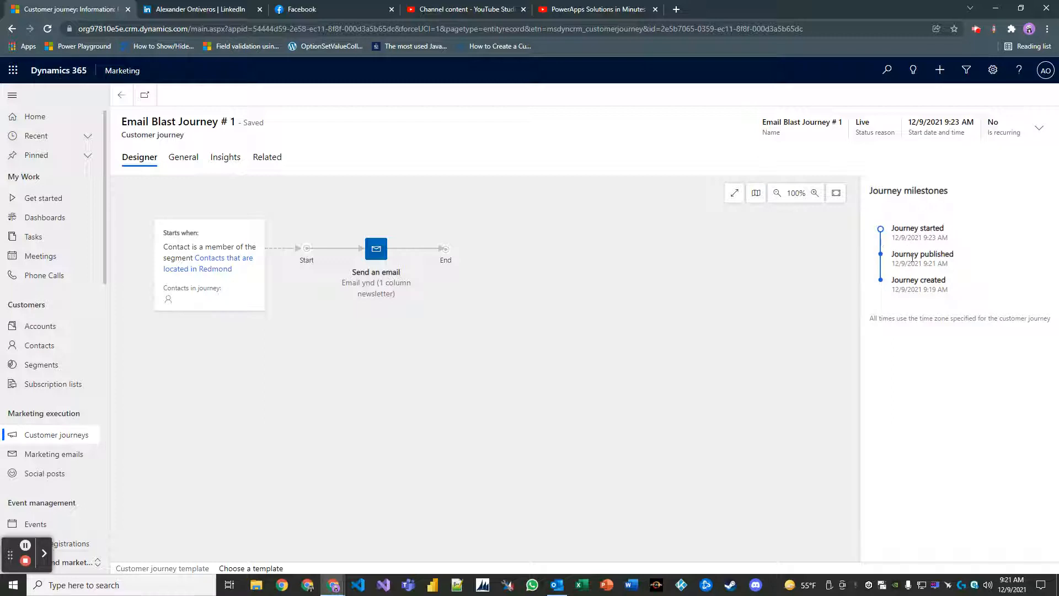
pyautogui.doubleClick(917, 227)
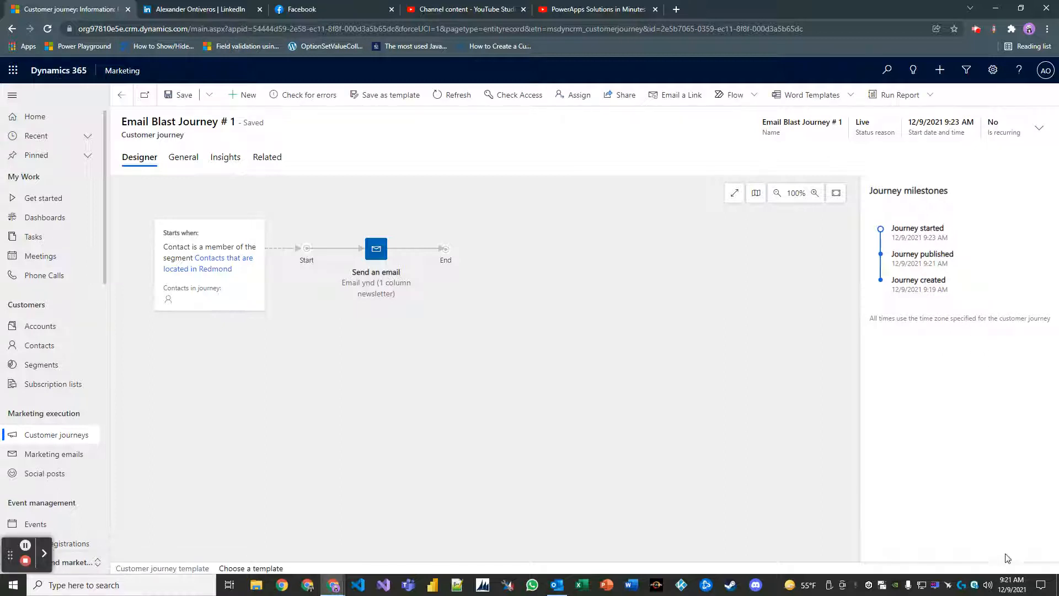
pyautogui.moveTo(791, 287)
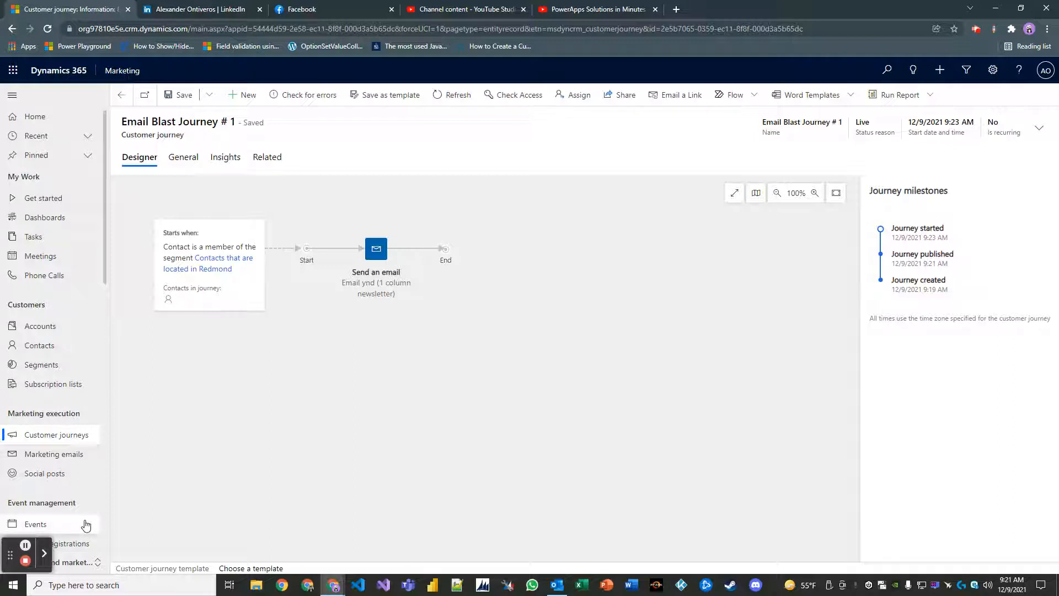
pyautogui.click(225, 157)
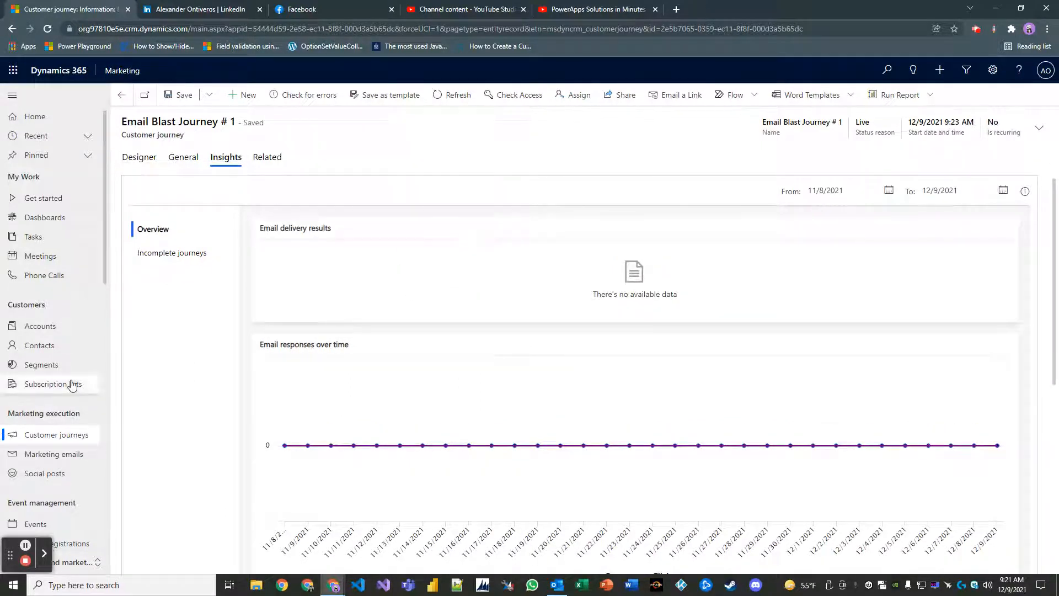
pyautogui.click(41, 364)
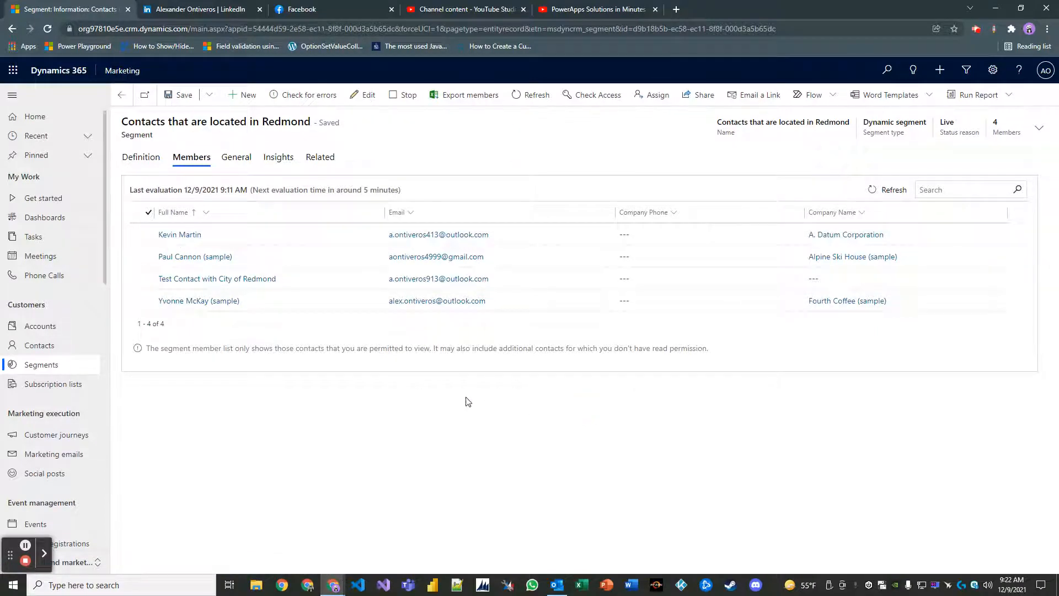
pyautogui.moveTo(302, 409)
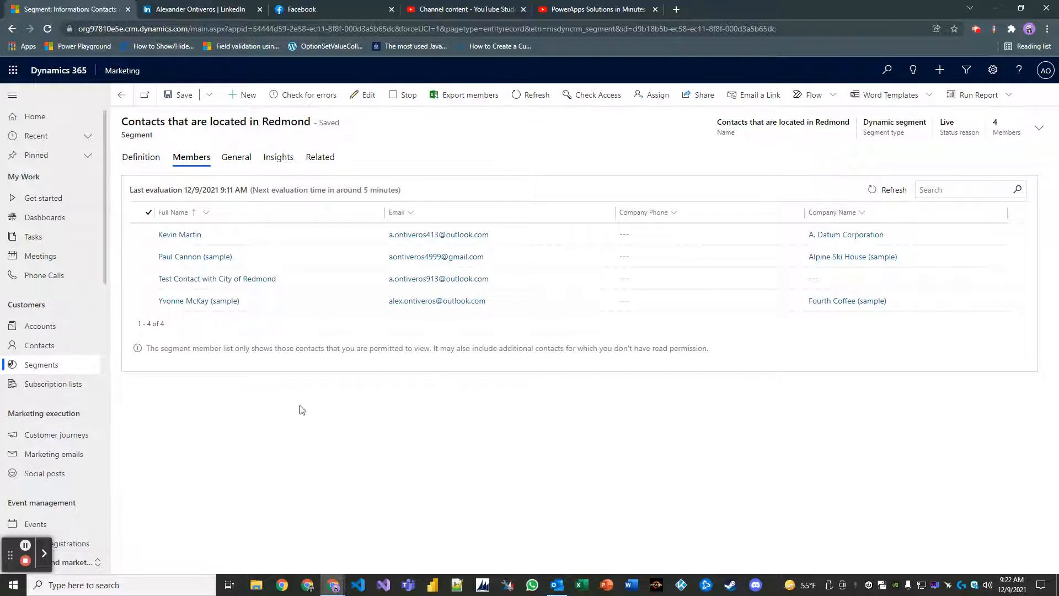
pyautogui.click(56, 434)
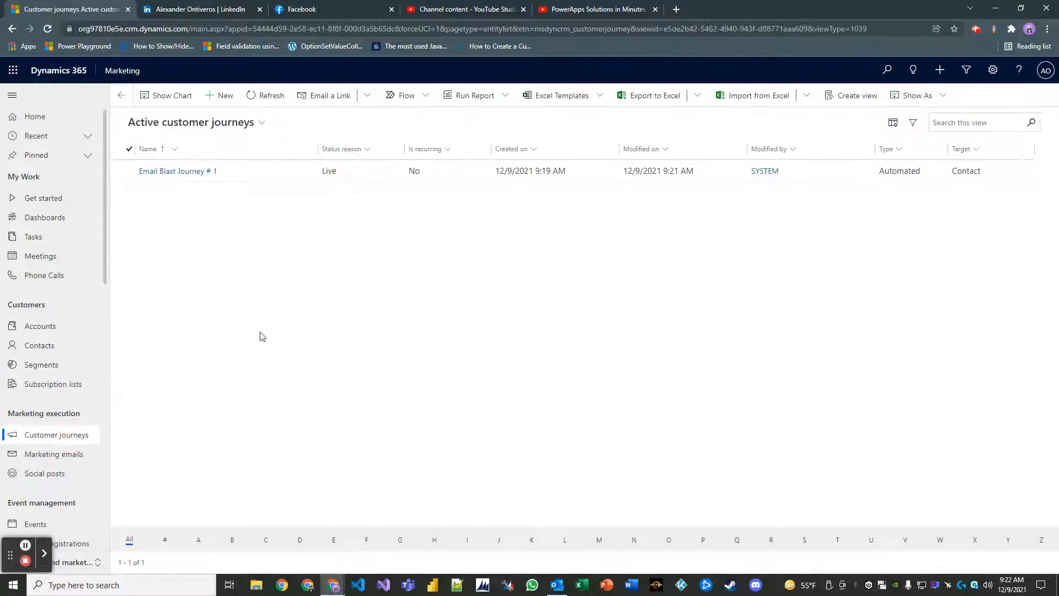
pyautogui.click(177, 171)
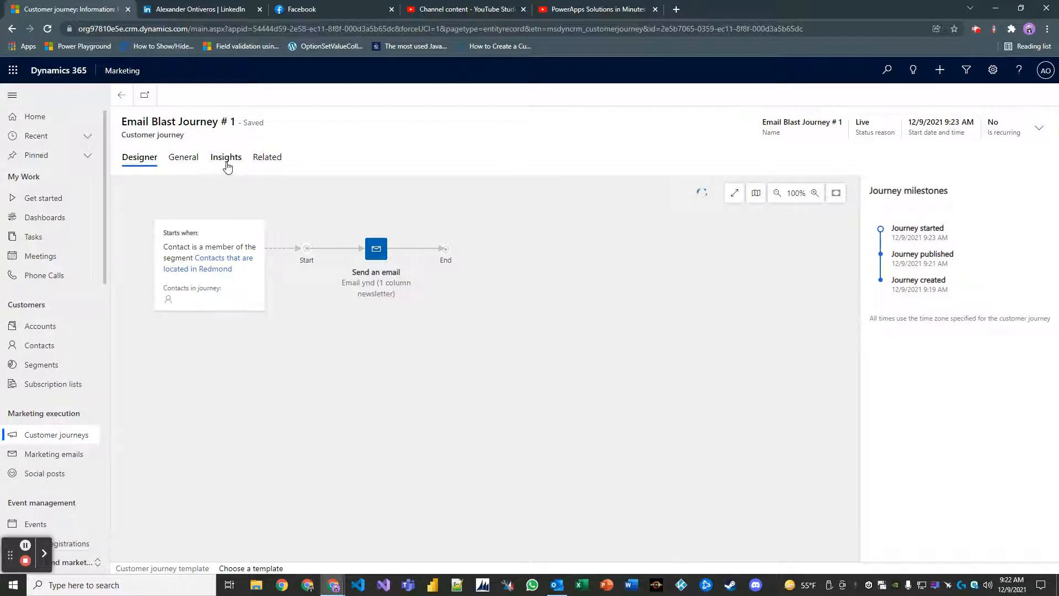
# Browse the Insights charts, General details, and the email step in the Designer.
pyautogui.click(225, 157)
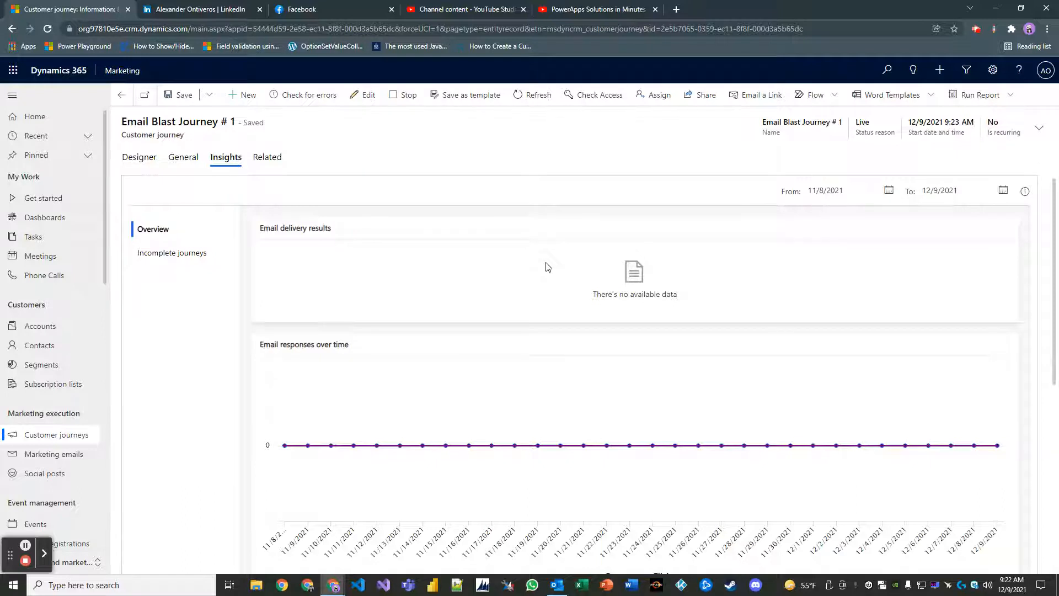
pyautogui.moveTo(574, 268)
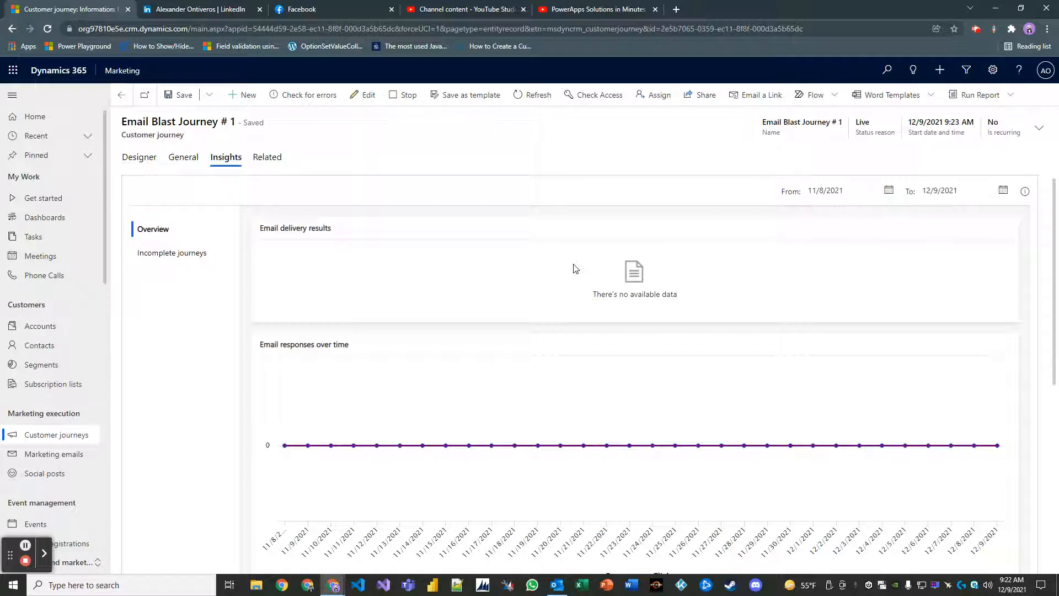
pyautogui.moveTo(609, 277)
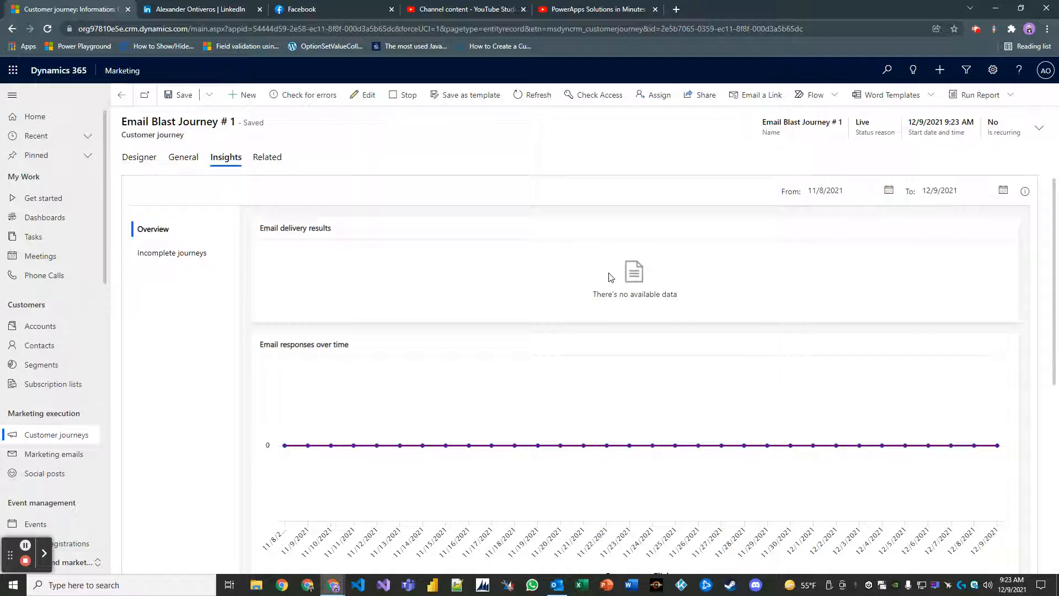
pyautogui.moveTo(783, 255)
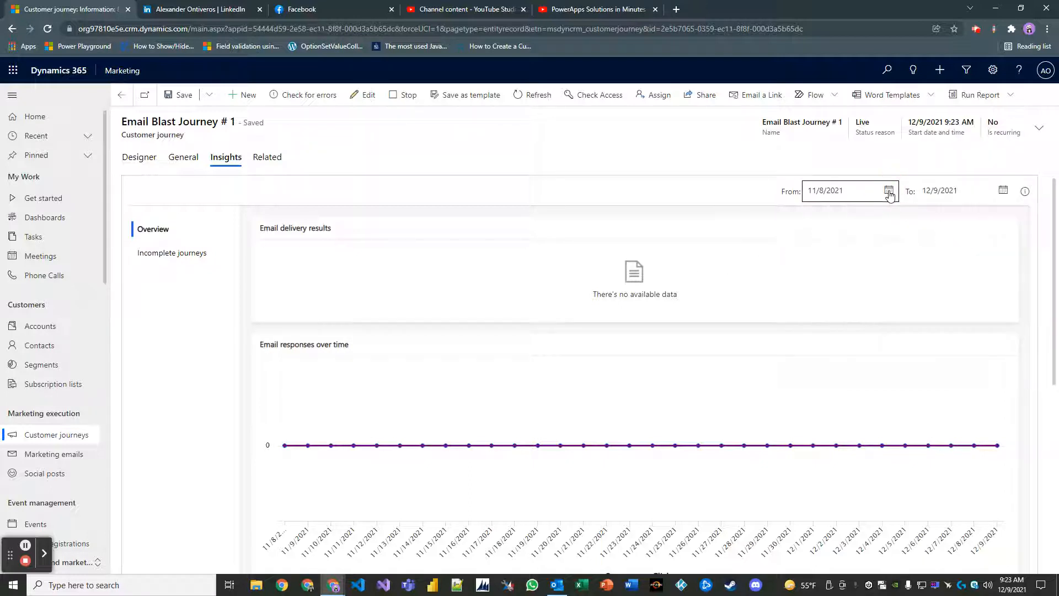
pyautogui.click(183, 157)
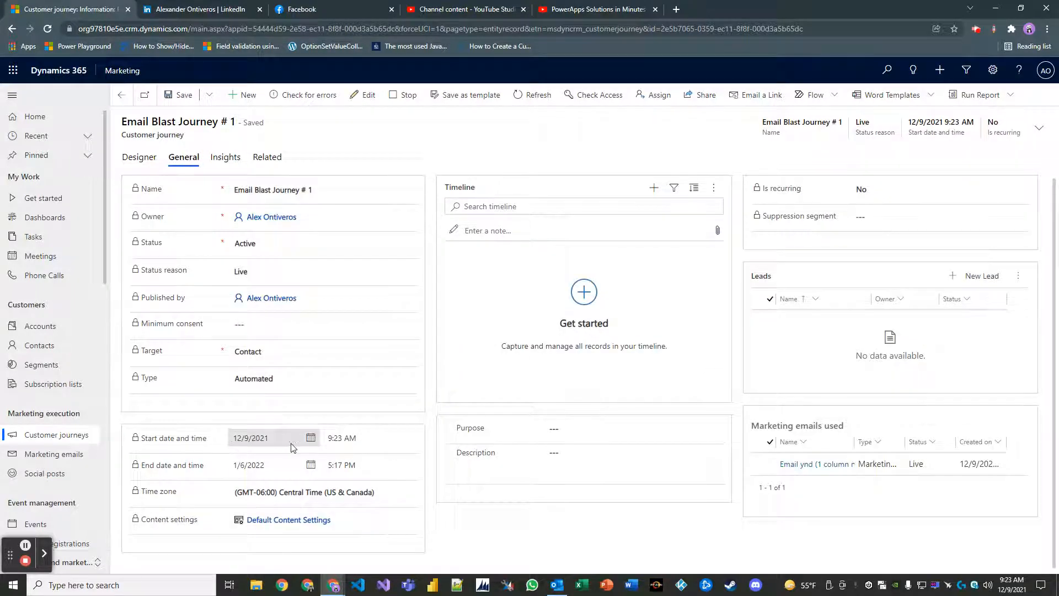
pyautogui.click(139, 156)
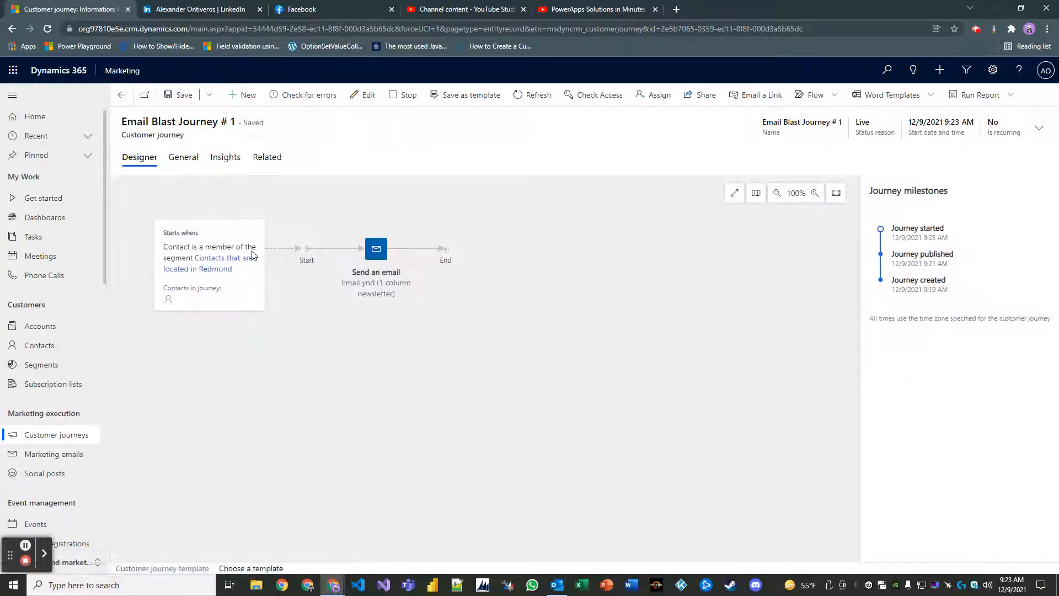
pyautogui.click(376, 249)
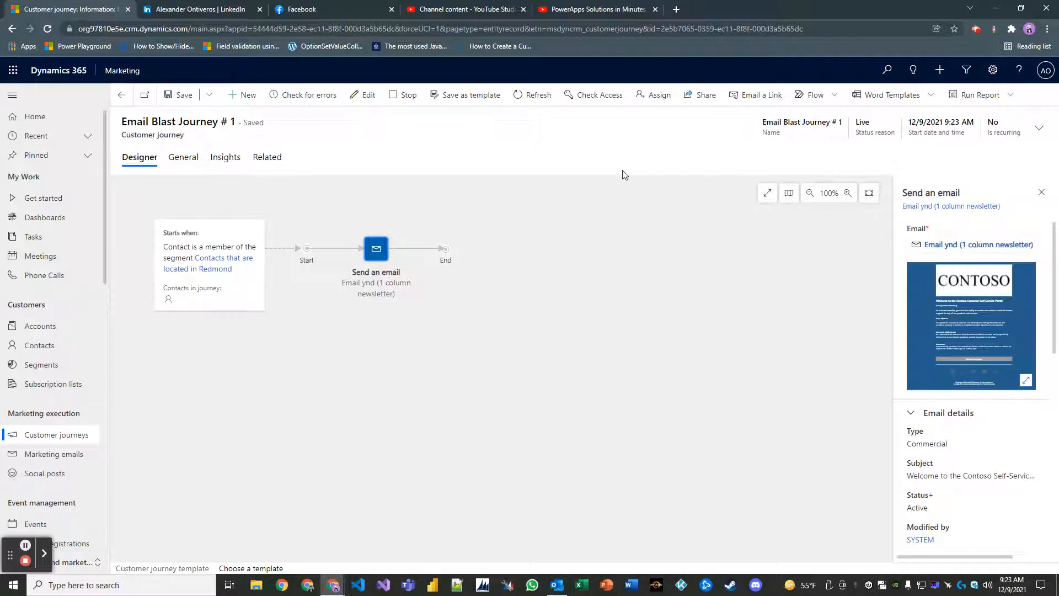
# Return to Insights and inspect the From date of the insights range.
pyautogui.click(183, 157)
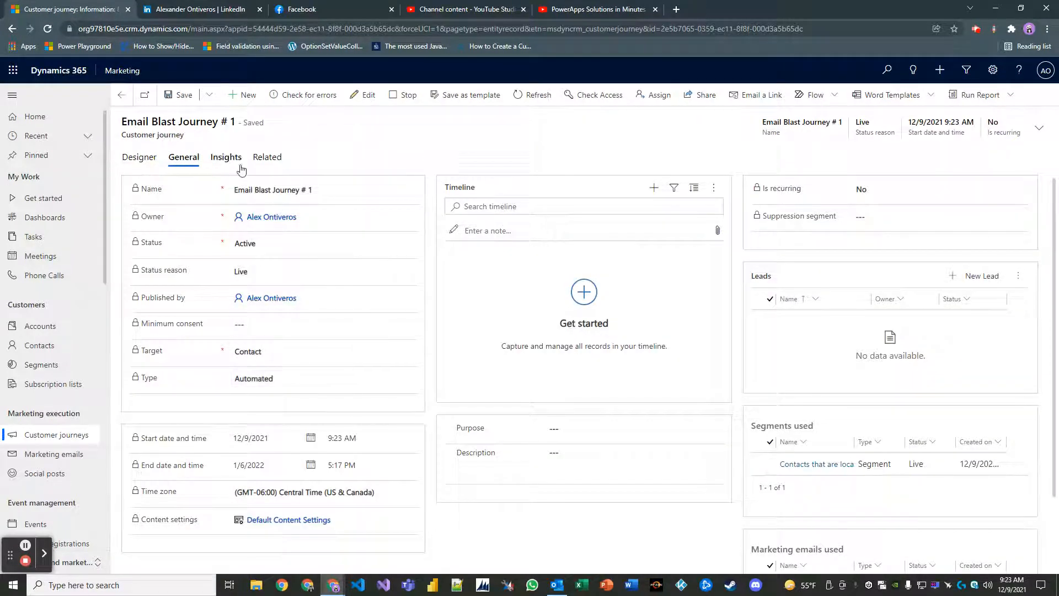
pyautogui.click(226, 157)
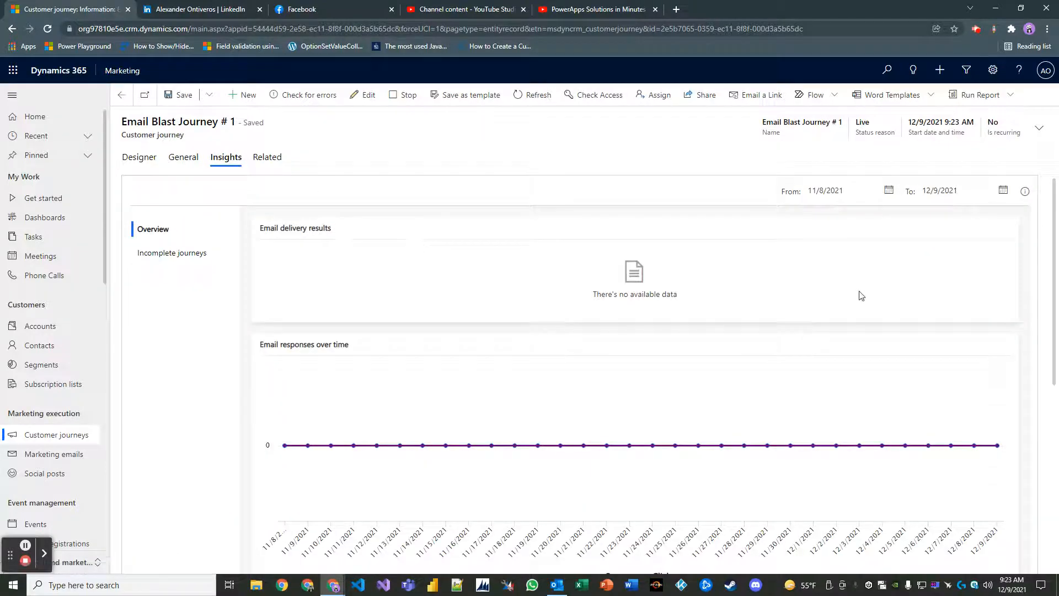
pyautogui.moveTo(925, 248)
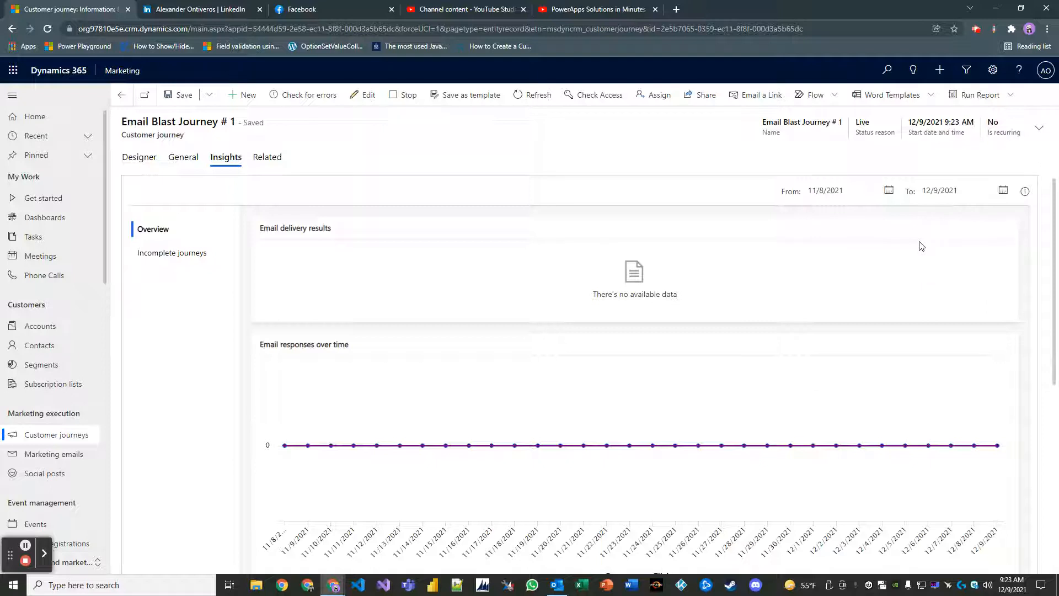
pyautogui.moveTo(905, 237)
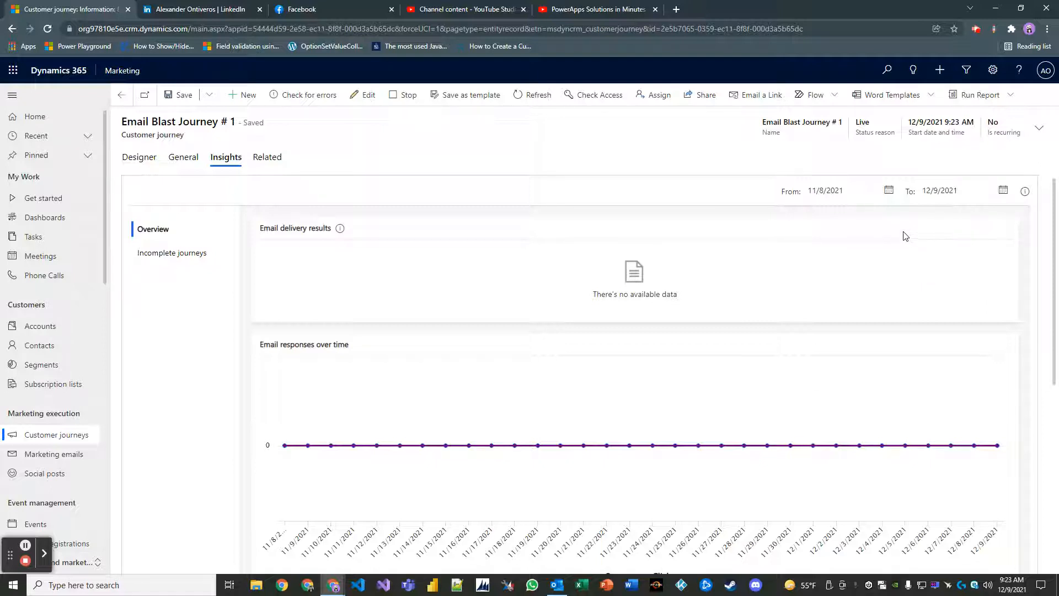
pyautogui.click(844, 190)
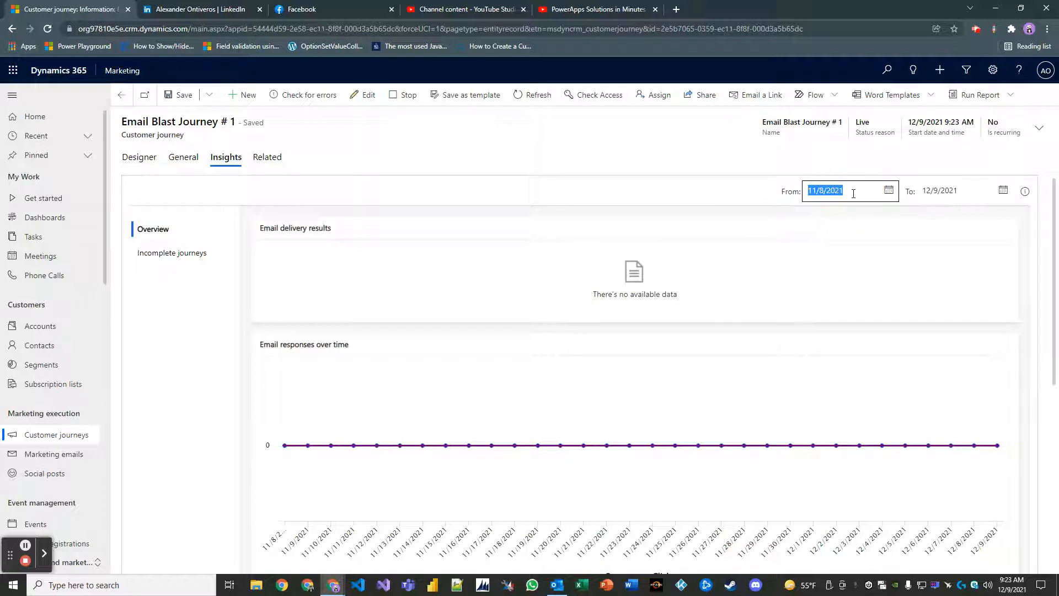
pyautogui.click(842, 190)
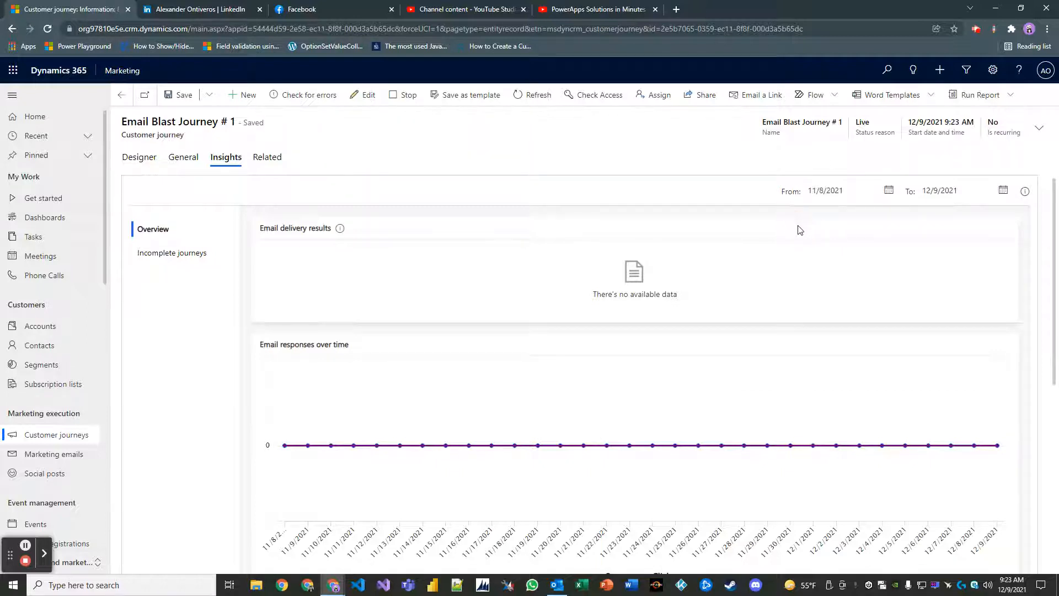
pyautogui.click(840, 190)
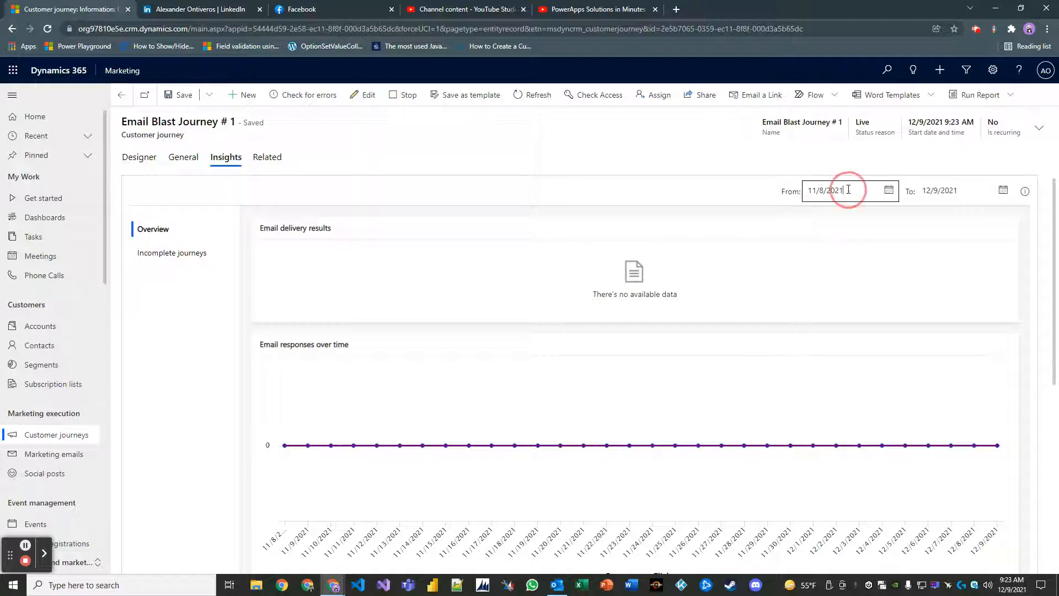
pyautogui.click(888, 190)
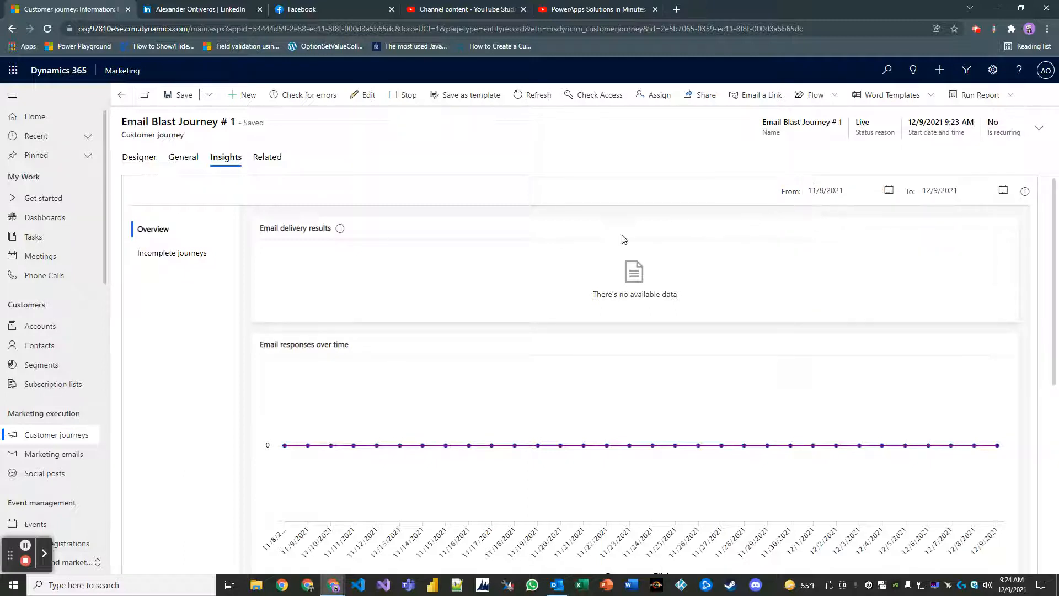
pyautogui.click(139, 157)
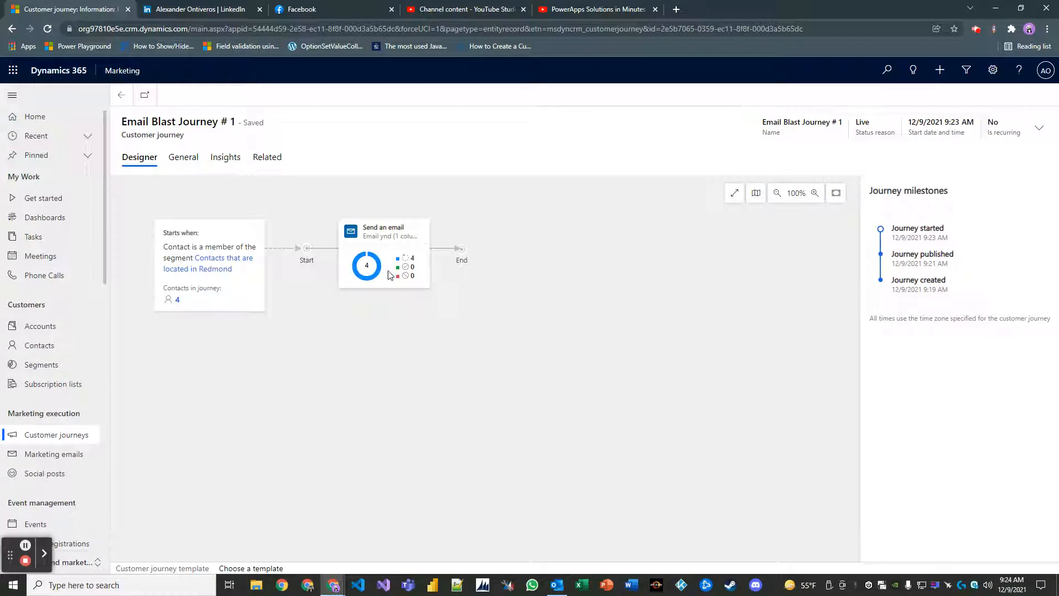
# Review the email step's volume data showing 4 queued contacts, then close it.
pyautogui.click(383, 253)
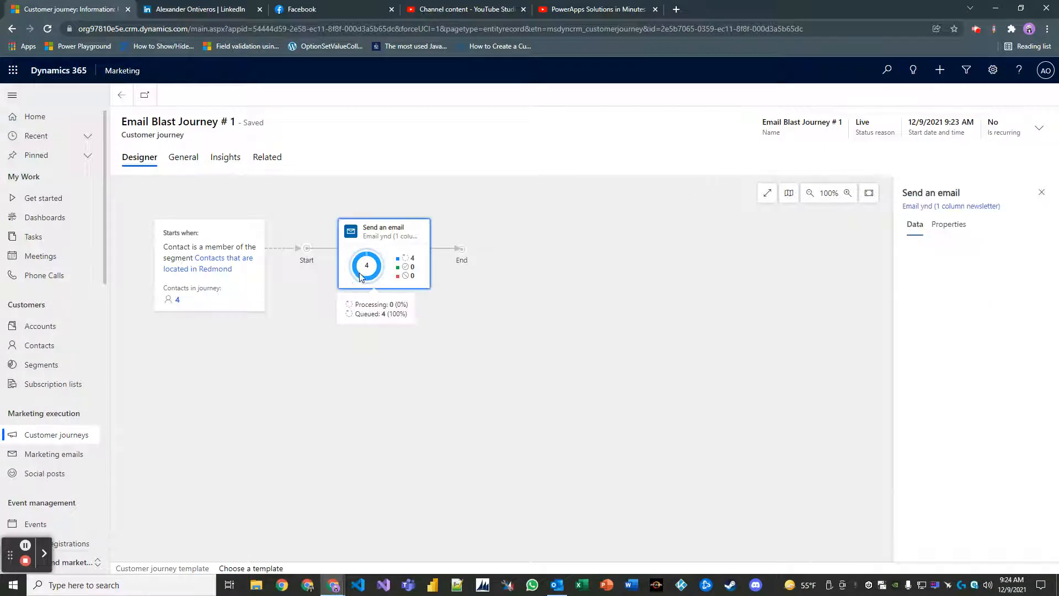
pyautogui.click(383, 253)
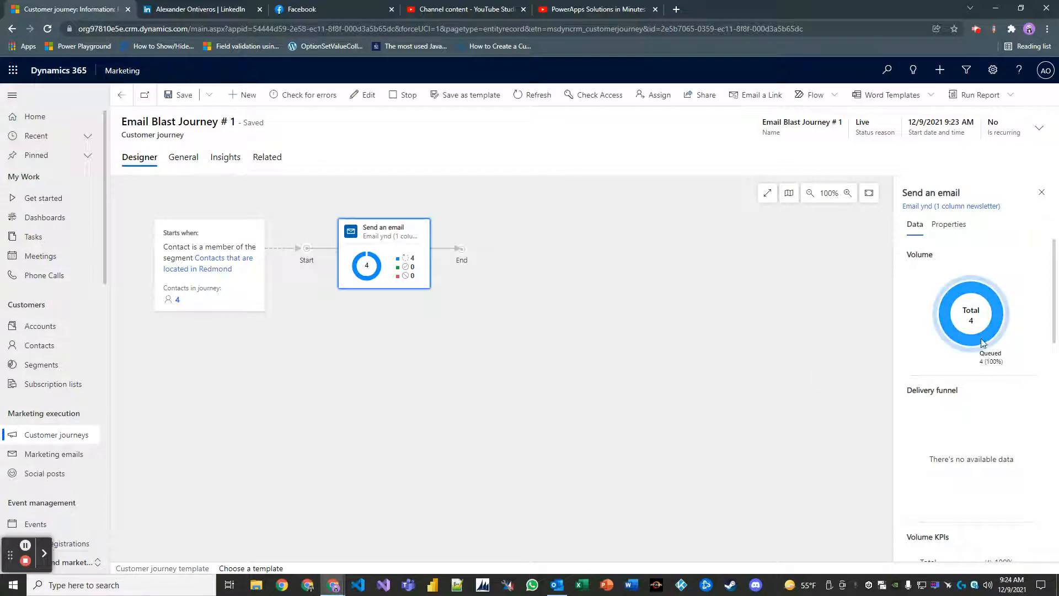
pyautogui.moveTo(914, 339)
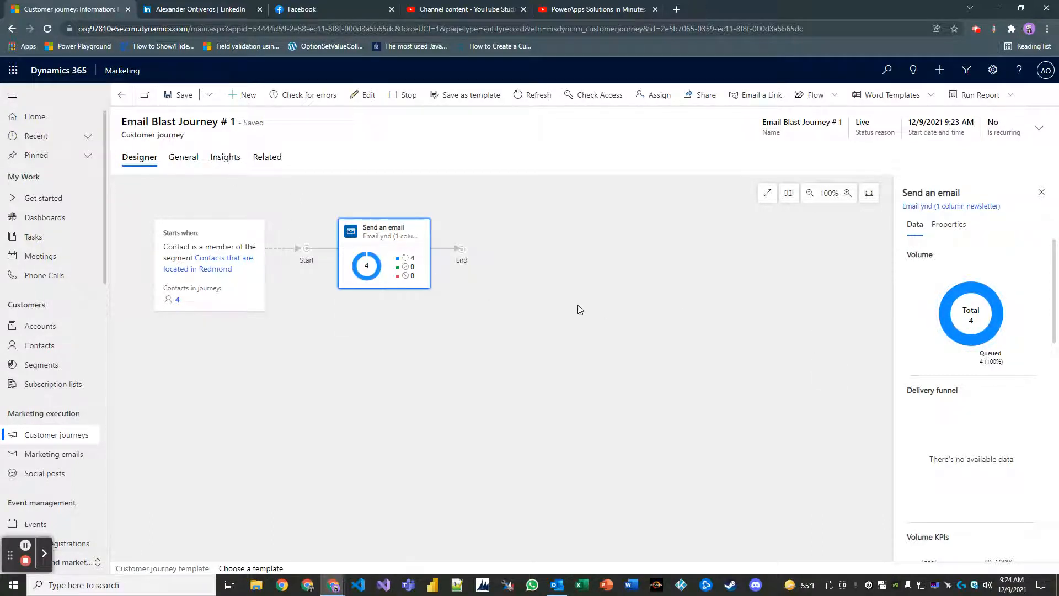
pyautogui.moveTo(576, 311)
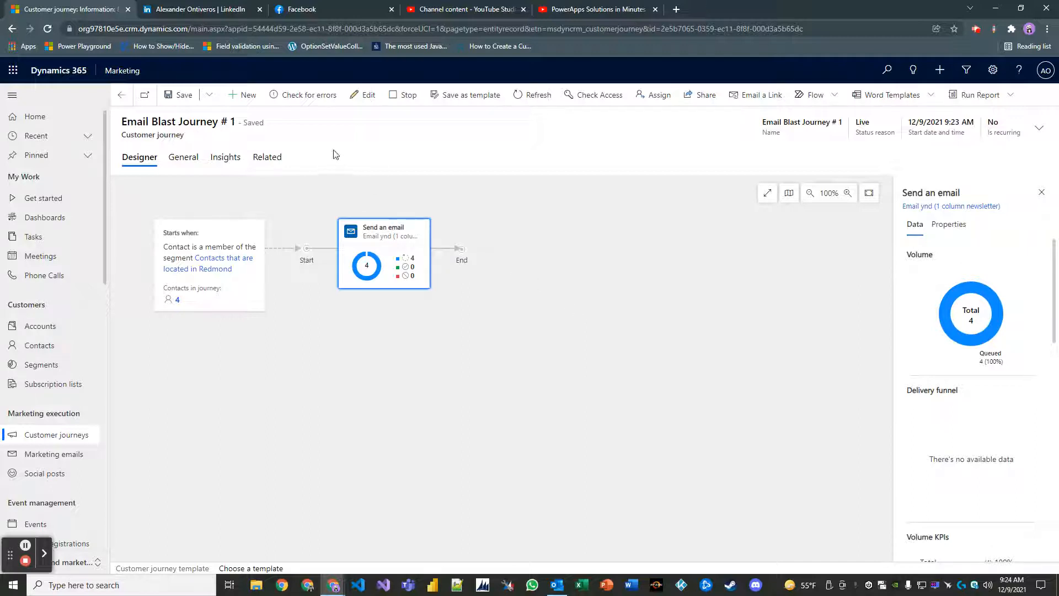
pyautogui.click(532, 94)
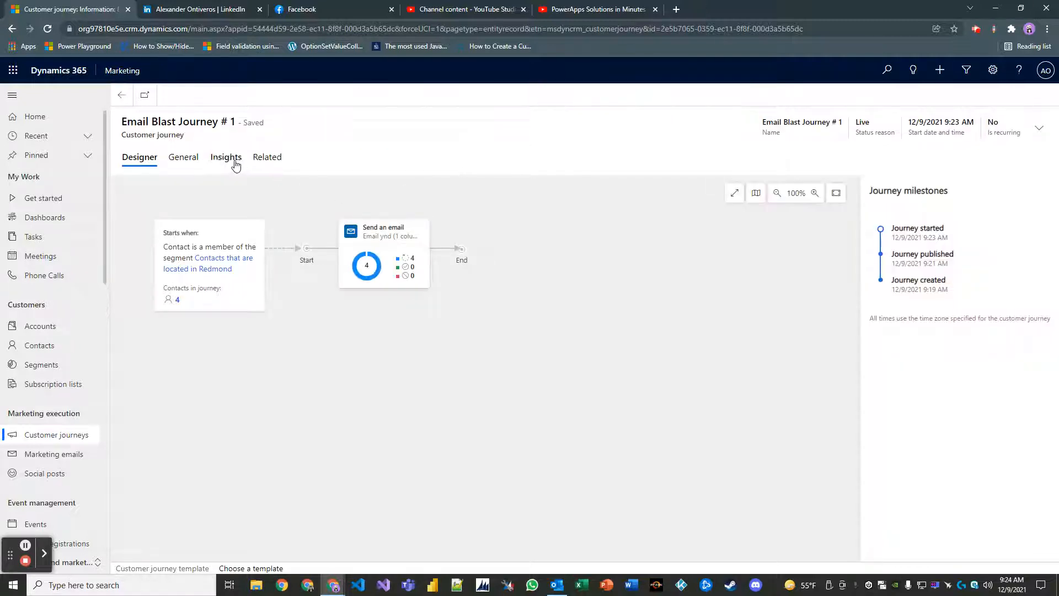
# Review the journey's Insights overview charts, then return to the Designer showing 4 contacts queued.
pyautogui.click(225, 156)
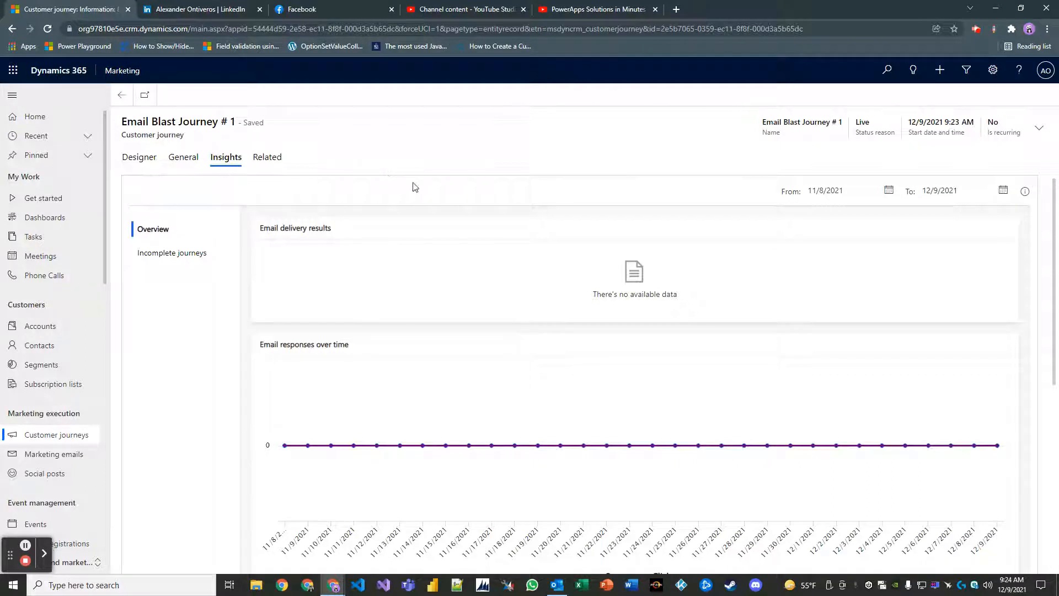
pyautogui.moveTo(432, 195)
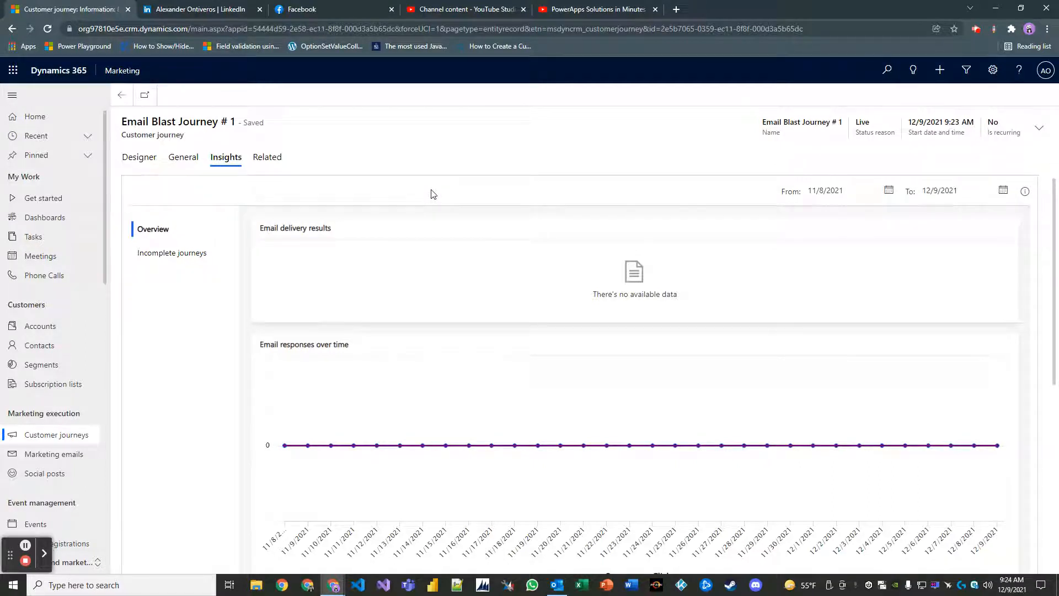
pyautogui.moveTo(431, 202)
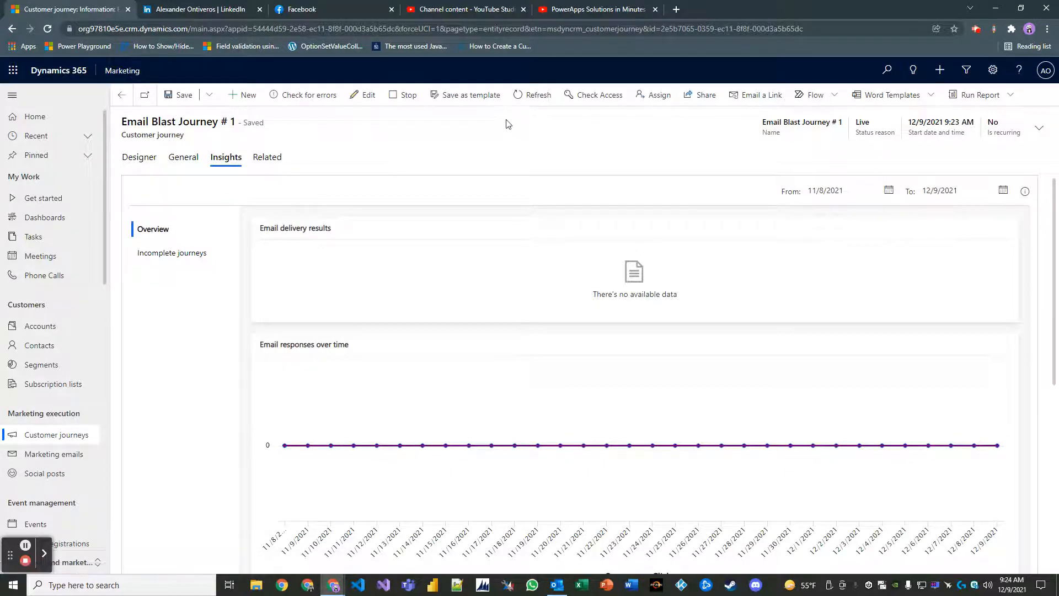
pyautogui.click(138, 156)
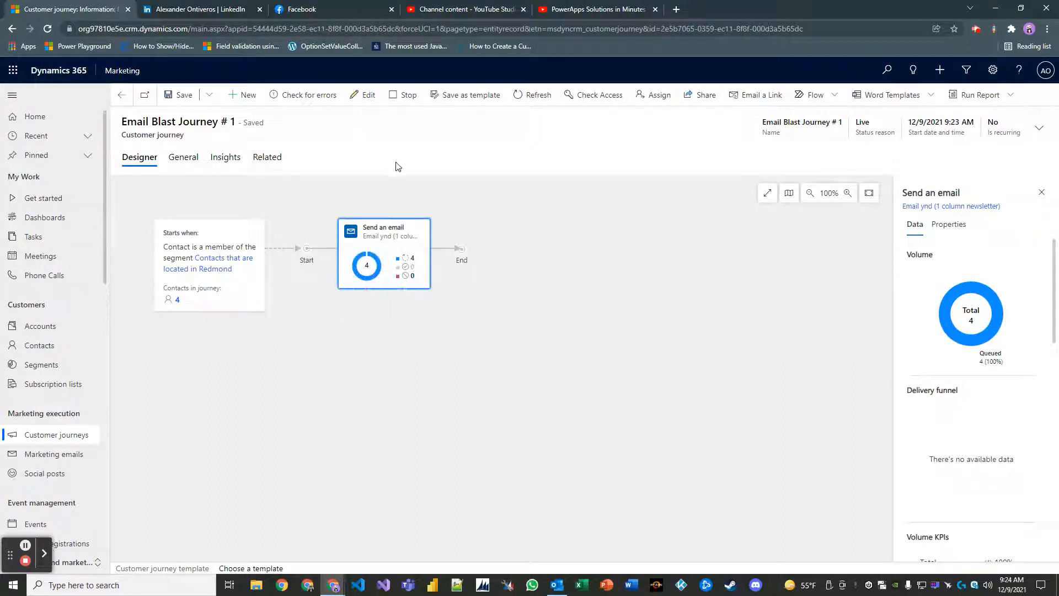
# Deselect the Send an email tile so milestones show created, published and started.
pyautogui.click(533, 94)
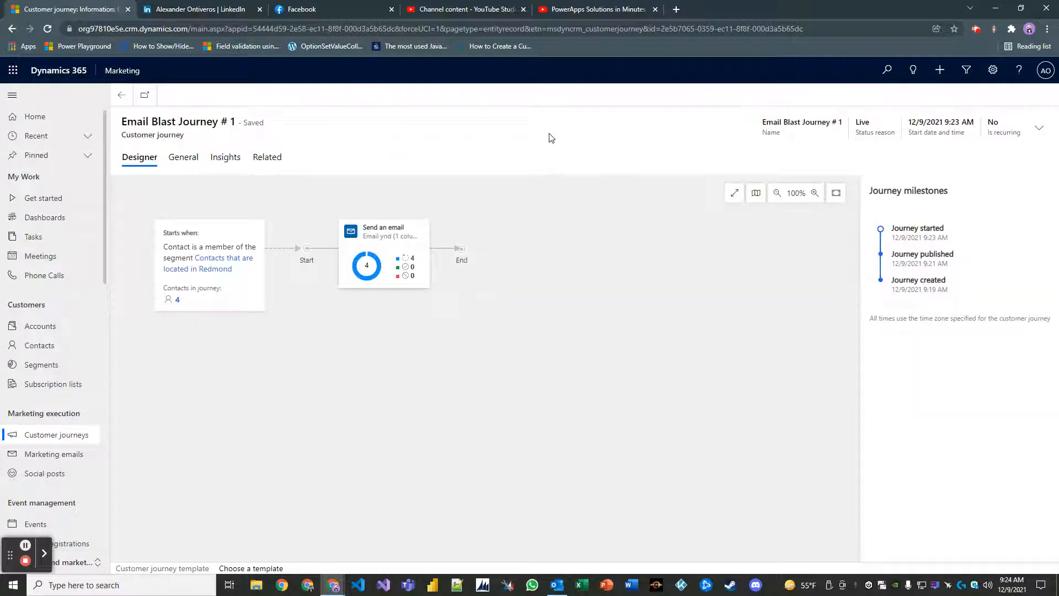
pyautogui.moveTo(506, 124)
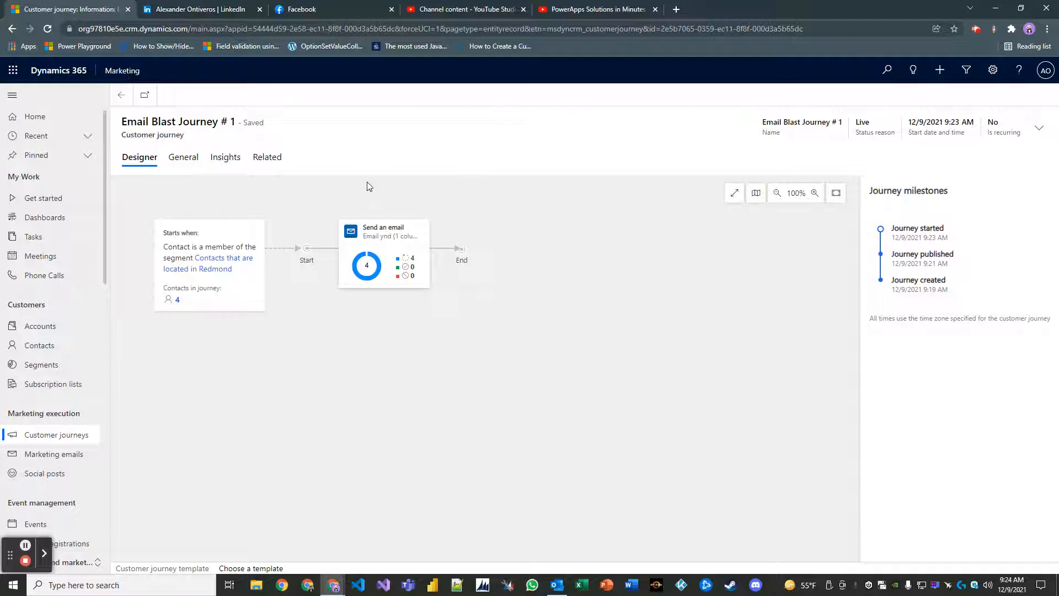
pyautogui.moveTo(512, 142)
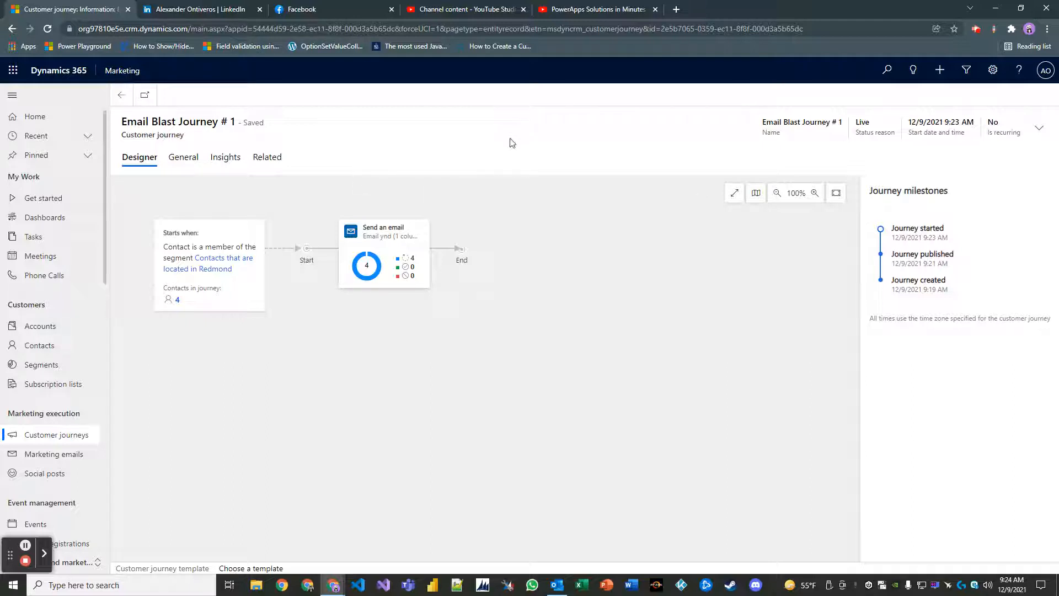
pyautogui.moveTo(394, 199)
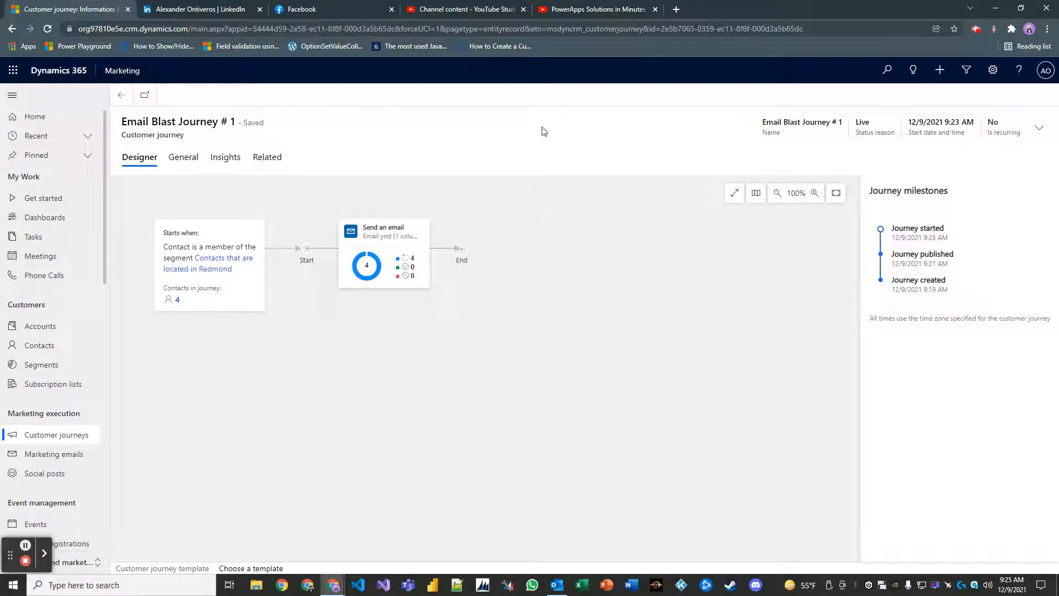
pyautogui.moveTo(514, 150)
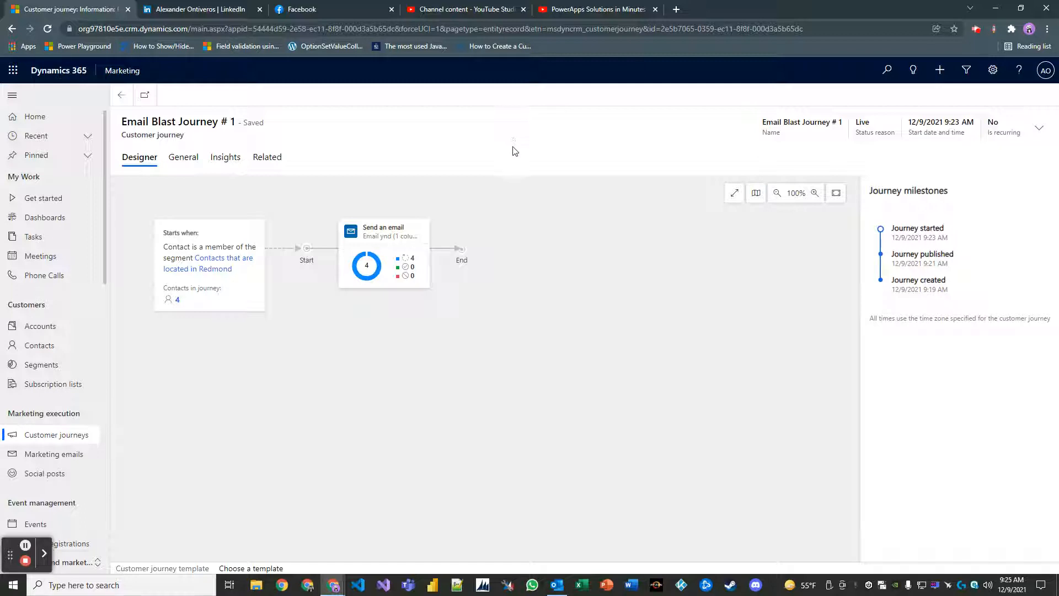
pyautogui.moveTo(500, 146)
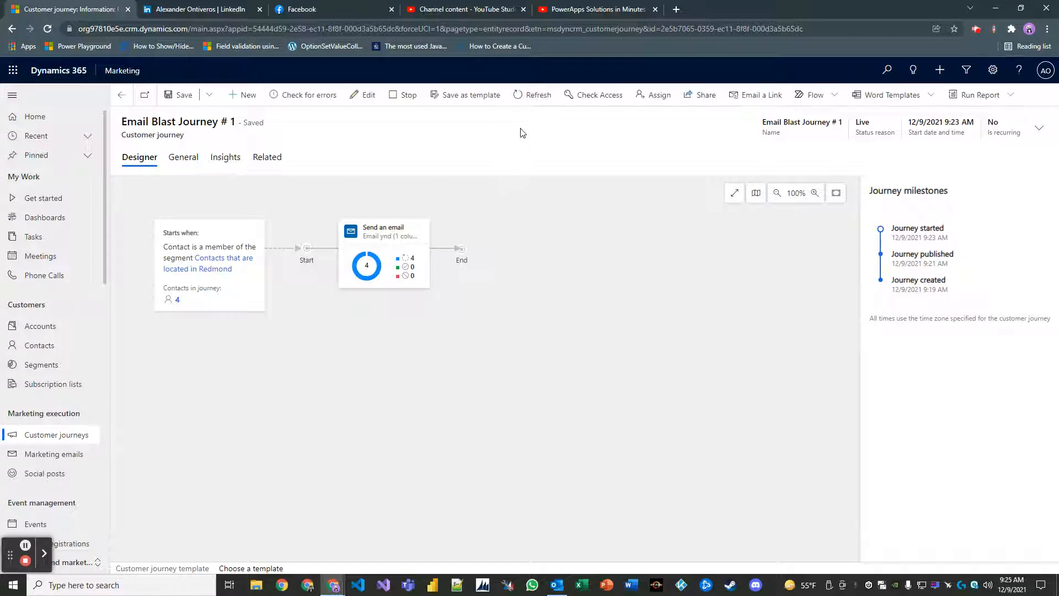
pyautogui.moveTo(539, 130)
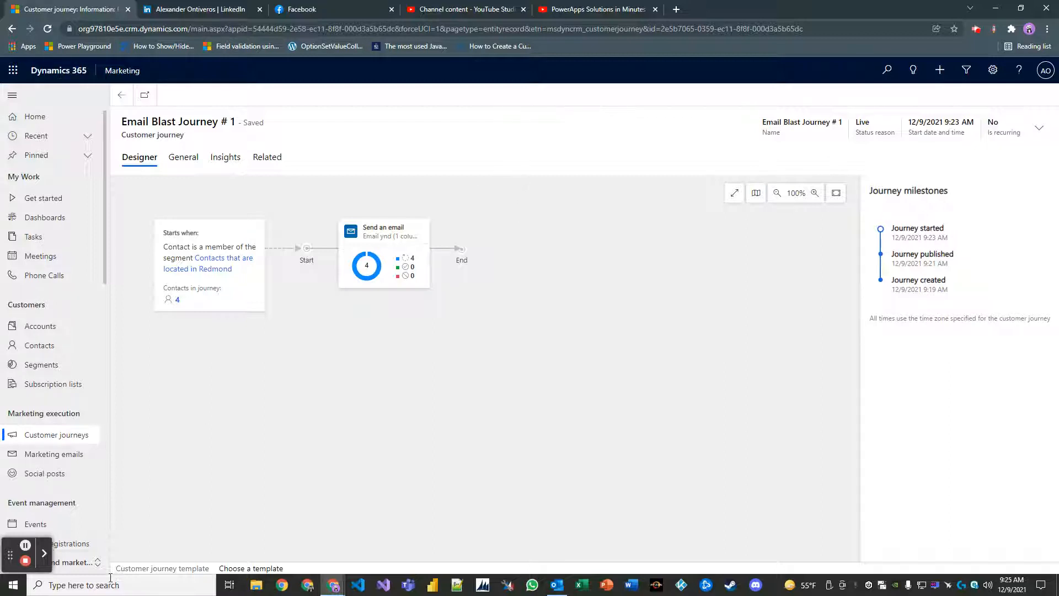
# Inspect the confirmed domain authentication record in Settings, then leave it, answering the Unsaved changes prompt.
pyautogui.click(992, 70)
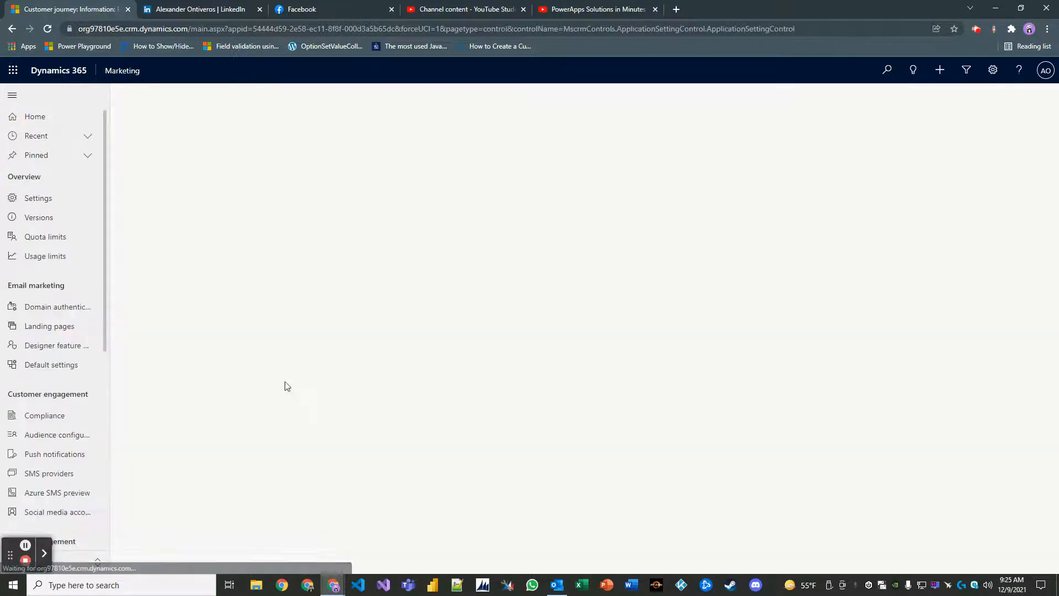
pyautogui.moveTo(401, 270)
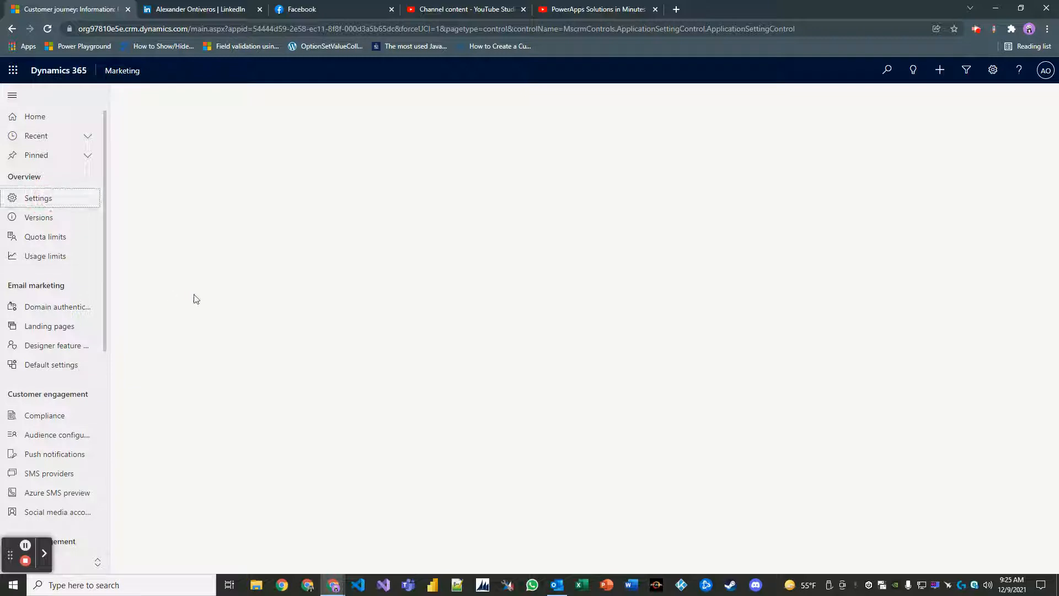
pyautogui.click(57, 306)
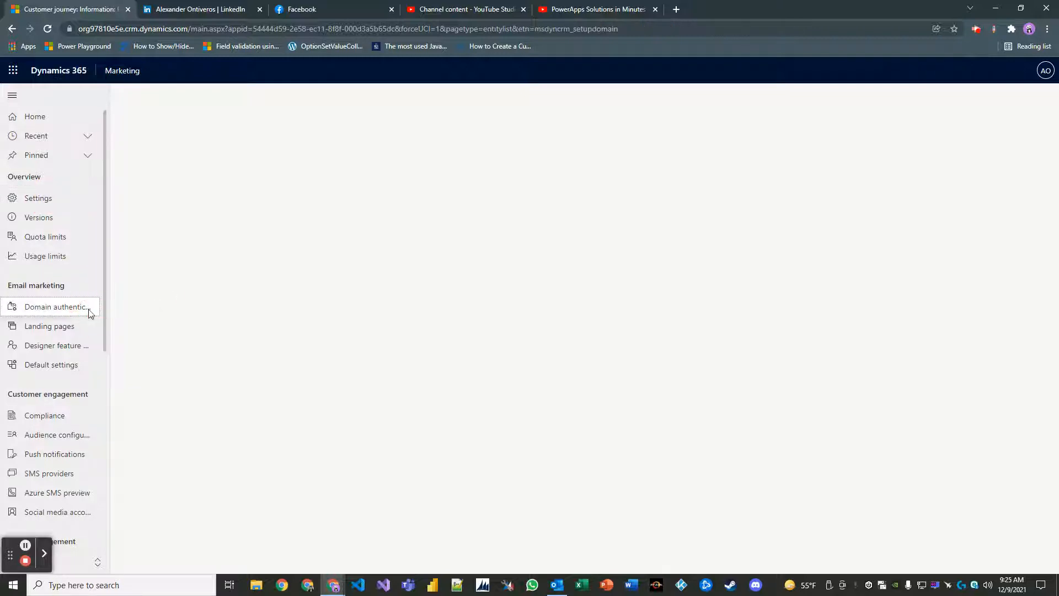
pyautogui.click(54, 306)
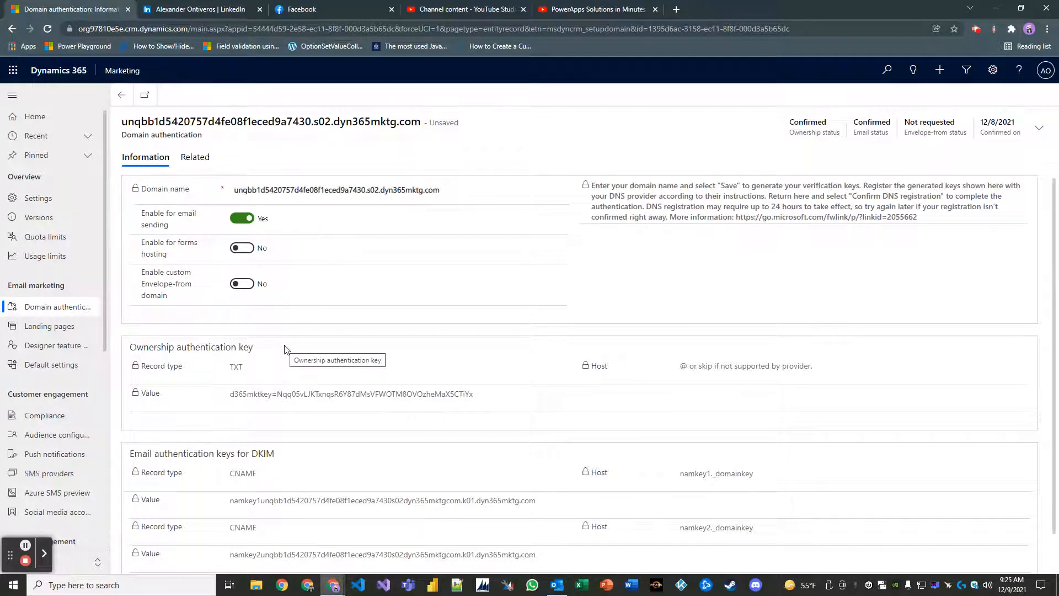
pyautogui.moveTo(305, 326)
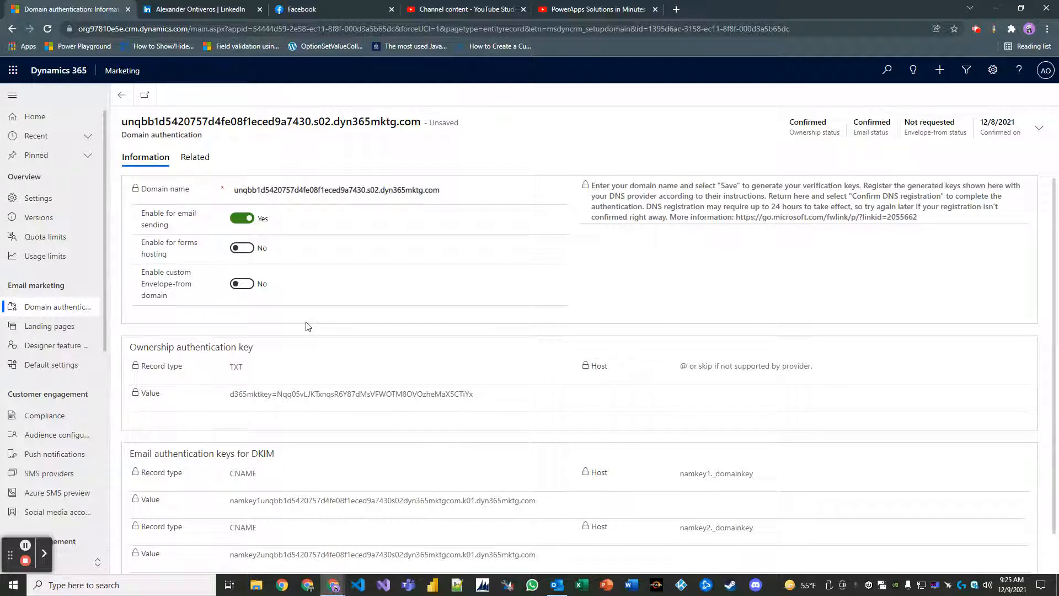
pyautogui.moveTo(99, 370)
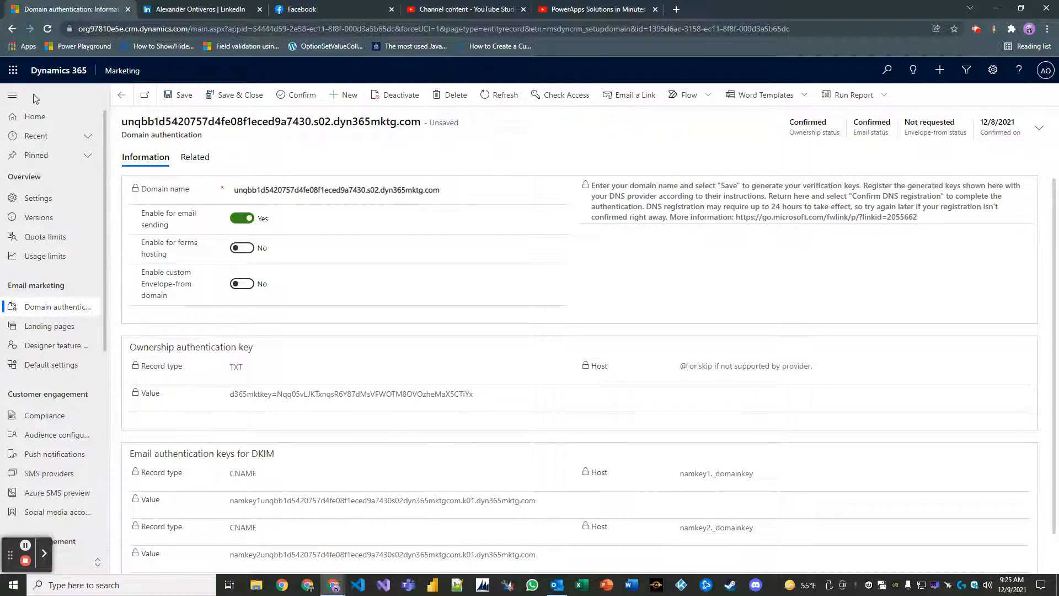
pyautogui.click(58, 306)
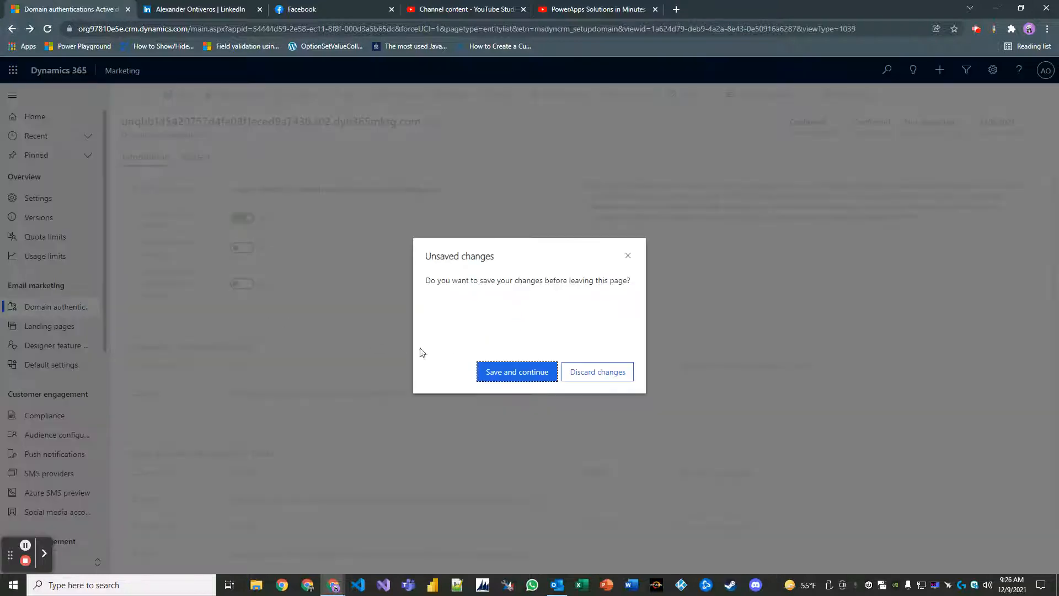
pyautogui.click(596, 371)
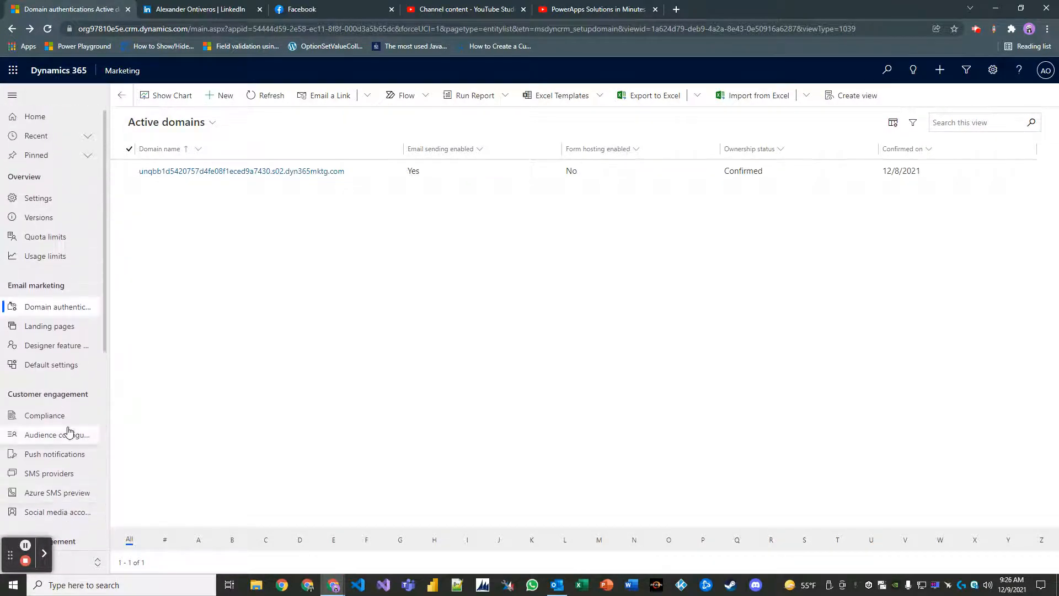
# Display the Settings overview listing email marketing, customer engagement and lead management.
pyautogui.click(38, 198)
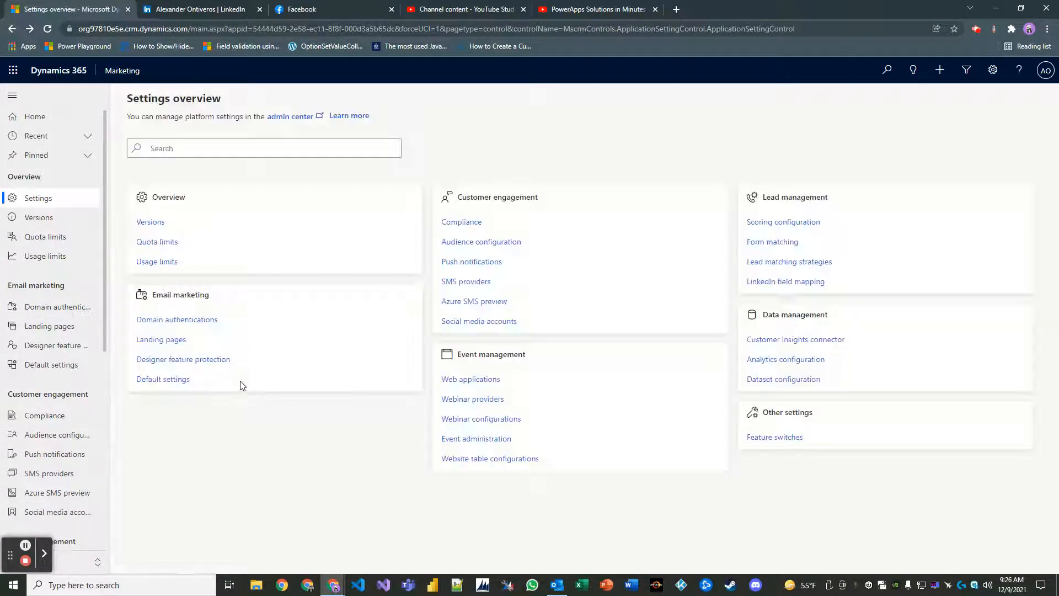
pyautogui.moveTo(263, 337)
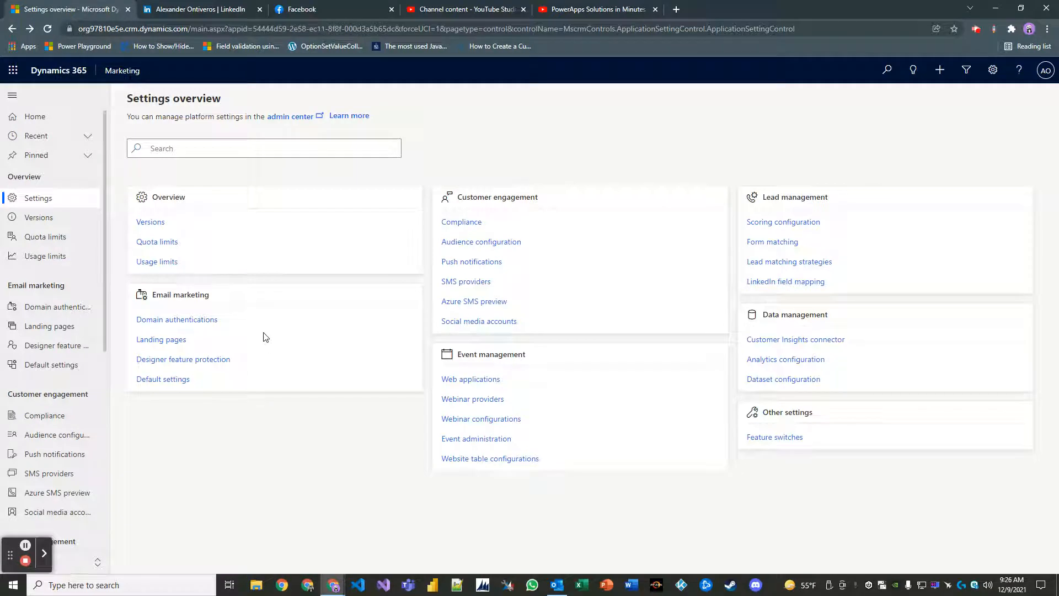
pyautogui.moveTo(255, 331)
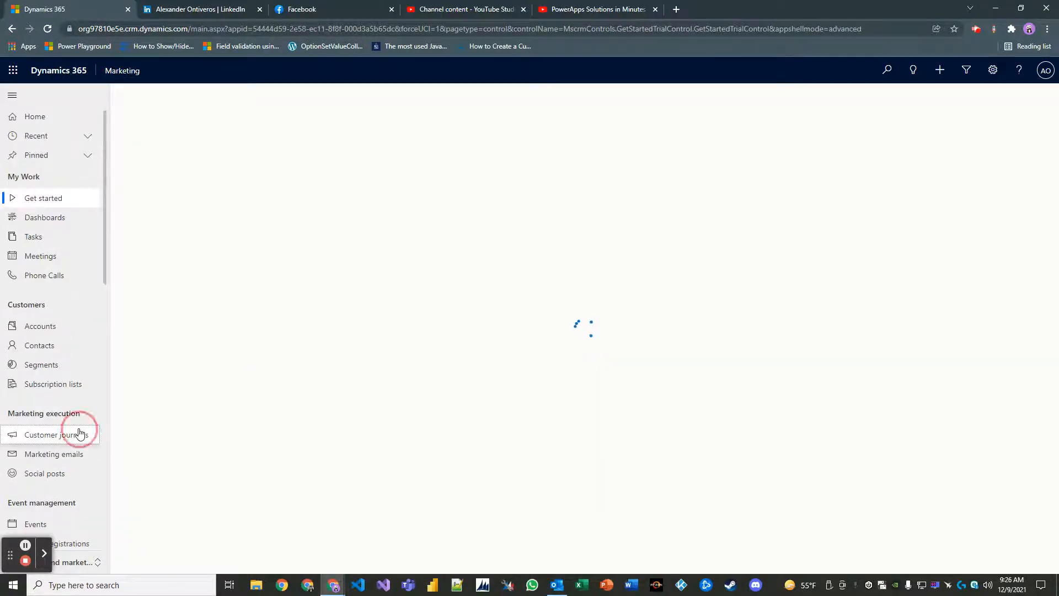
# Open Email Blast Journey # 1 from the Active customer journeys list.
pyautogui.click(57, 434)
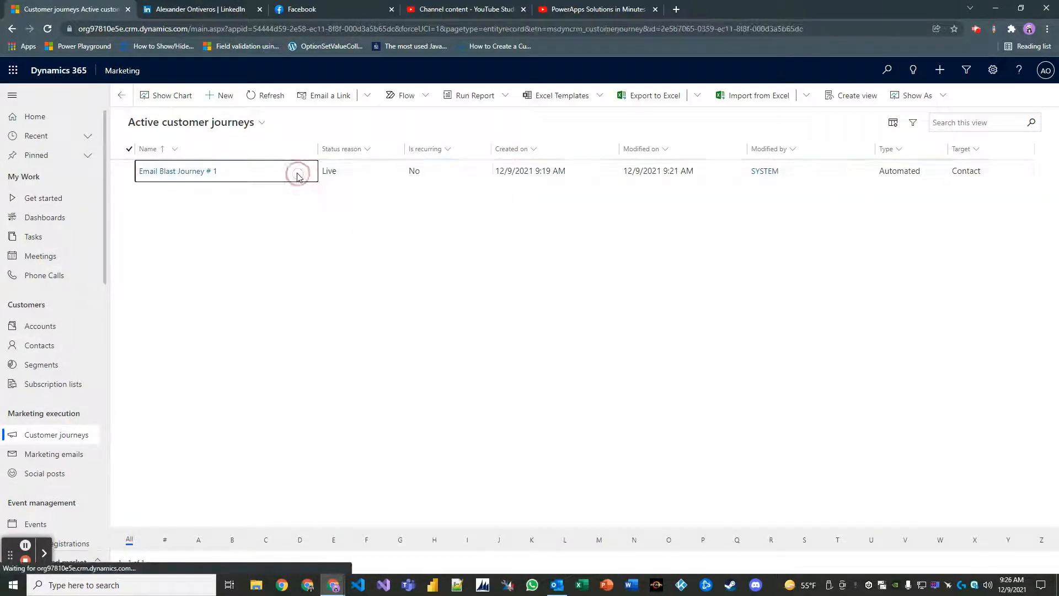
pyautogui.click(178, 170)
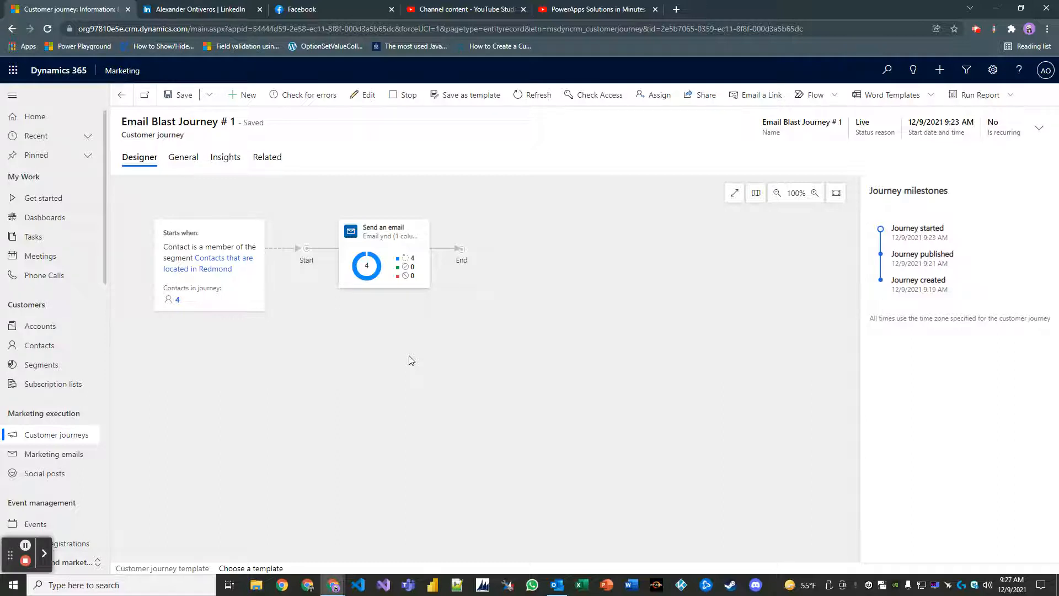
pyautogui.moveTo(405, 357)
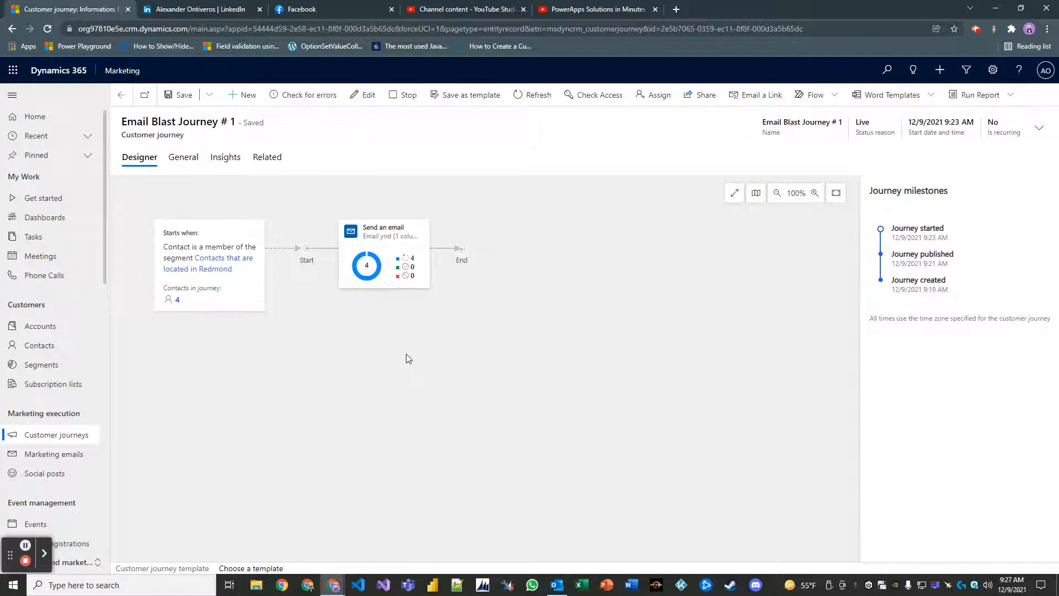
# Toggle the Send an email tile to view its Volume KPIs for 4 contacts.
pyautogui.click(532, 95)
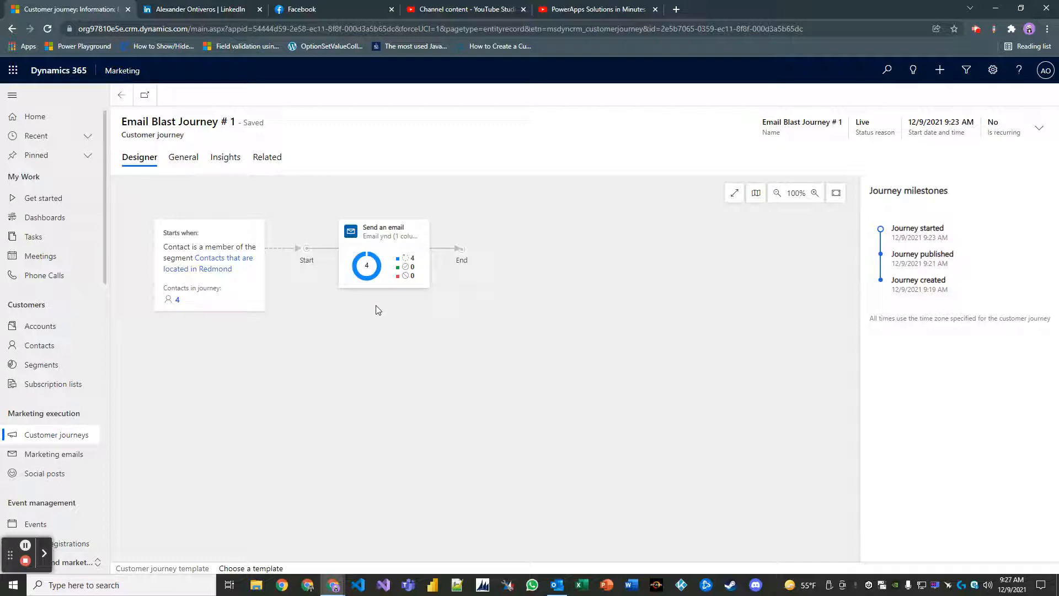
pyautogui.moveTo(352, 323)
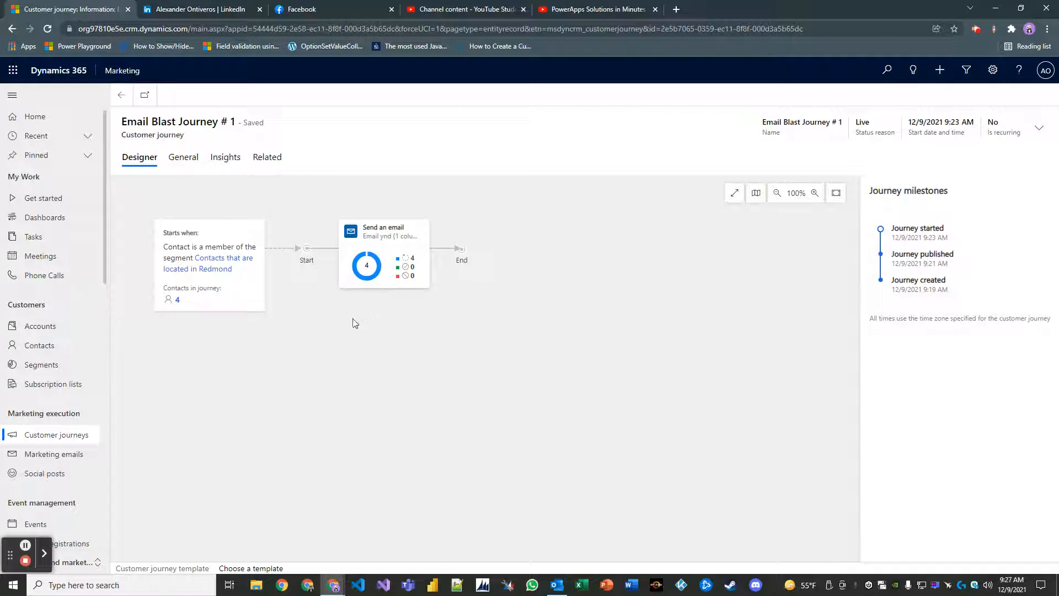
pyautogui.moveTo(493, 308)
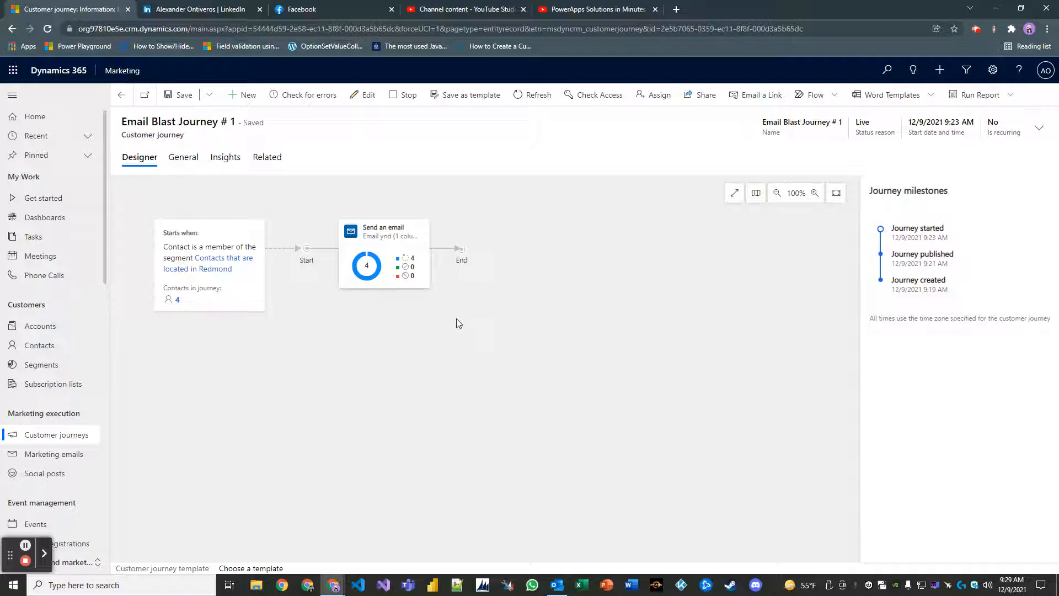
pyautogui.moveTo(403, 309)
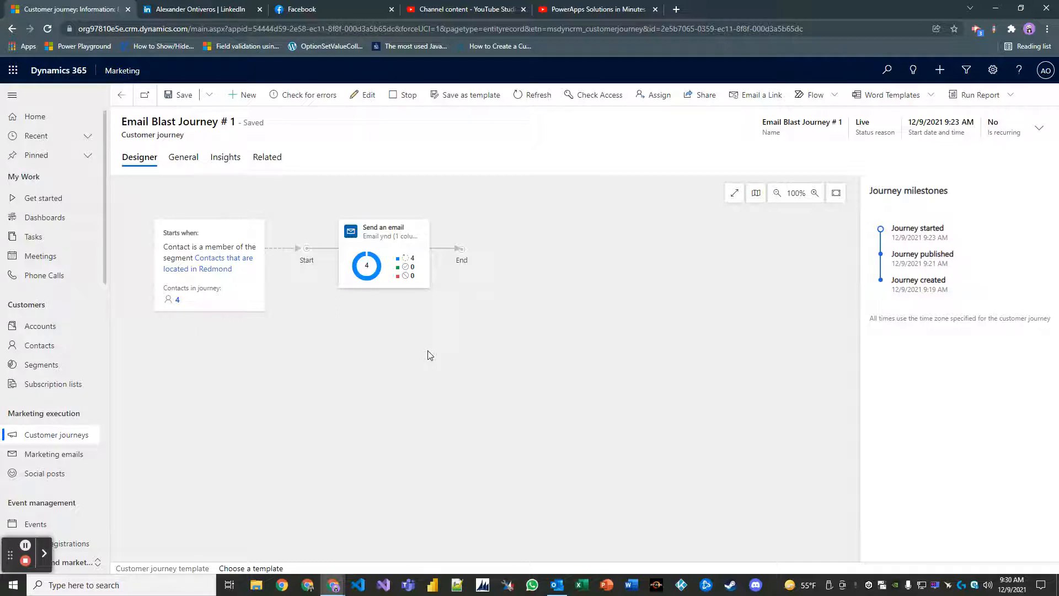
pyautogui.moveTo(340, 157)
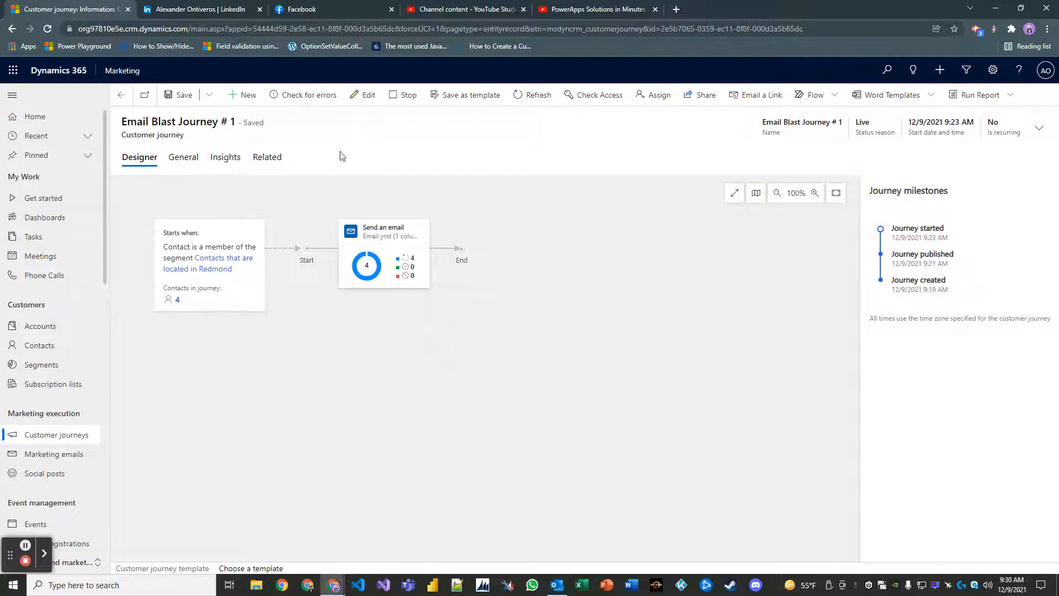
pyautogui.click(533, 94)
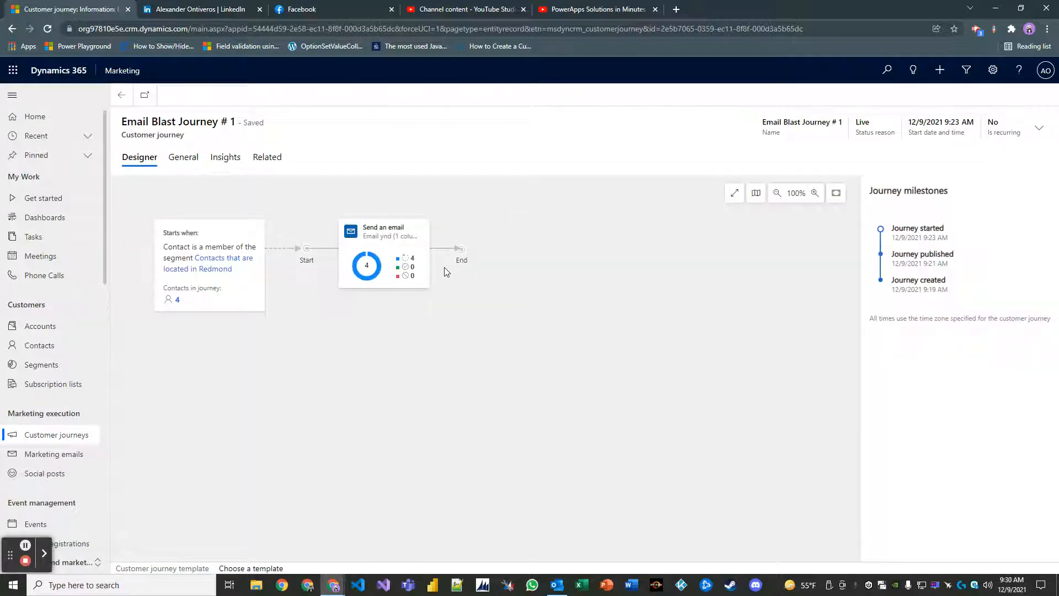
pyautogui.moveTo(412, 327)
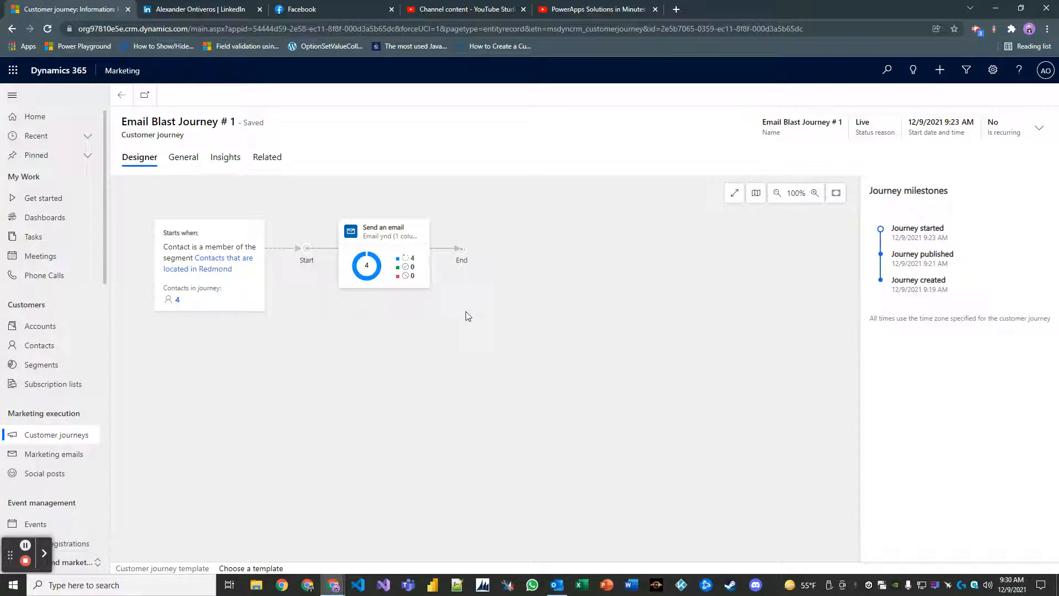
pyautogui.moveTo(366, 265)
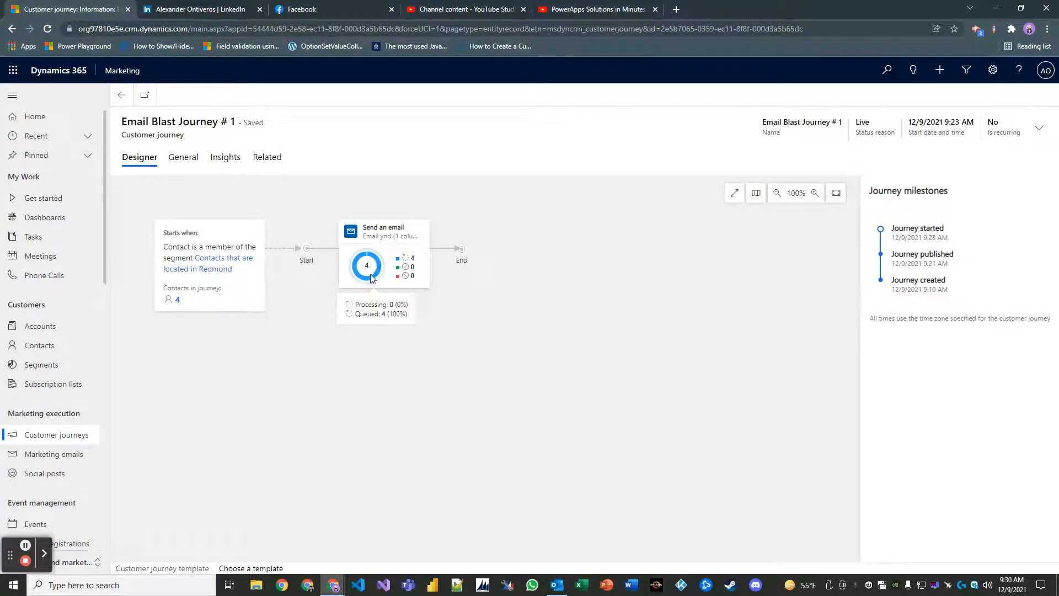
pyautogui.moveTo(303, 256)
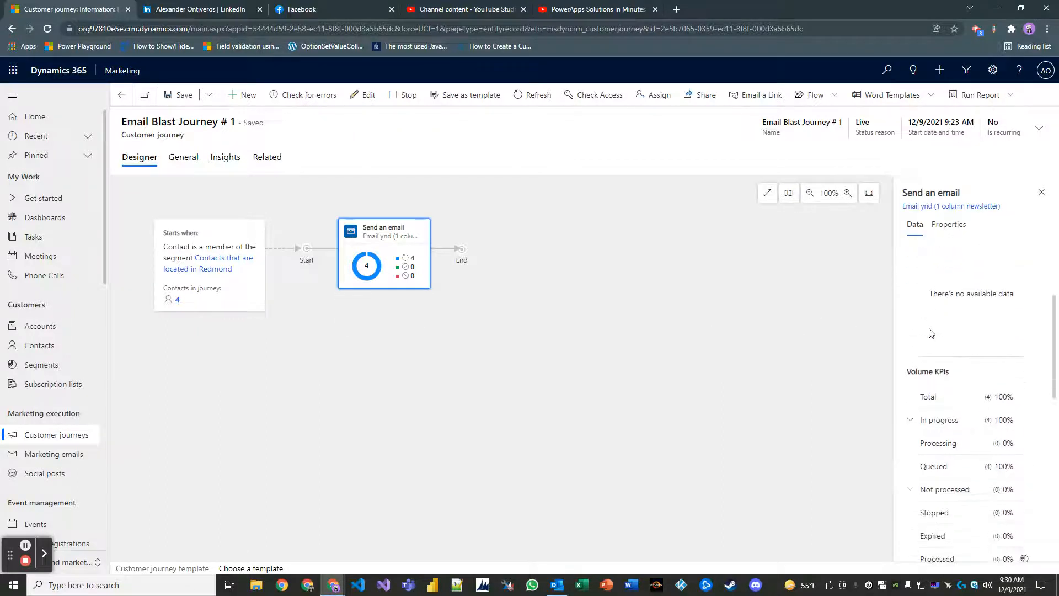
pyautogui.moveTo(965, 369)
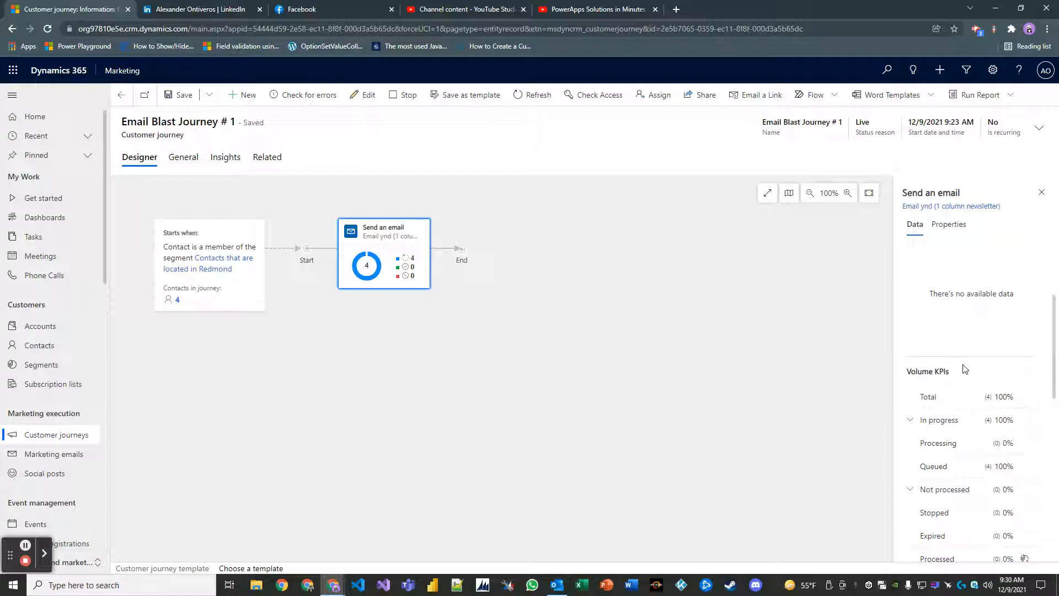
pyautogui.scroll(-3)
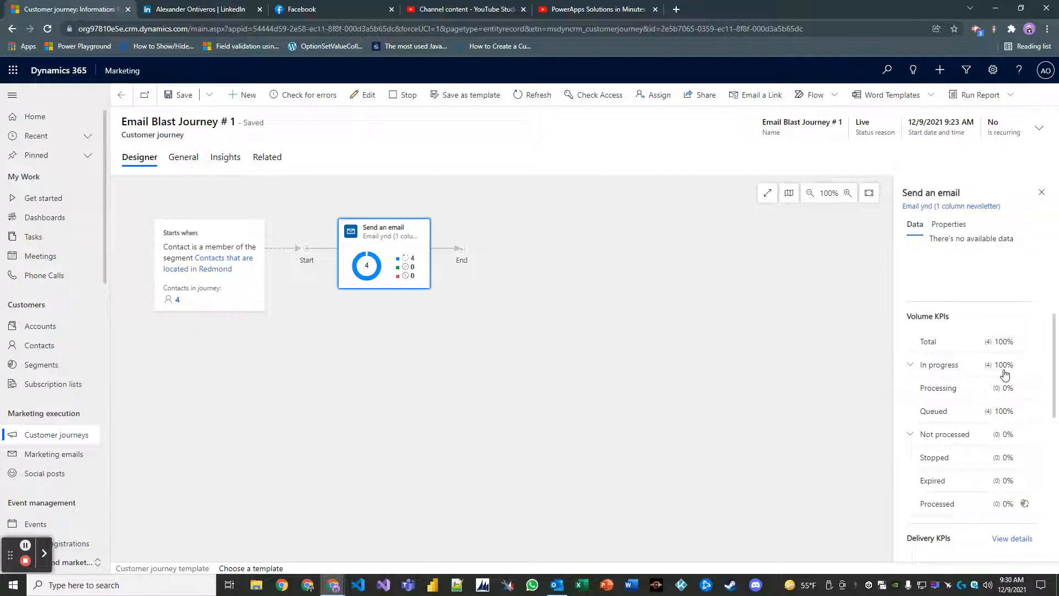
pyautogui.scroll(-3)
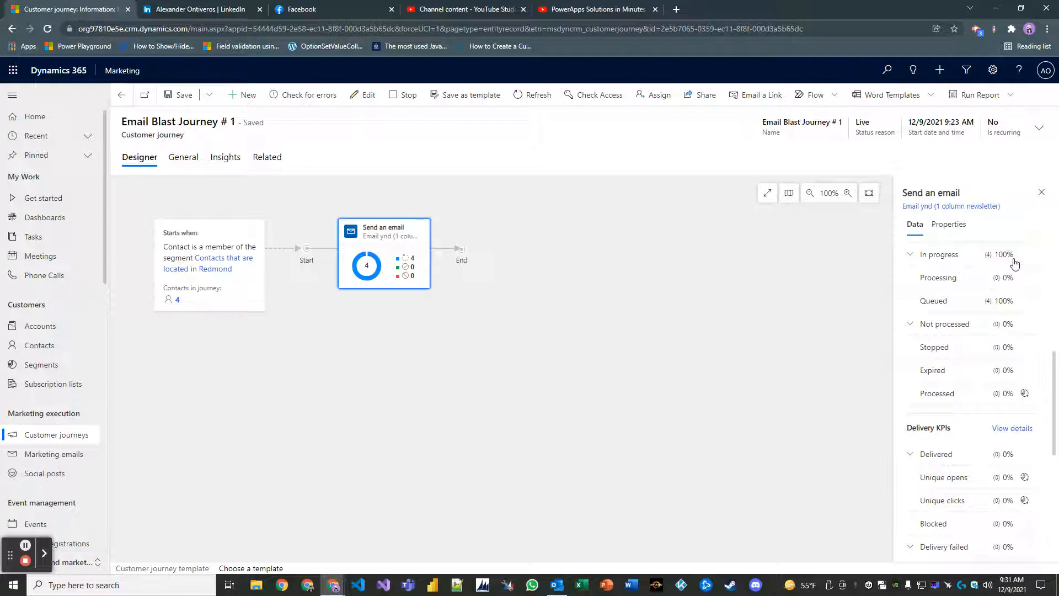
pyautogui.moveTo(971, 264)
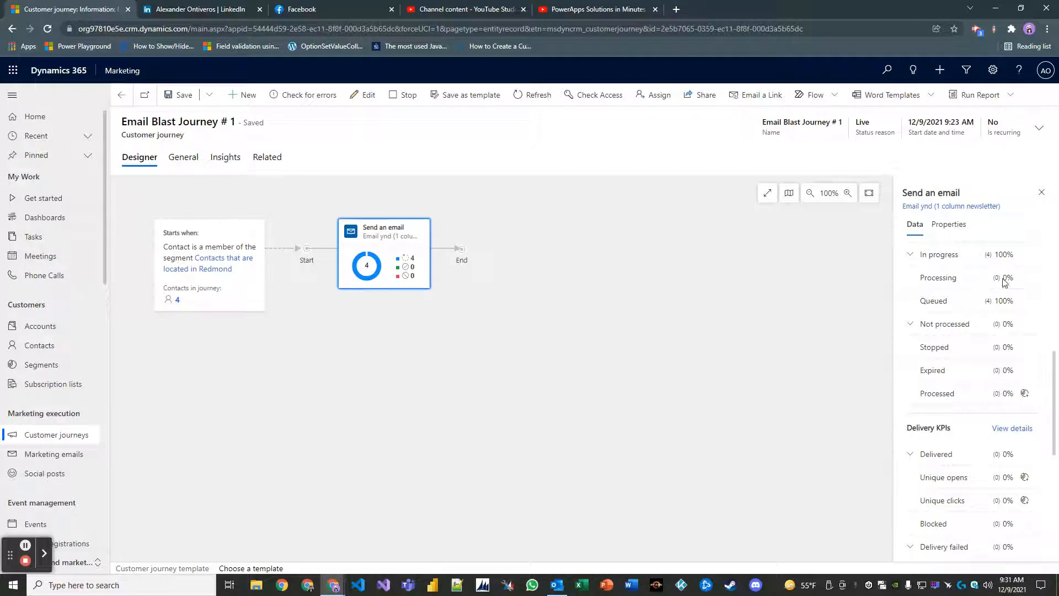
pyautogui.moveTo(960, 285)
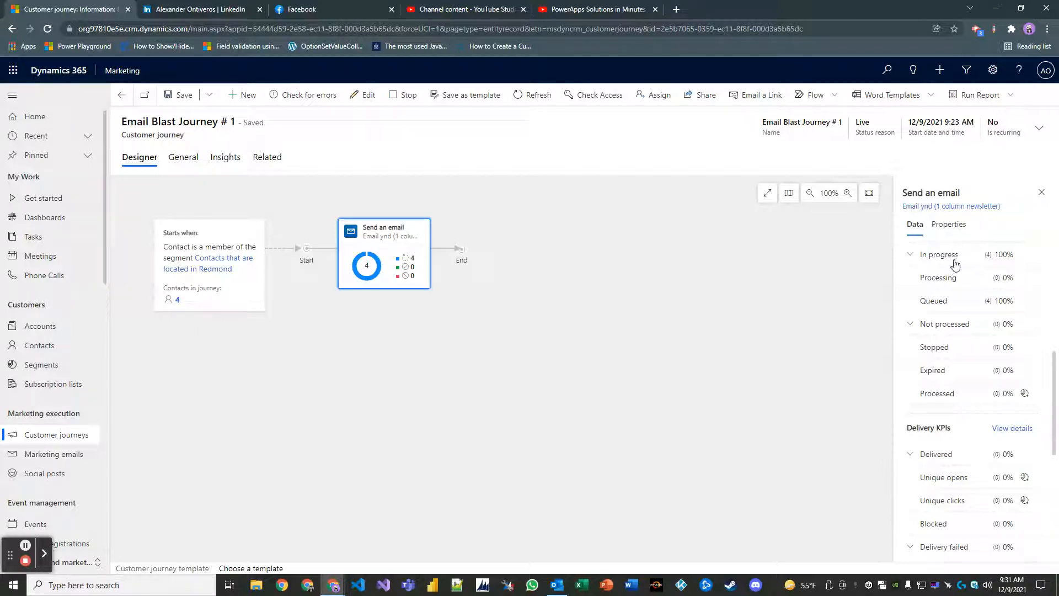
pyautogui.moveTo(968, 307)
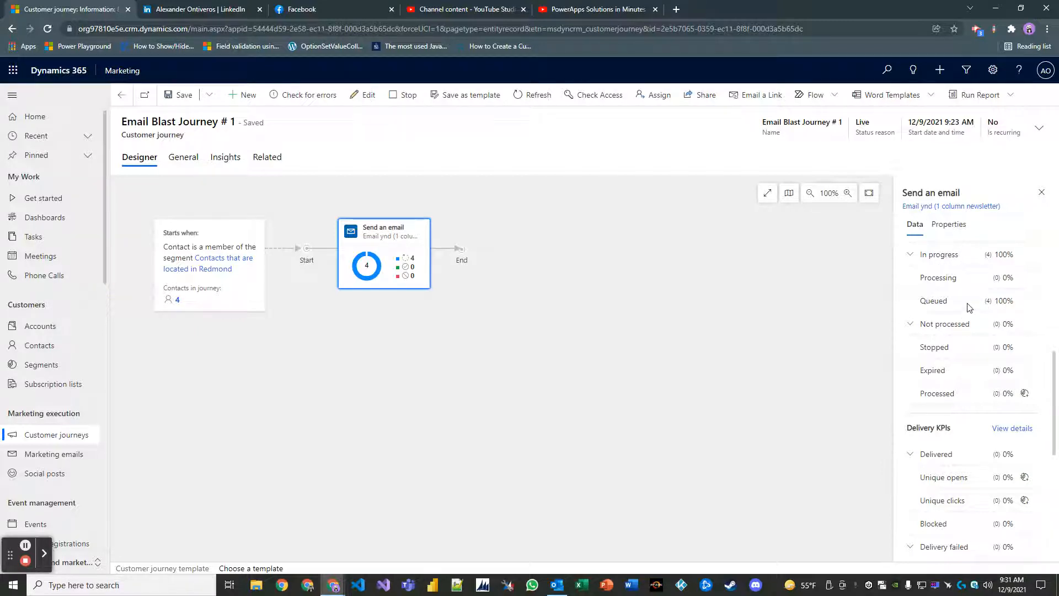
# Check the Send an email tile's statistics: 4 contacts, 0 delivered.
pyautogui.click(533, 95)
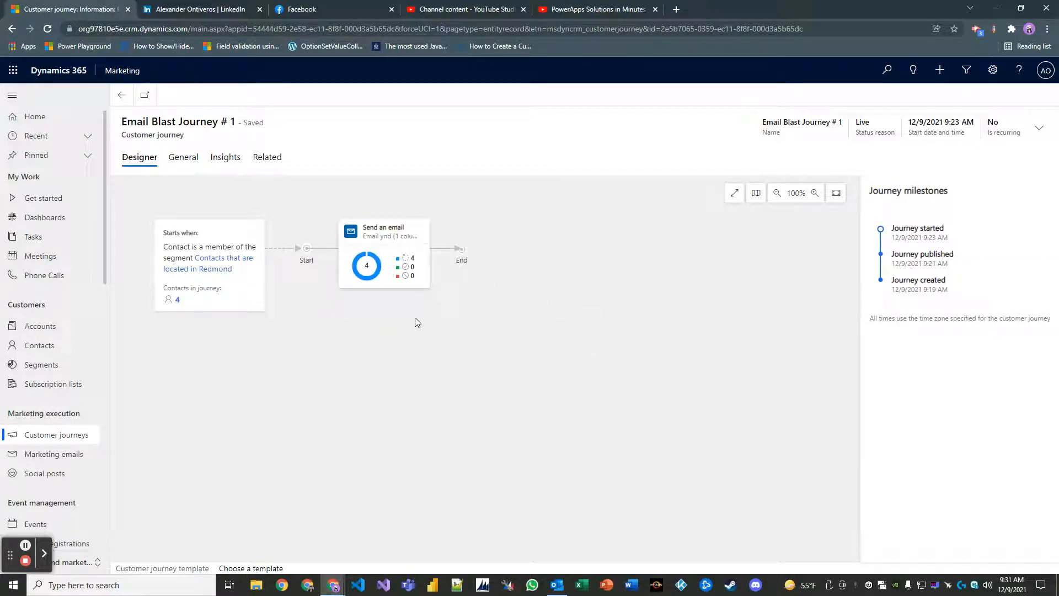
pyautogui.moveTo(520, 310)
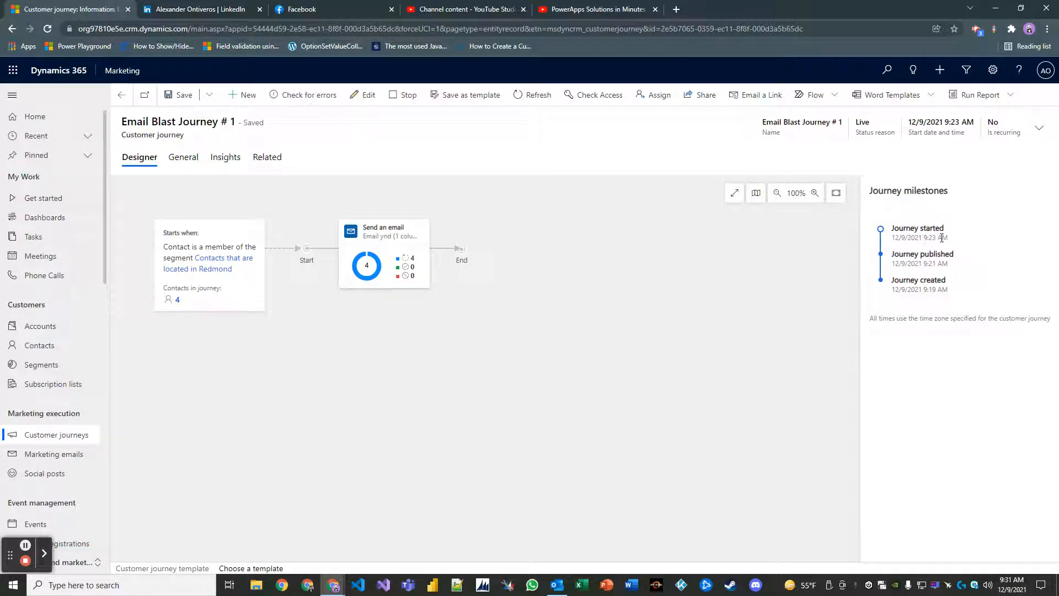
pyautogui.moveTo(794, 250)
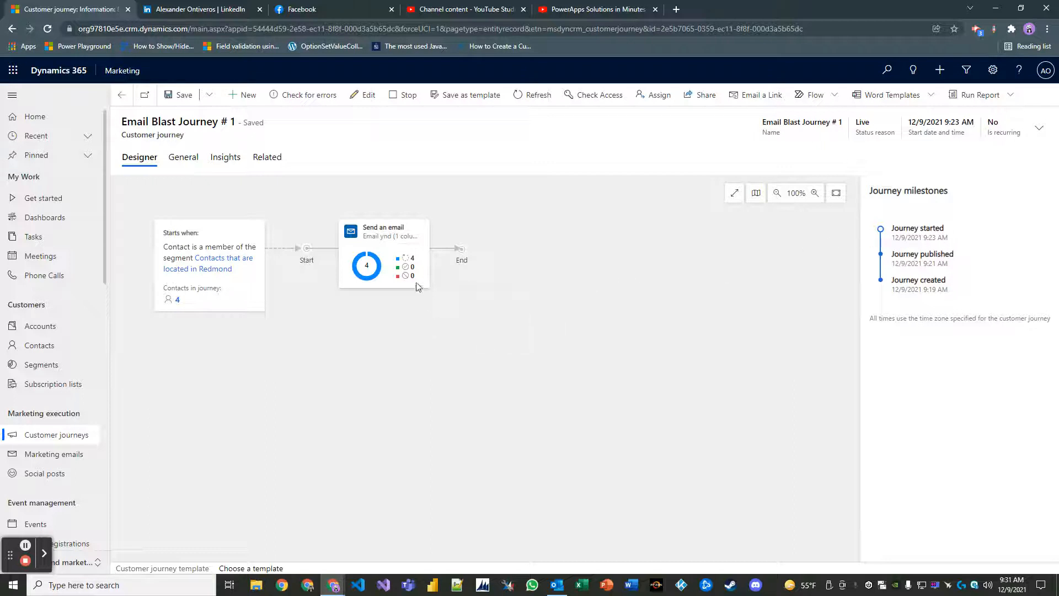
pyautogui.moveTo(406, 279)
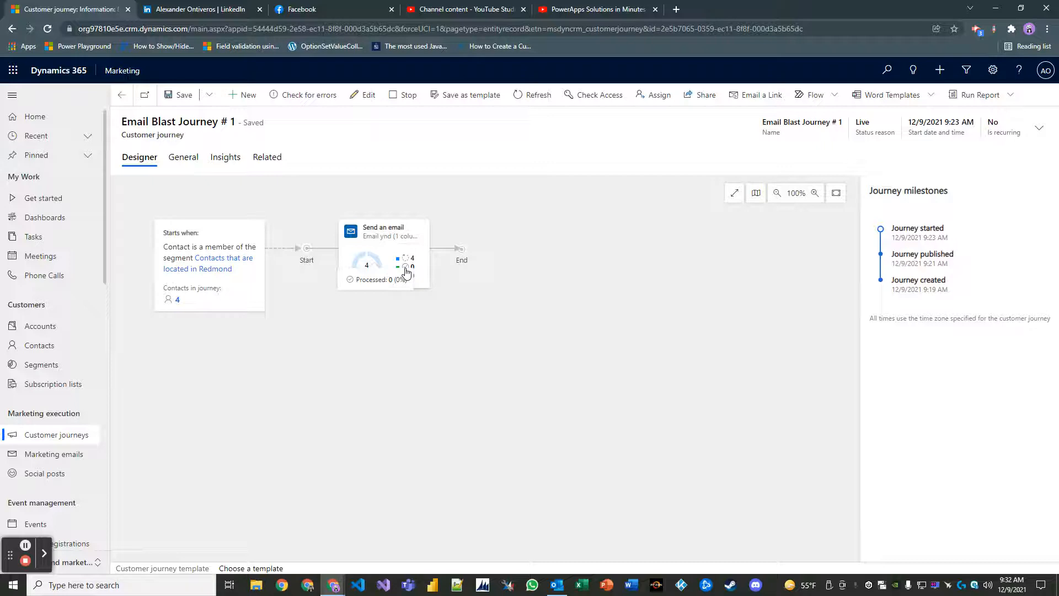
pyautogui.moveTo(406, 271)
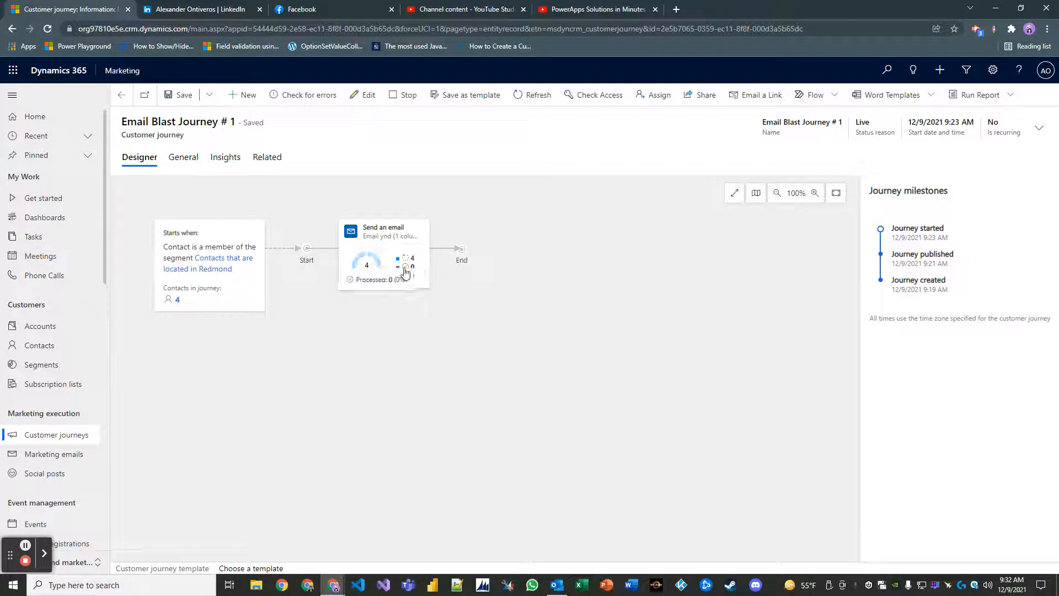
pyautogui.moveTo(410, 269)
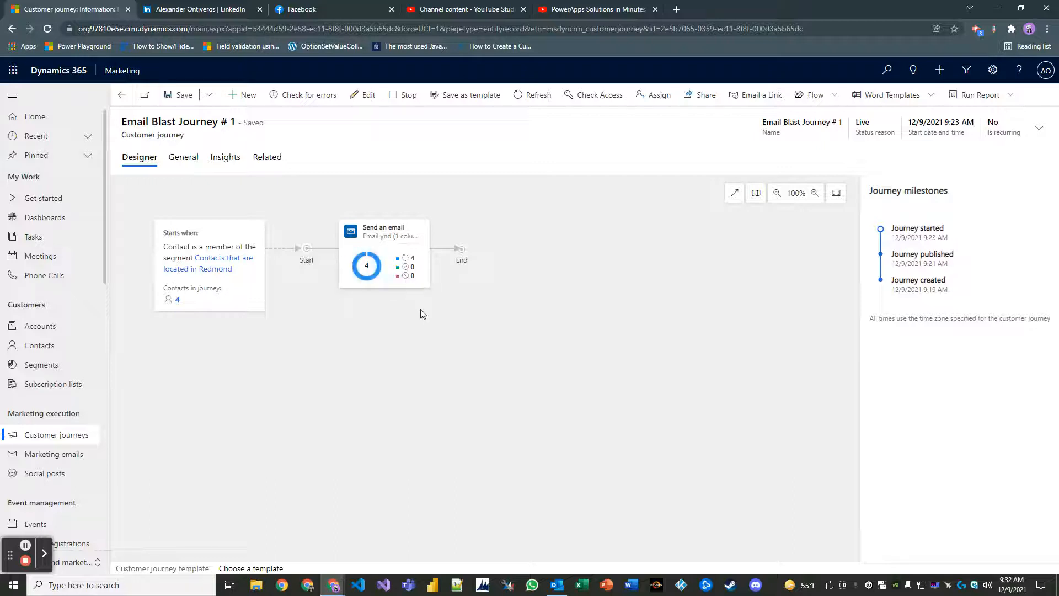
pyautogui.moveTo(429, 338)
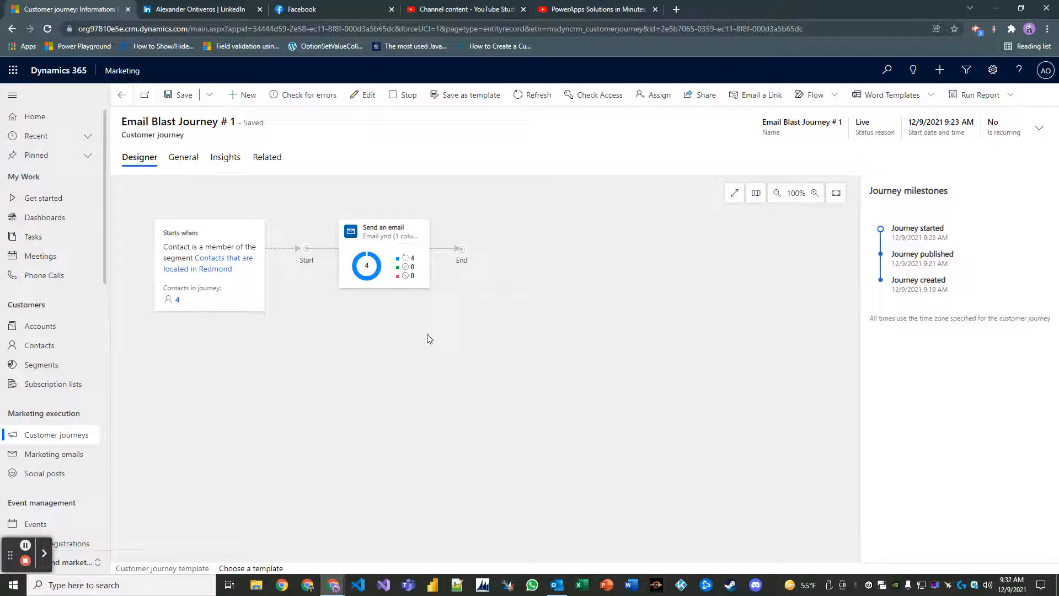
pyautogui.moveTo(436, 277)
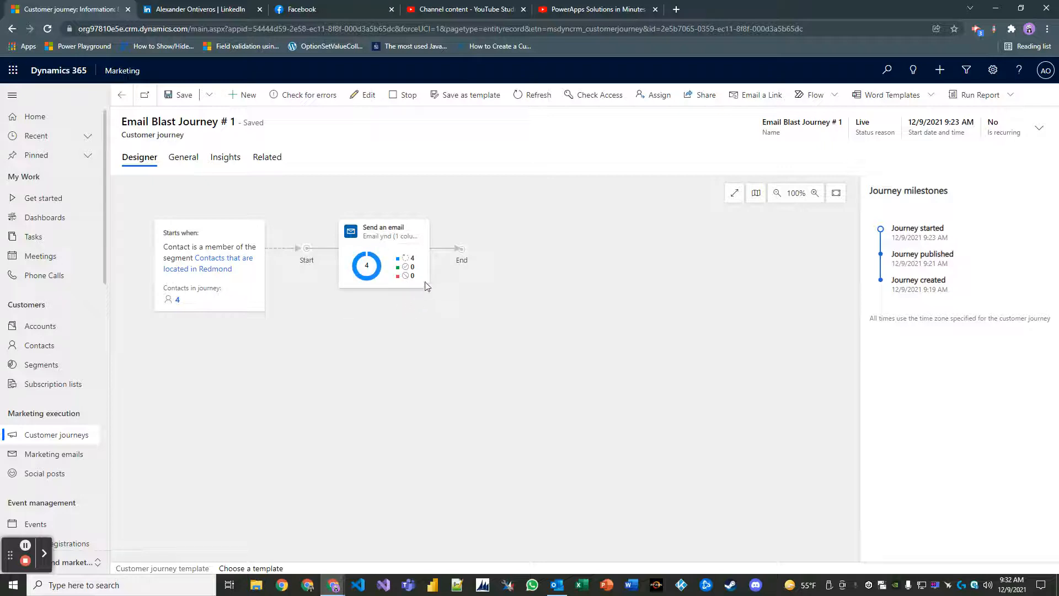
pyautogui.moveTo(419, 324)
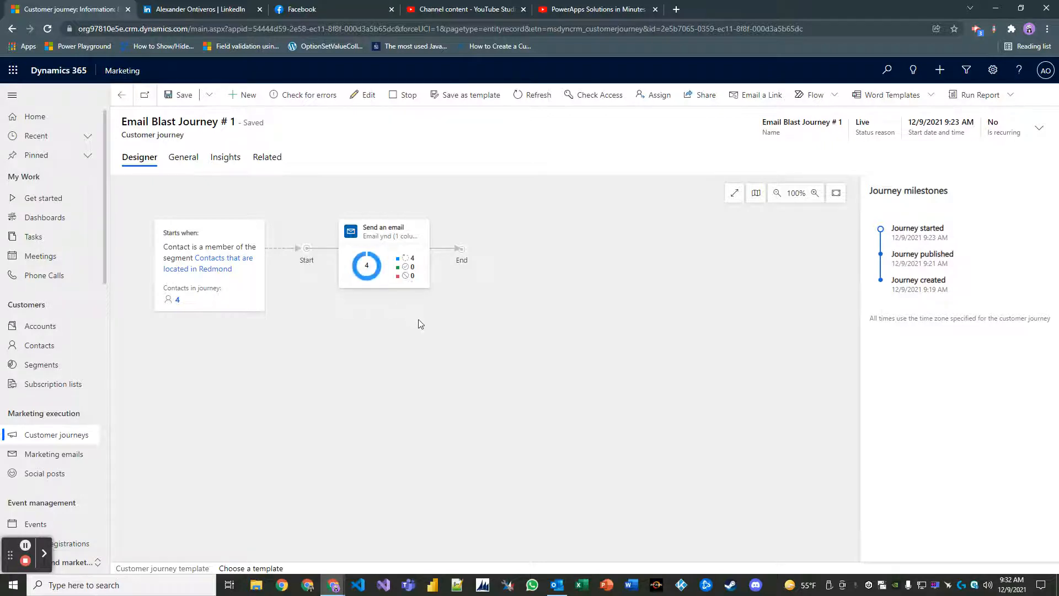
pyautogui.moveTo(439, 299)
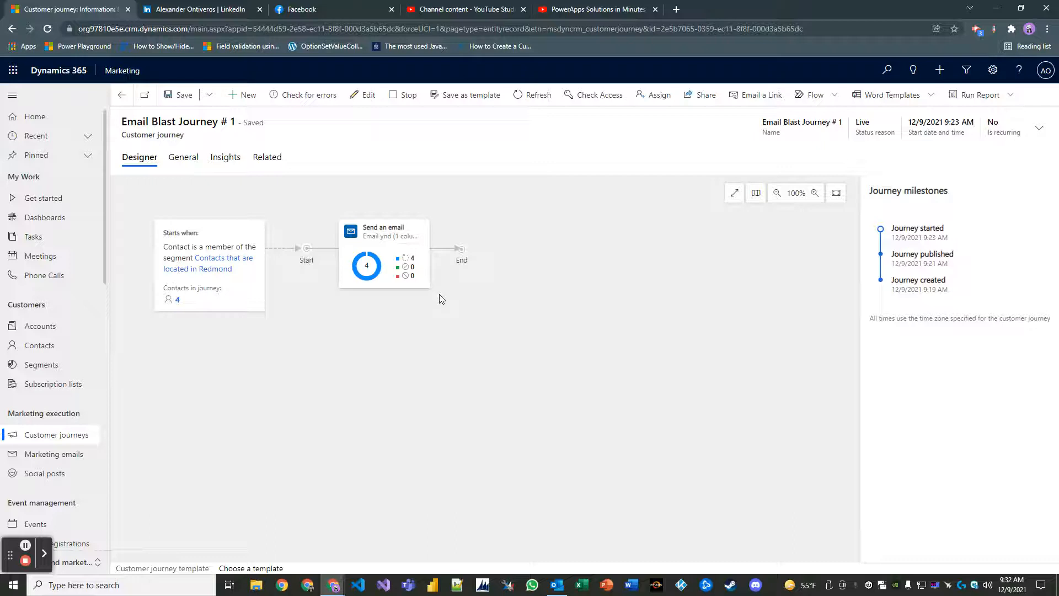
pyautogui.moveTo(418, 305)
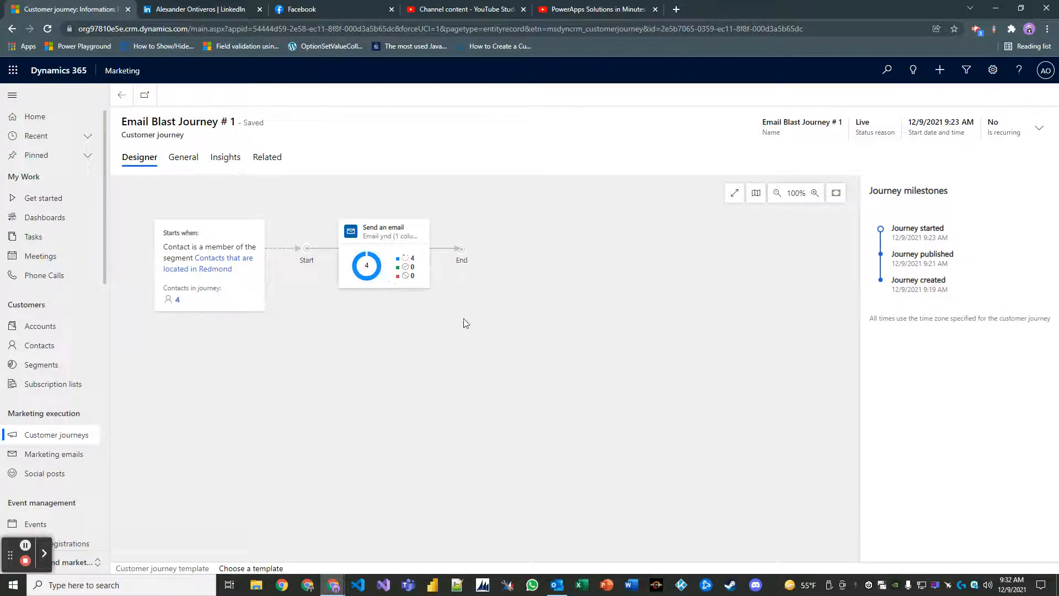
pyautogui.moveTo(459, 345)
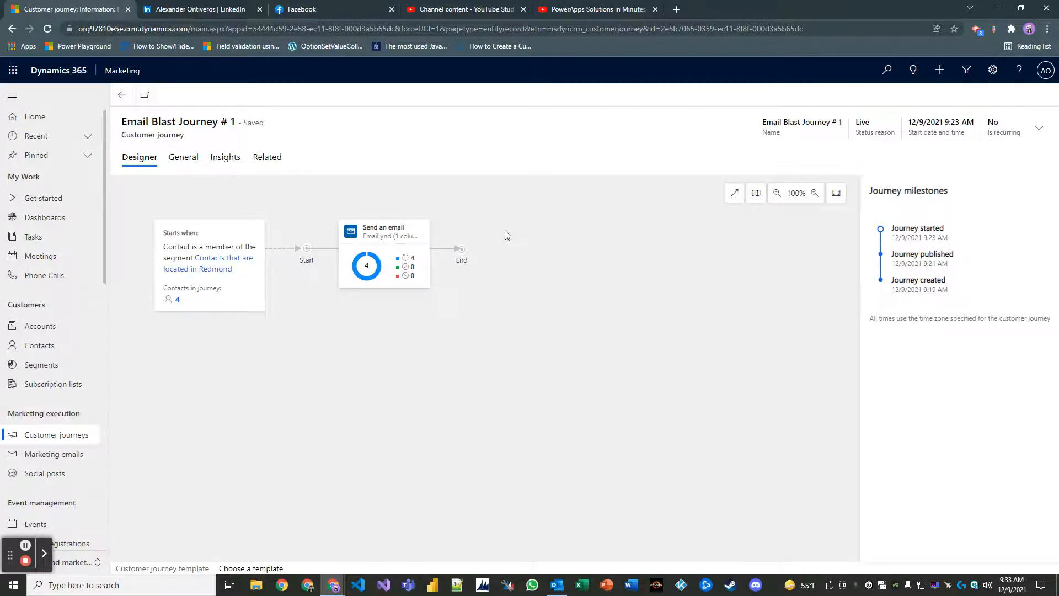
pyautogui.moveTo(538, 249)
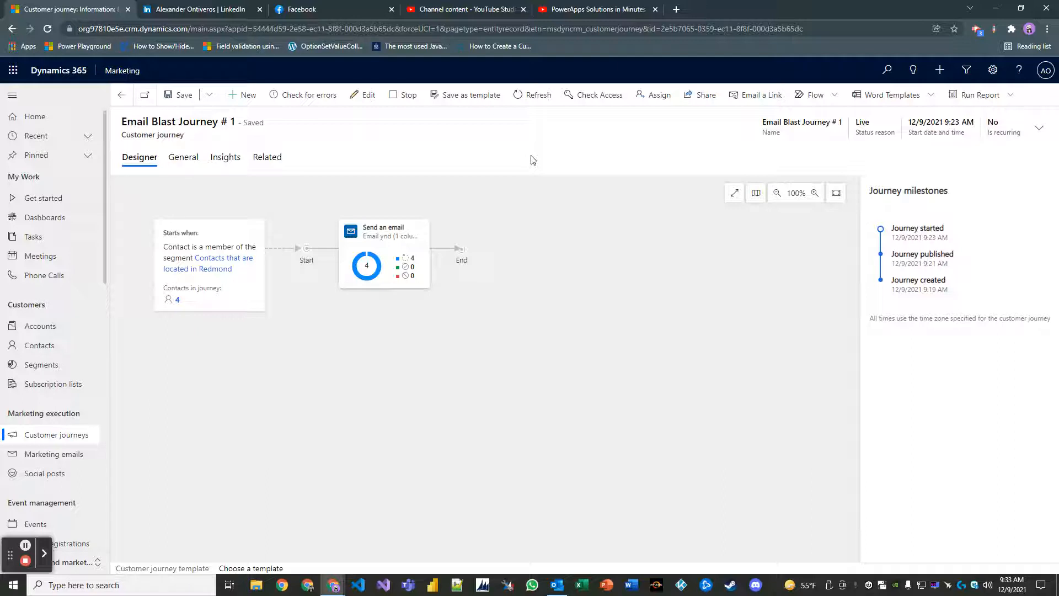
pyautogui.click(532, 94)
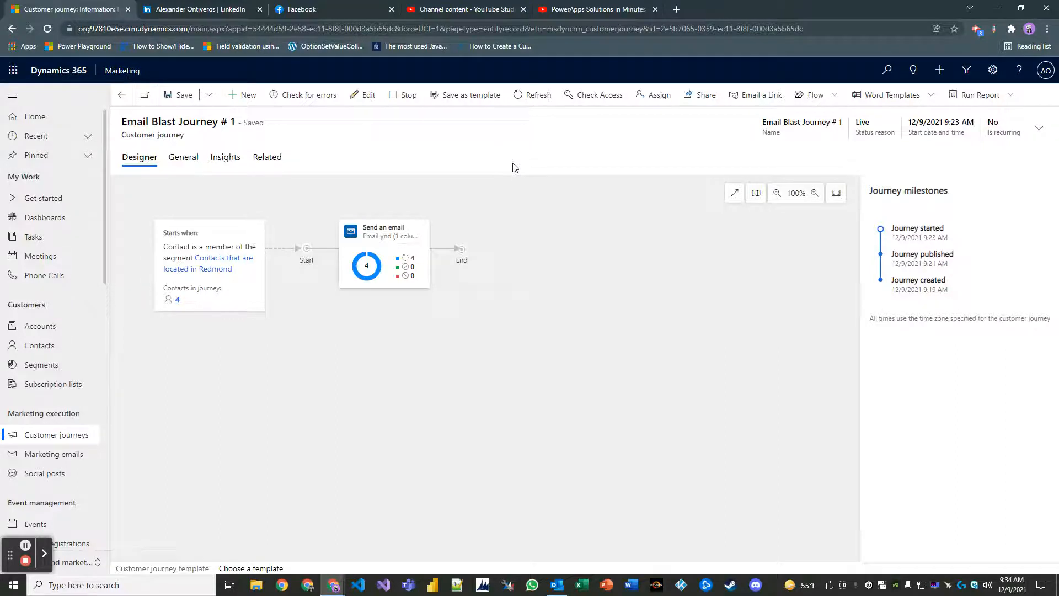
pyautogui.moveTo(531, 95)
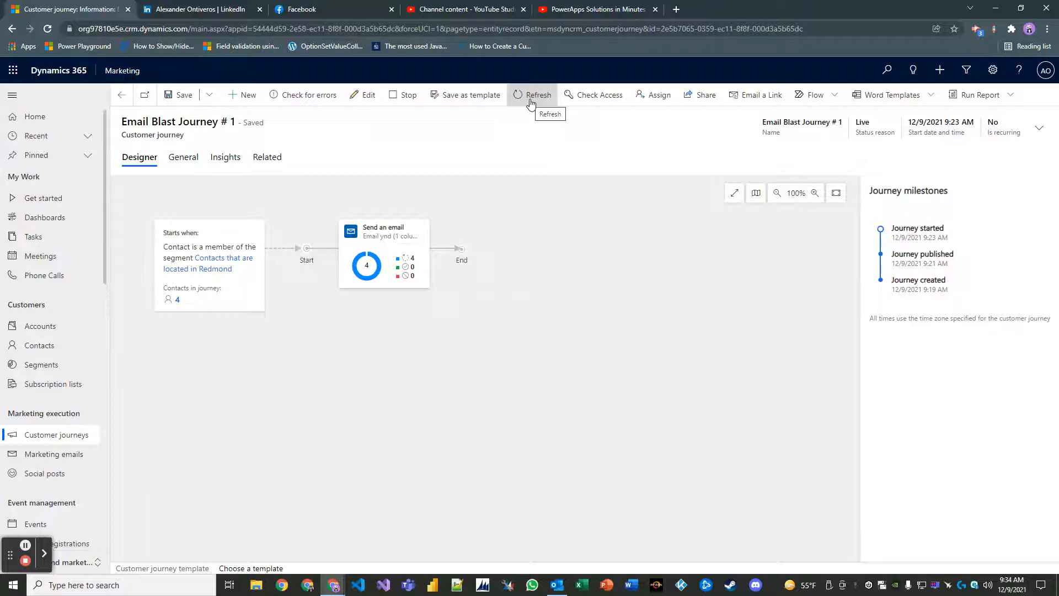
pyautogui.moveTo(640, 156)
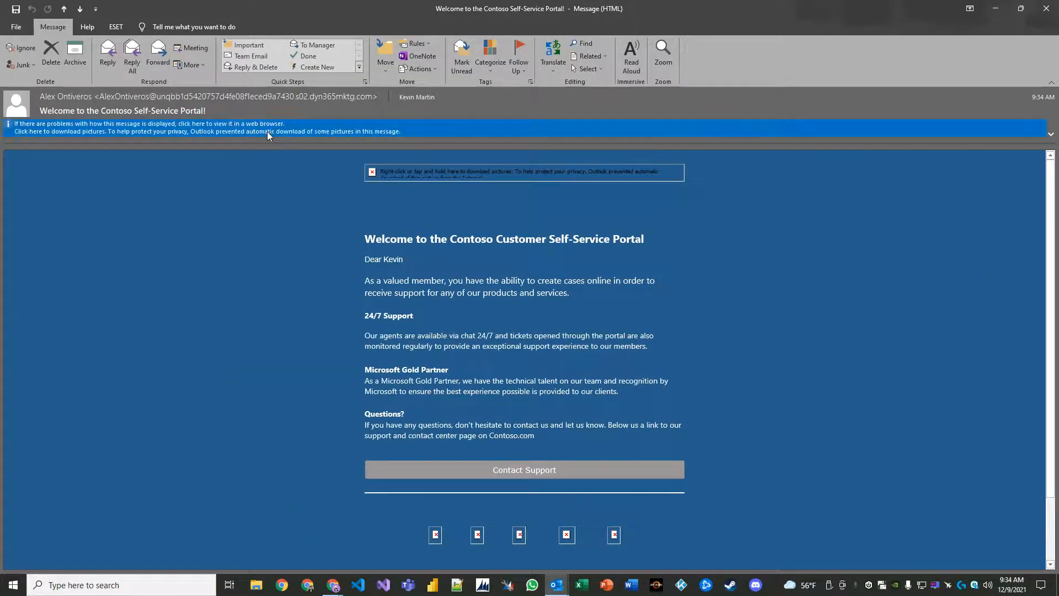
# Download the blocked pictures in the Contoso welcome email, then switch to Chrome.
pyautogui.click(203, 131)
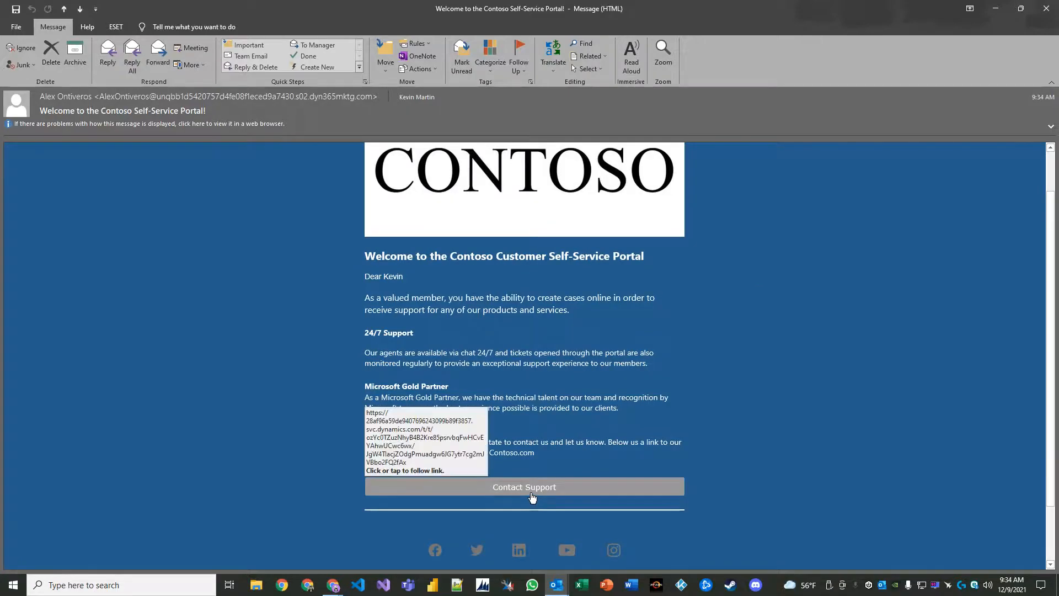
pyautogui.click(523, 486)
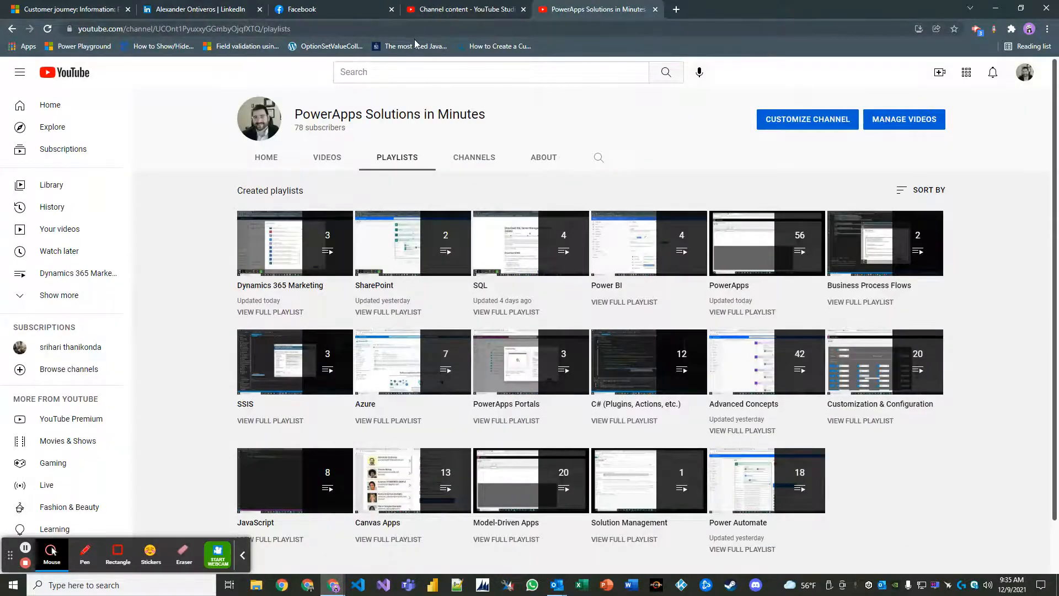
# Return to the Email Blast Journey # 1 designer via the Customer journey browser tab.
pyautogui.click(67, 9)
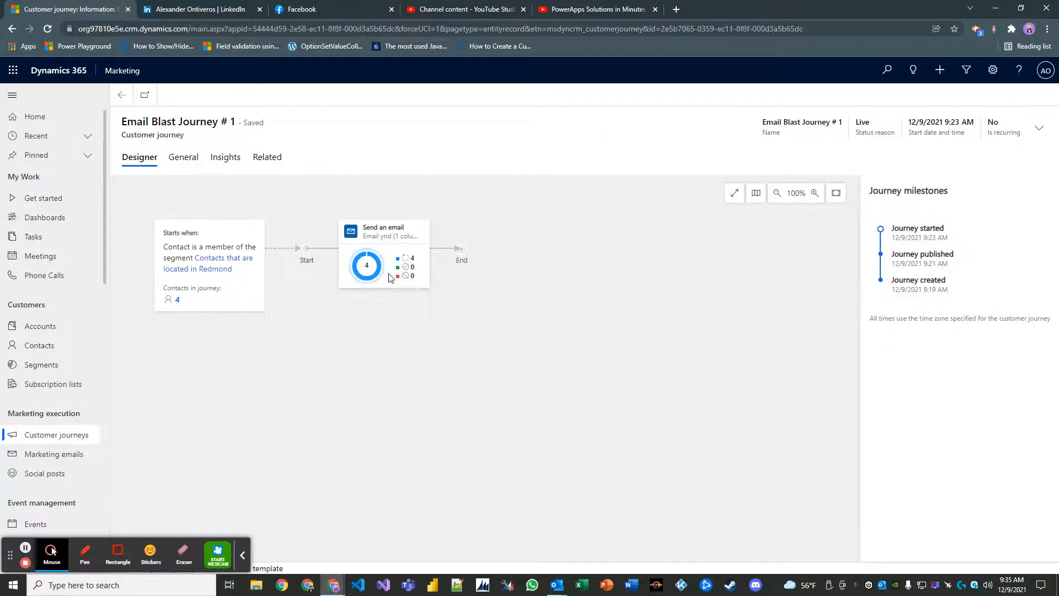
# Switch between General, Designer and Insights, ending on charts showing zero opens and clicks.
pyautogui.click(183, 157)
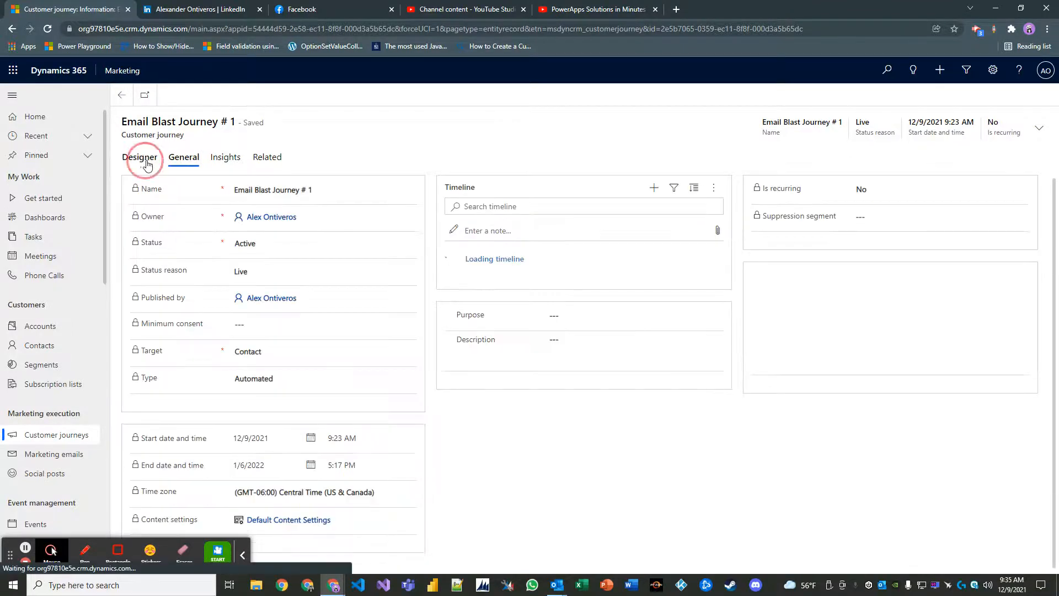
pyautogui.click(140, 157)
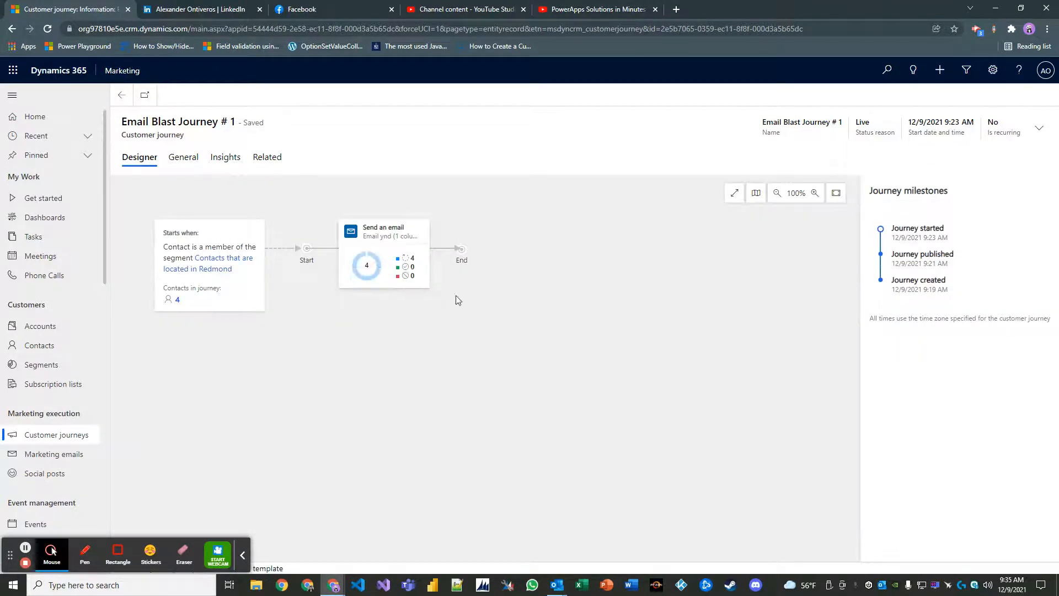
pyautogui.click(225, 157)
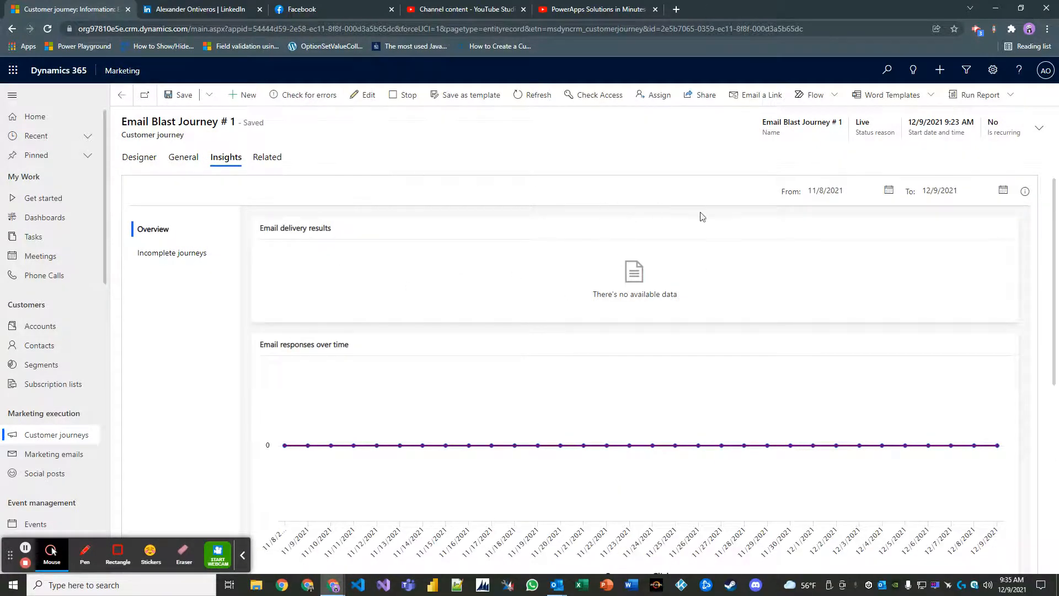
pyautogui.moveTo(470, 121)
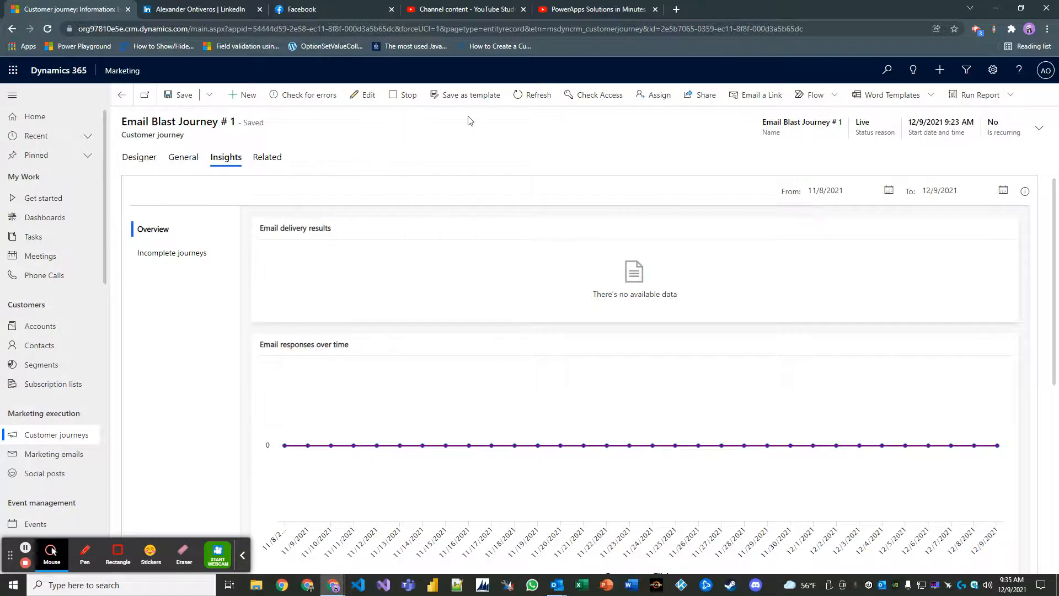
pyautogui.click(139, 156)
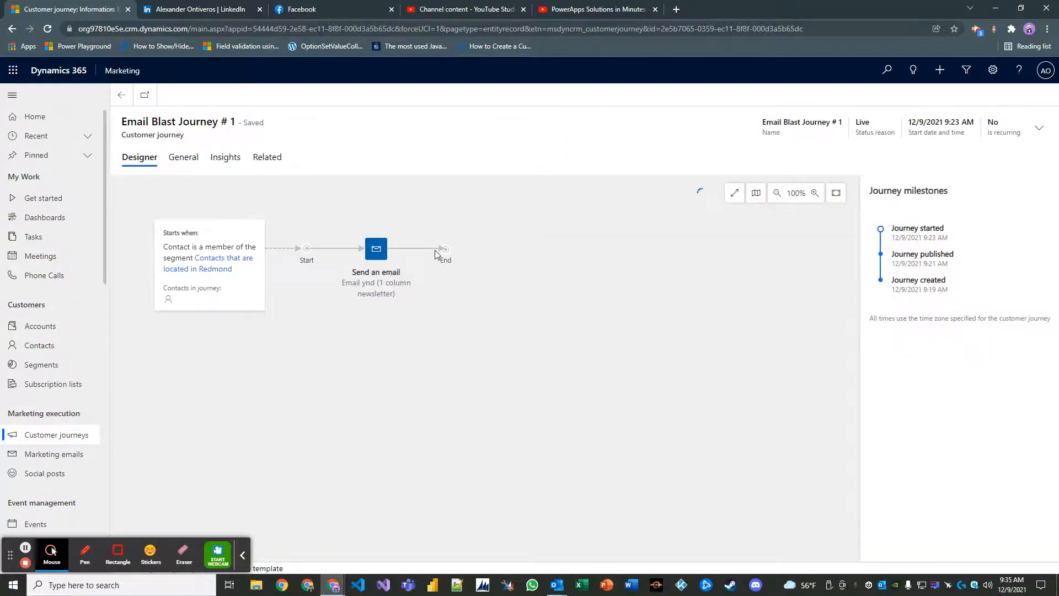
pyautogui.click(225, 157)
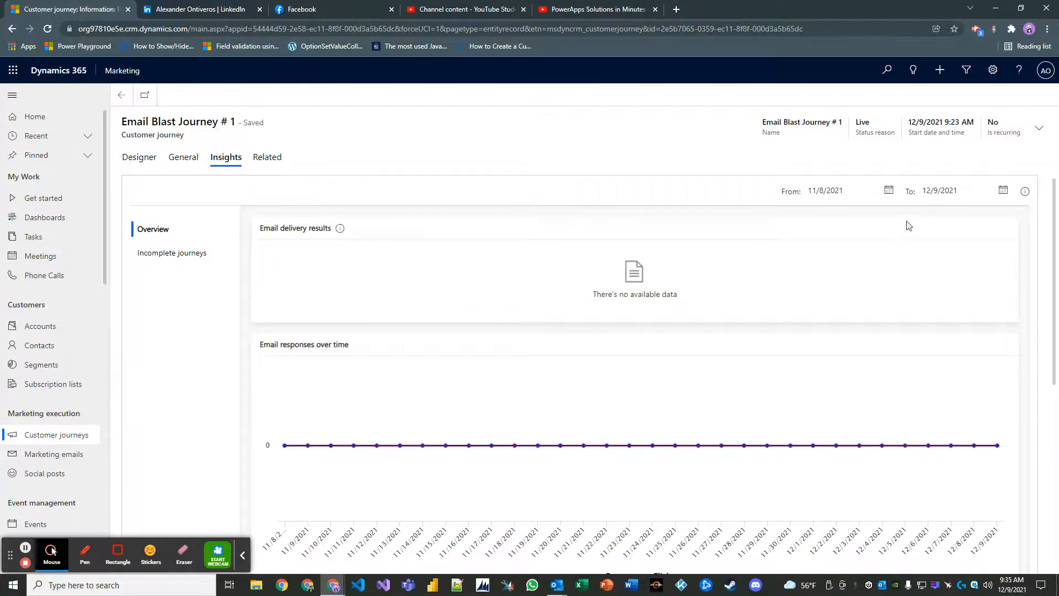
pyautogui.moveTo(468, 445)
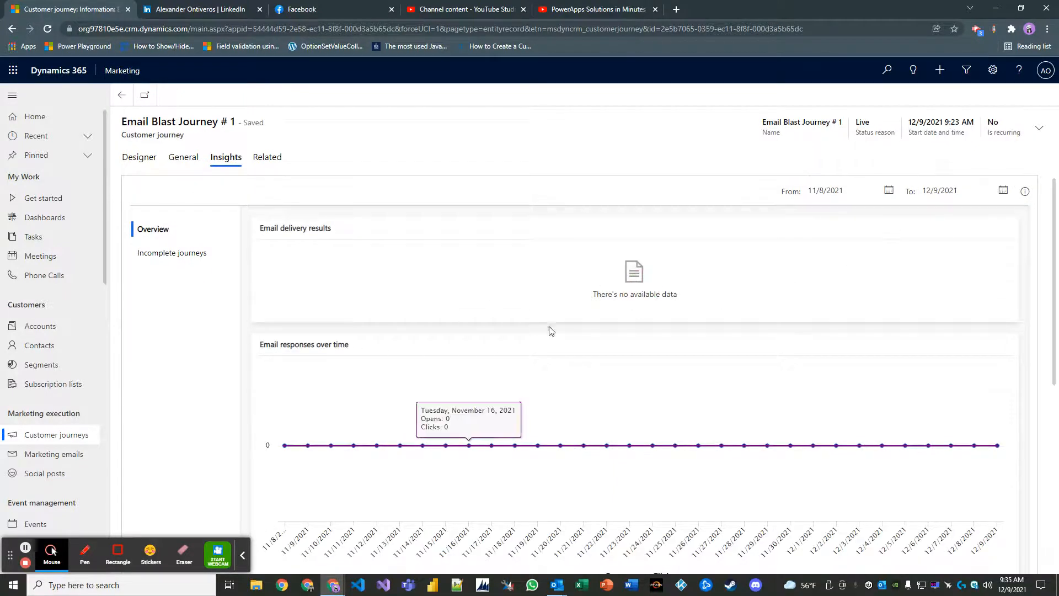
pyautogui.moveTo(675, 270)
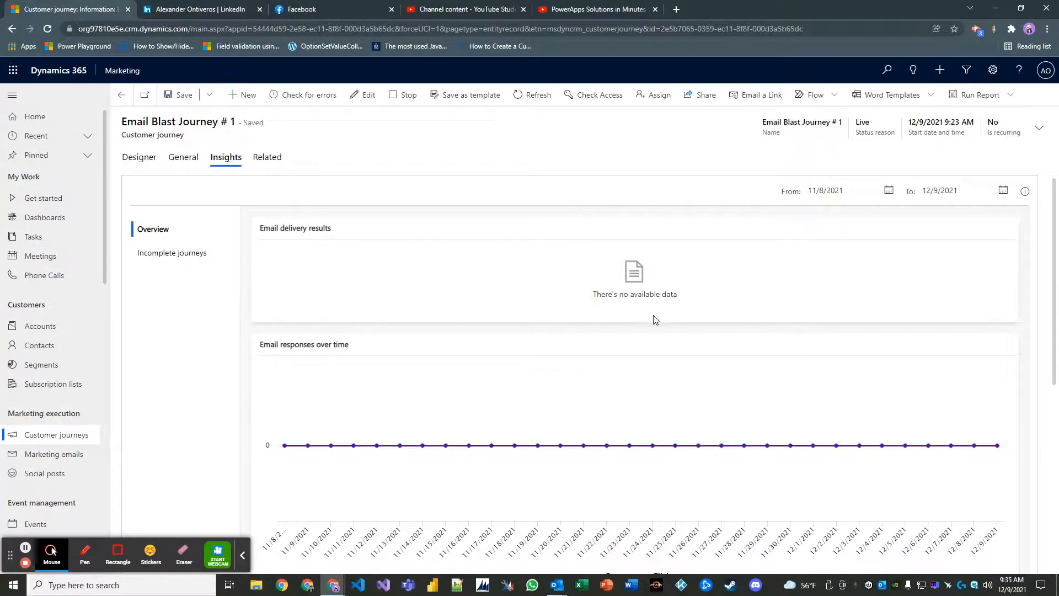
pyautogui.moveTo(491, 444)
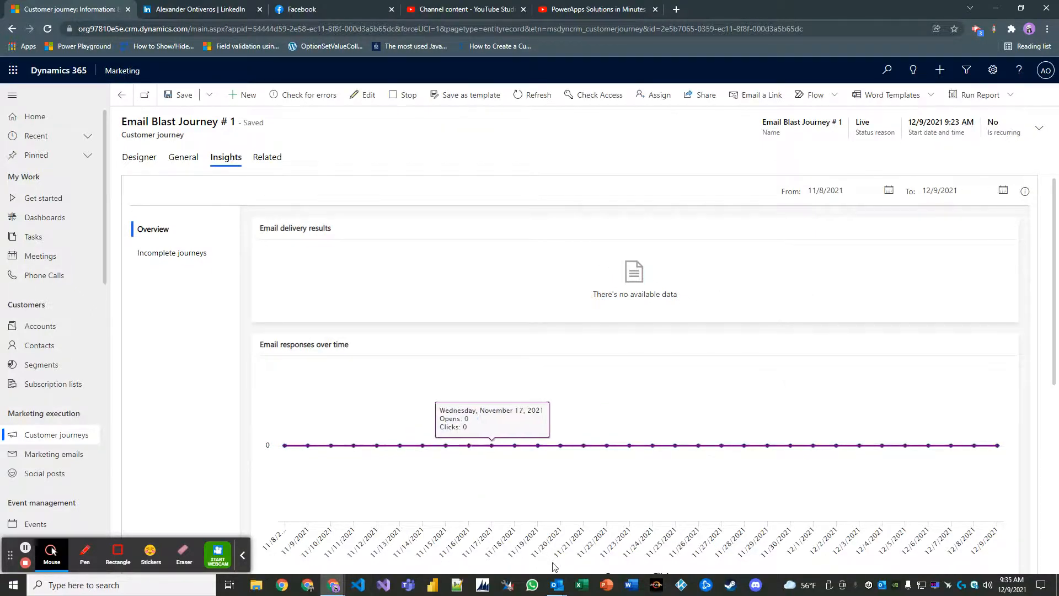
pyautogui.click(555, 584)
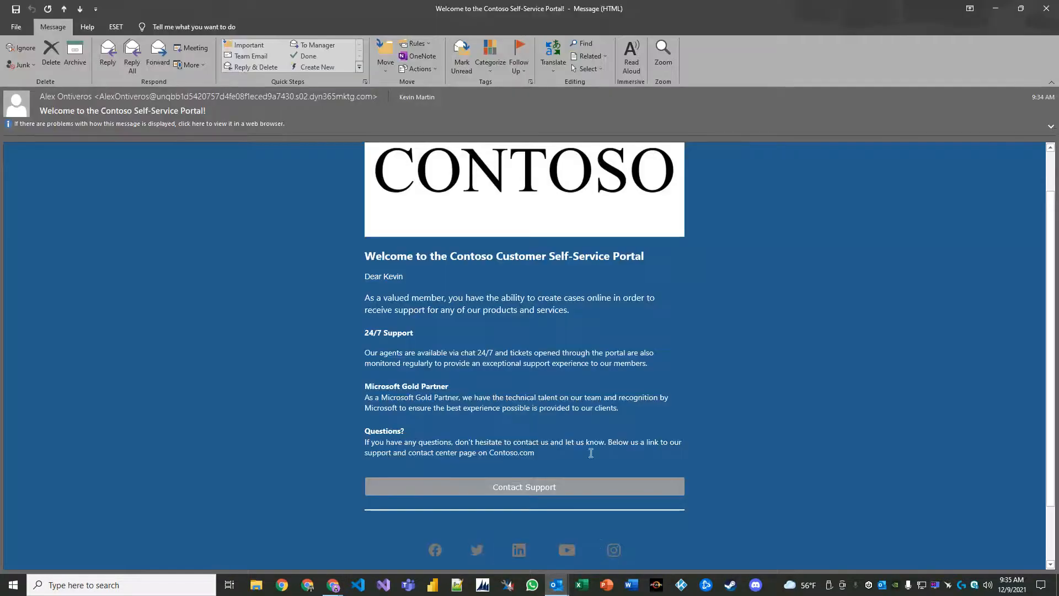
pyautogui.scroll(-3)
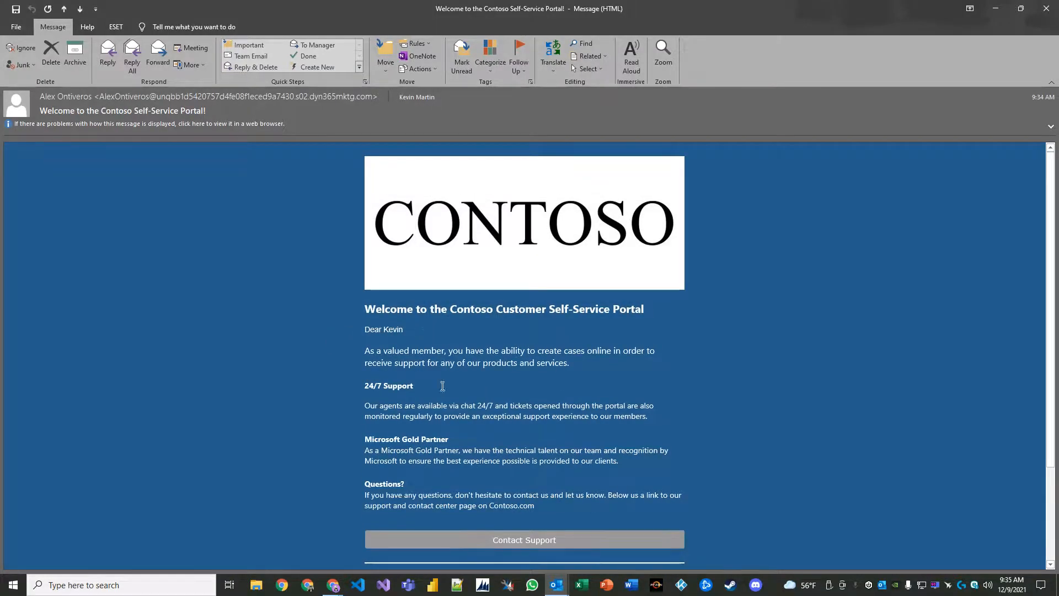
pyautogui.scroll(-3)
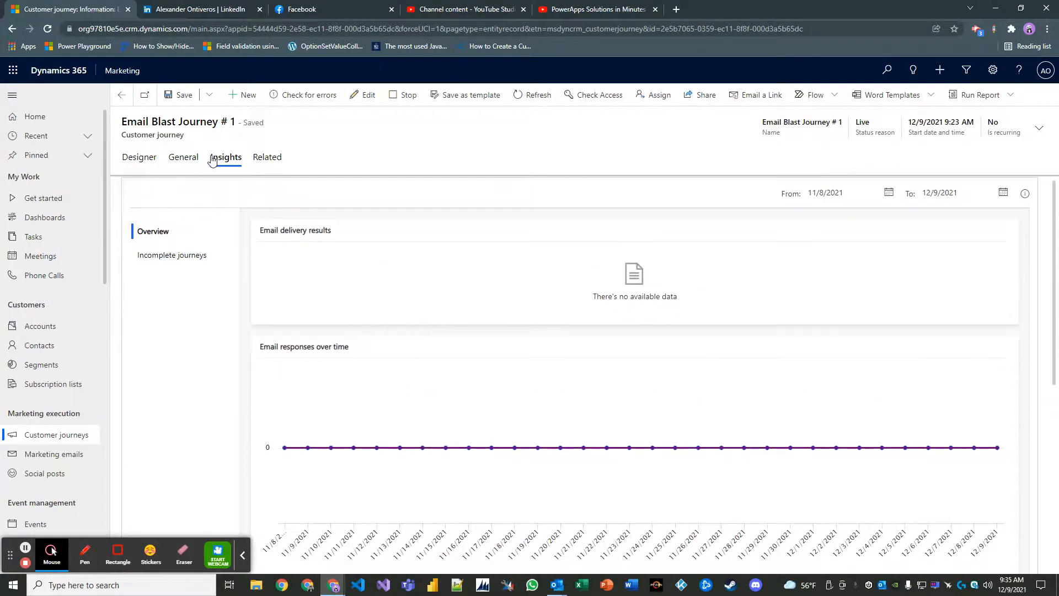
# Check the Insights email responses chart for zero opens and clicks, then return to General details.
pyautogui.click(183, 157)
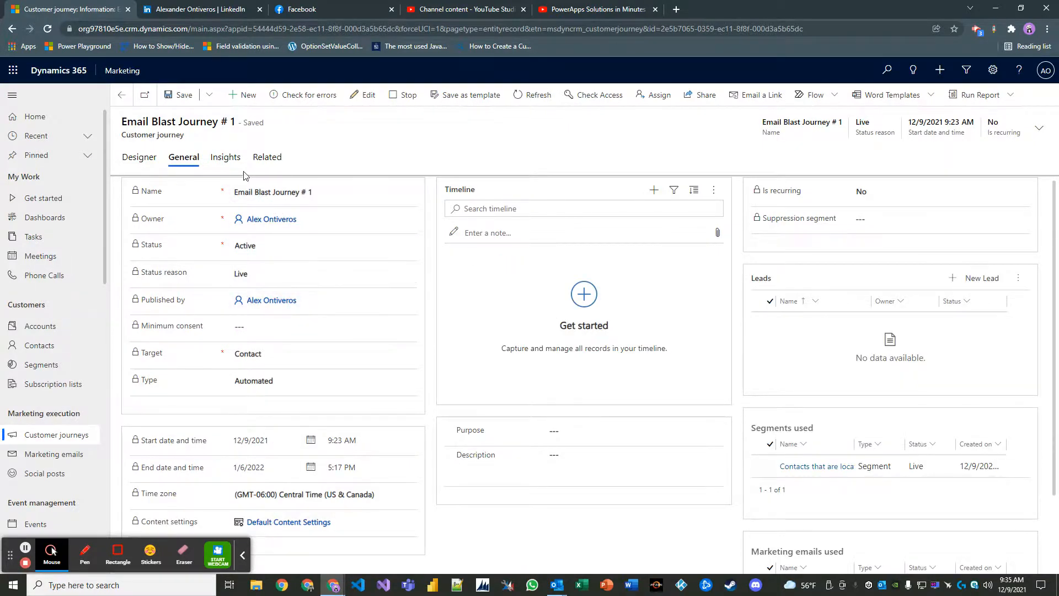
pyautogui.click(225, 156)
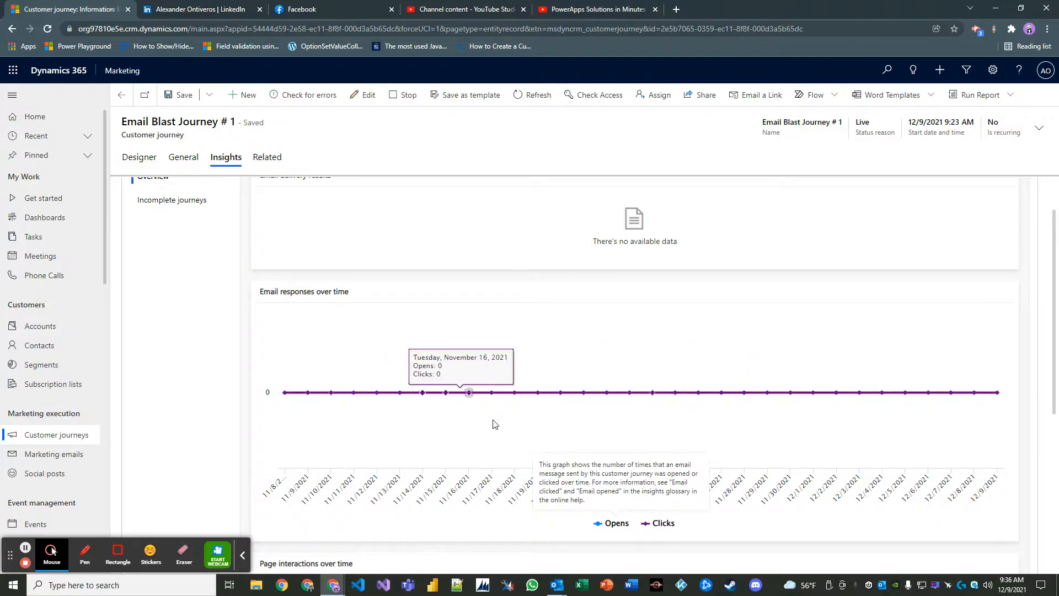
pyautogui.moveTo(606, 392)
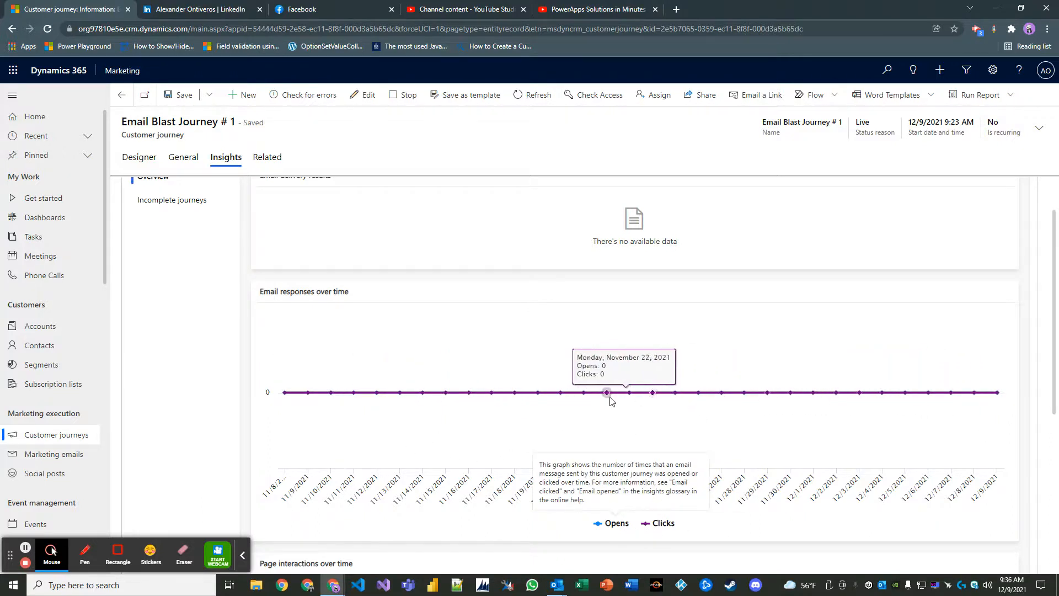
pyautogui.moveTo(514, 392)
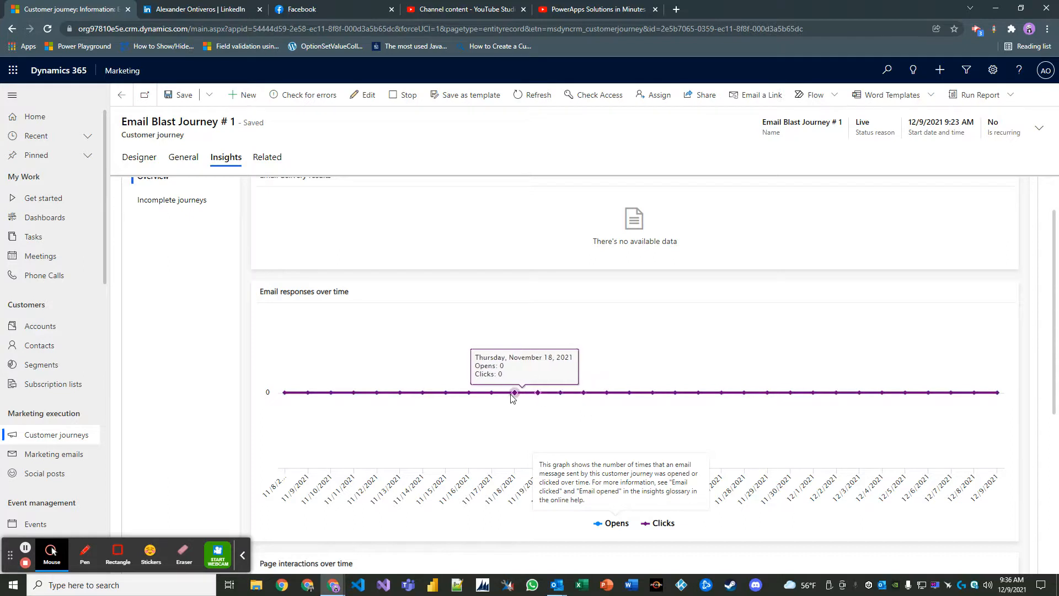
pyautogui.moveTo(491, 392)
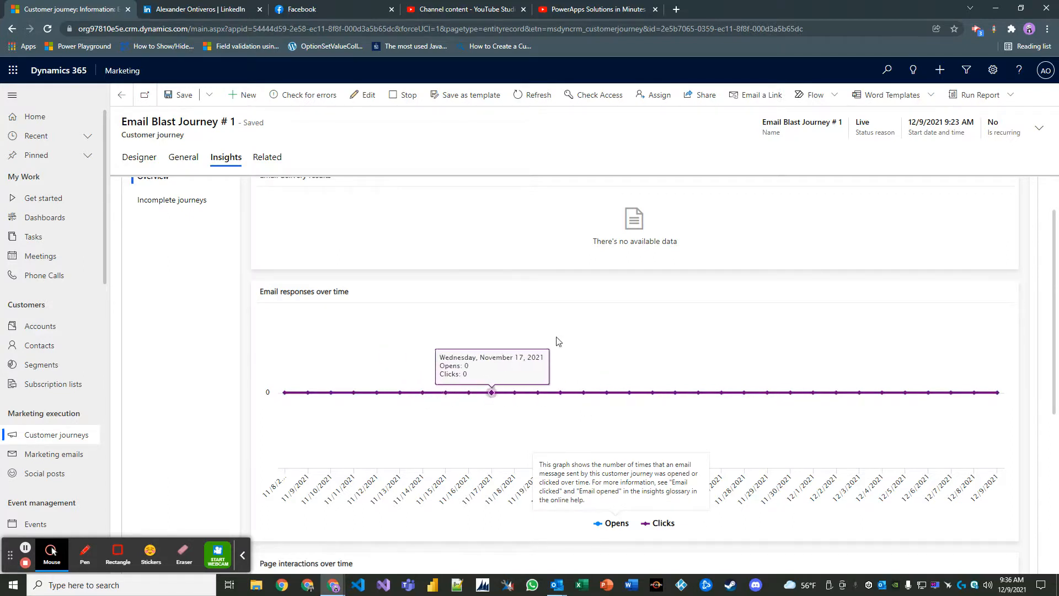
pyautogui.click(183, 156)
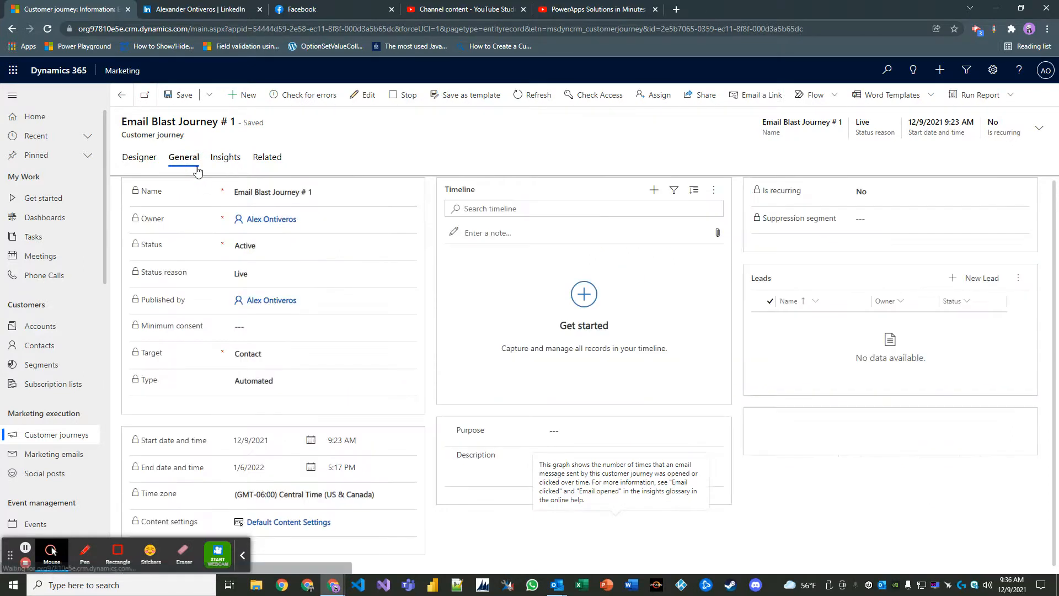